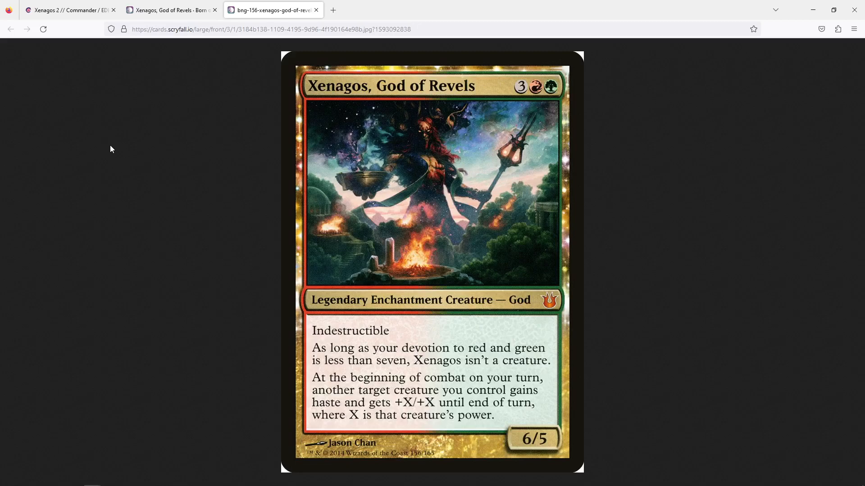
{"action": "mouse_move", "coordinate": [267, 296]}
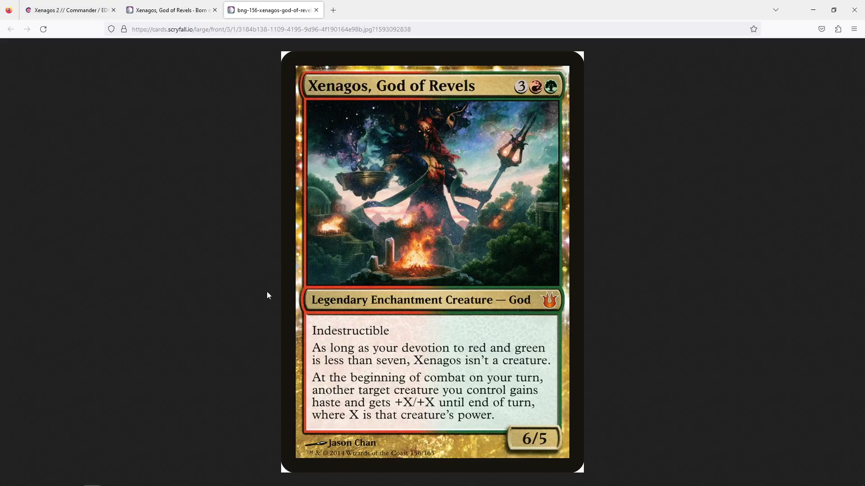
{"action": "mouse_move", "coordinate": [193, 171]}
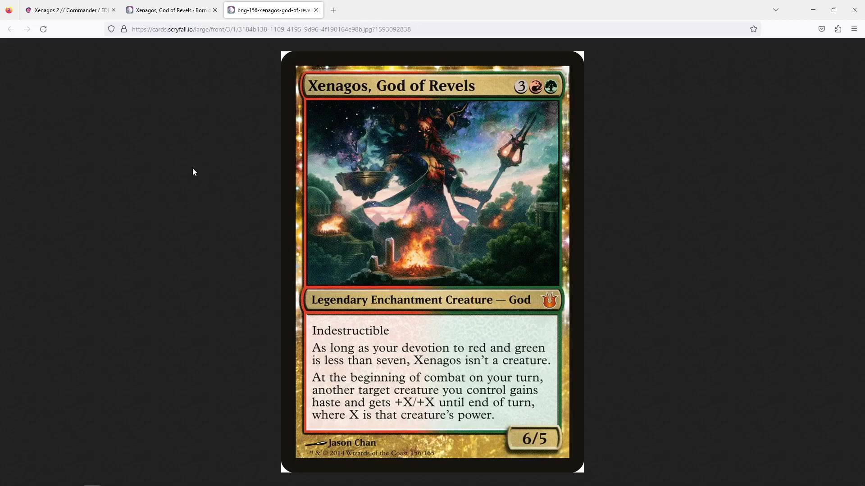
{"action": "mouse_move", "coordinate": [400, 316]}
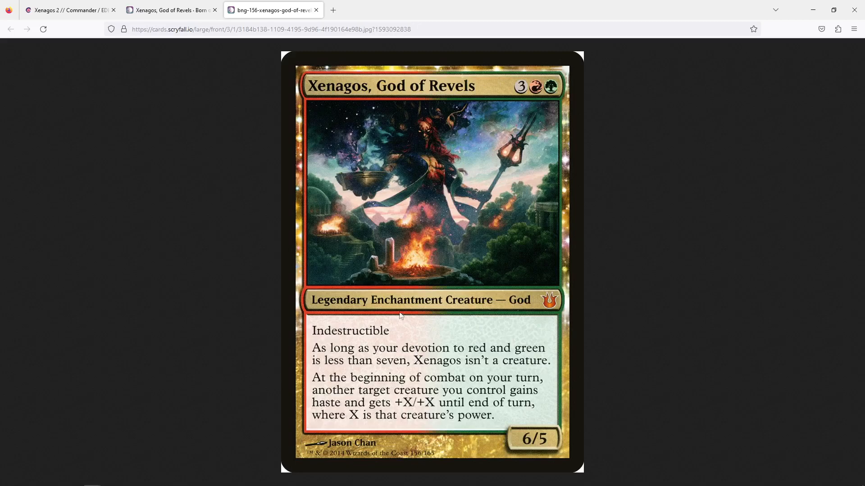
{"action": "mouse_move", "coordinate": [245, 330]}
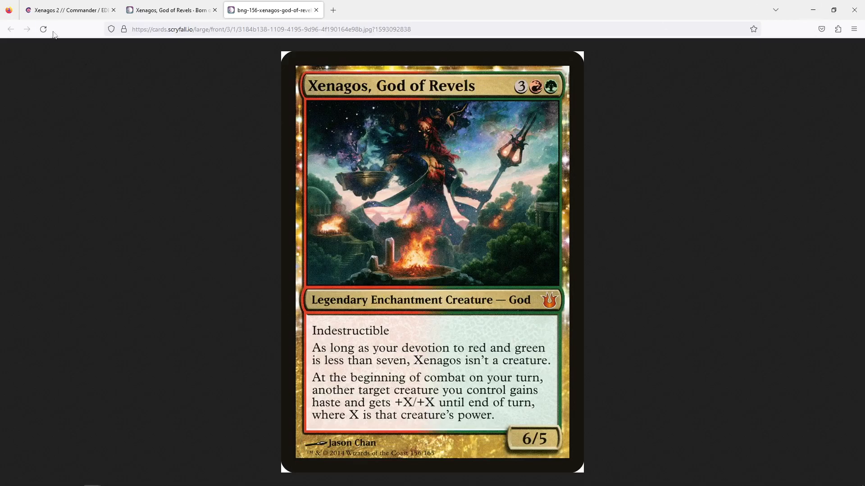
Step: Show the Xenagos deck list and bring its mana value chart into view
{"action": "left_click", "coordinate": [66, 10]}
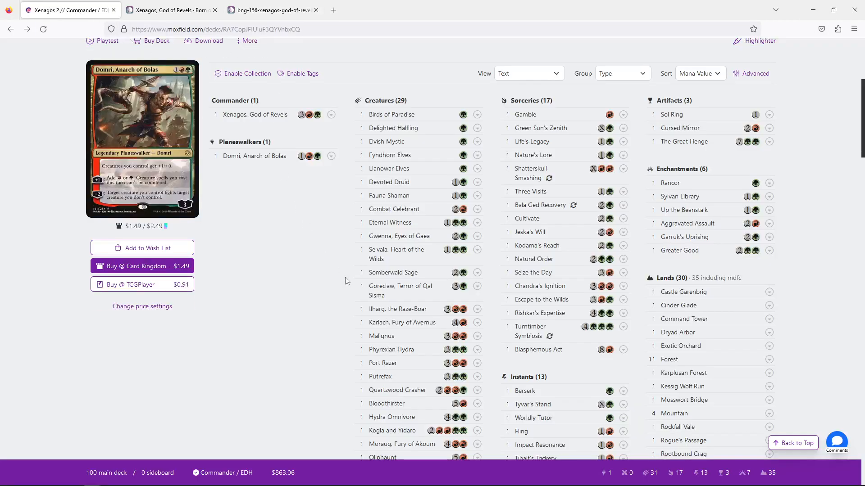
{"action": "mouse_move", "coordinate": [286, 231]}
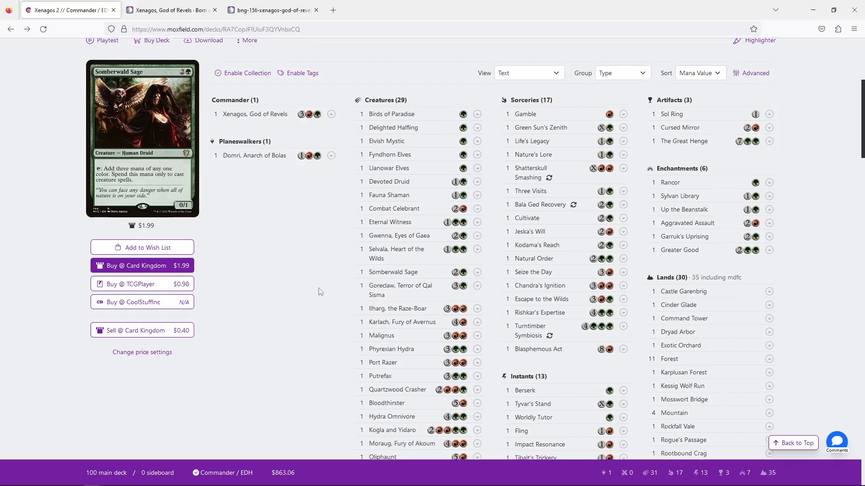
{"action": "scroll", "scroll_direction": "down", "scroll_amount": 3}
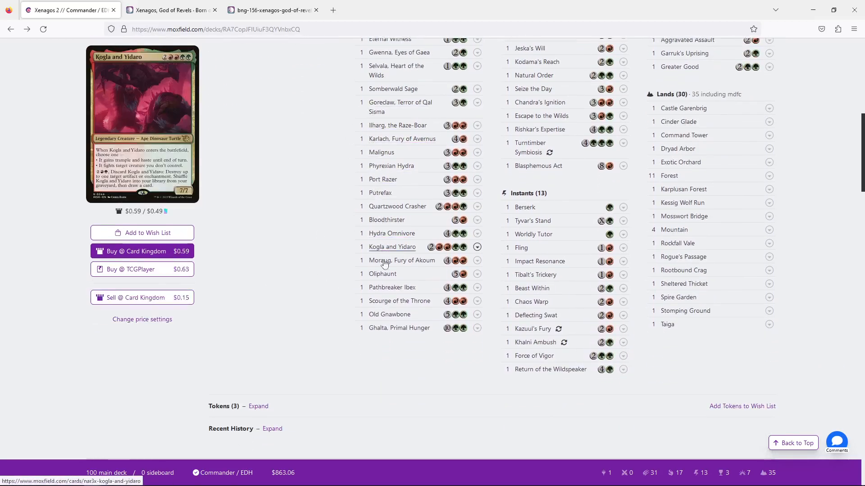
{"action": "mouse_move", "coordinate": [532, 356]}
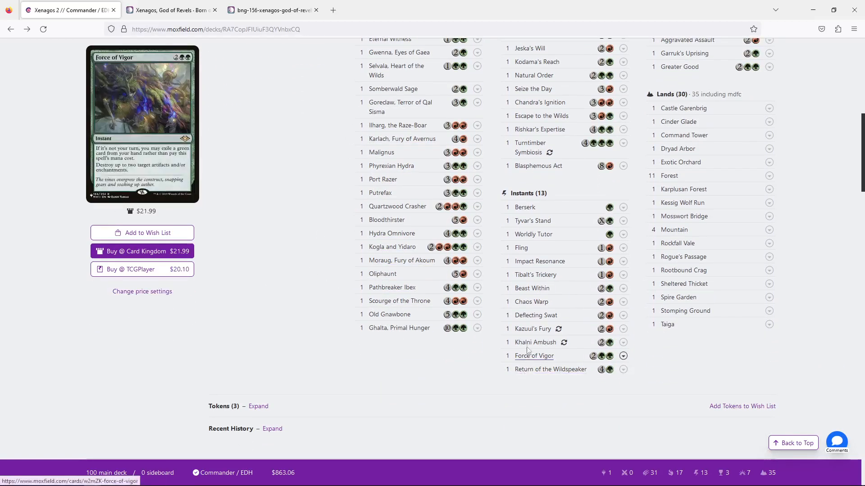
{"action": "mouse_move", "coordinate": [532, 234]}
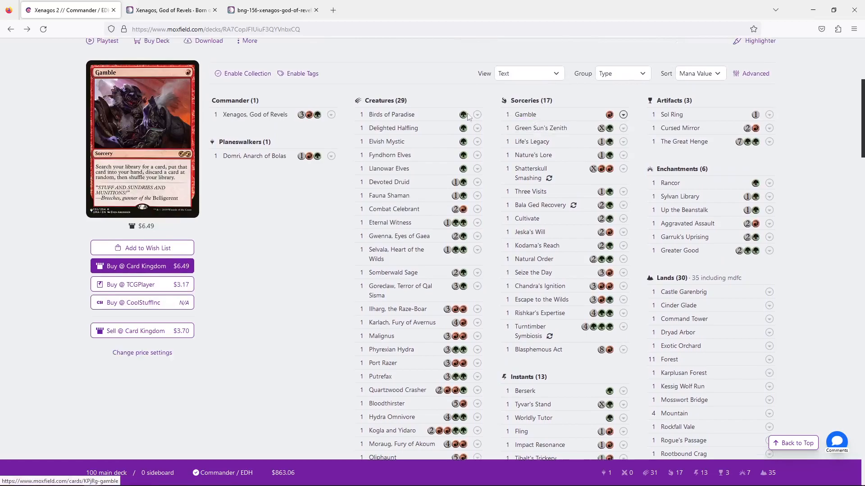
{"action": "scroll", "scroll_direction": "down", "scroll_amount": 3}
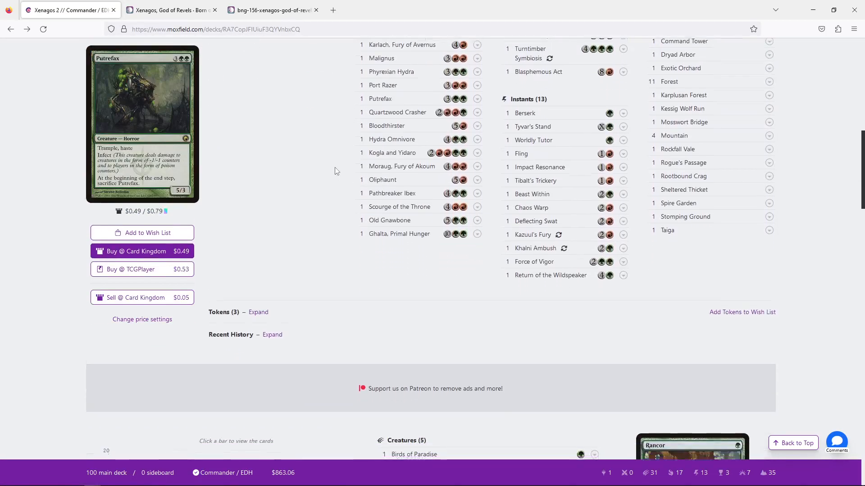
{"action": "scroll", "scroll_direction": "down", "scroll_amount": 3}
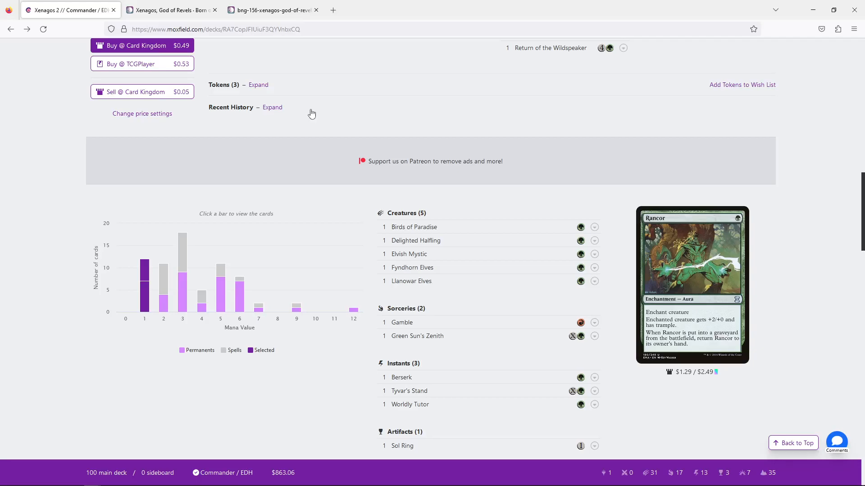
Step: List the mana value 3 cards, check the mana value 4 cards, and return to mana value 3
{"action": "left_click", "coordinate": [183, 264]}
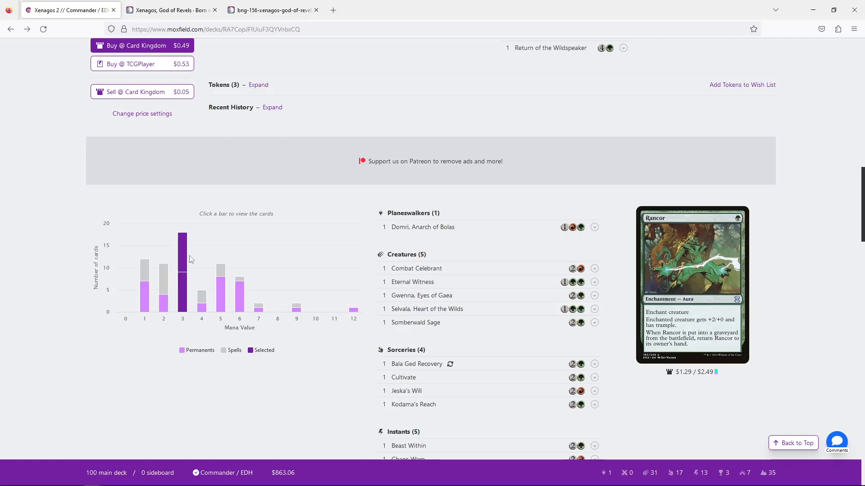
{"action": "mouse_move", "coordinate": [182, 276]}
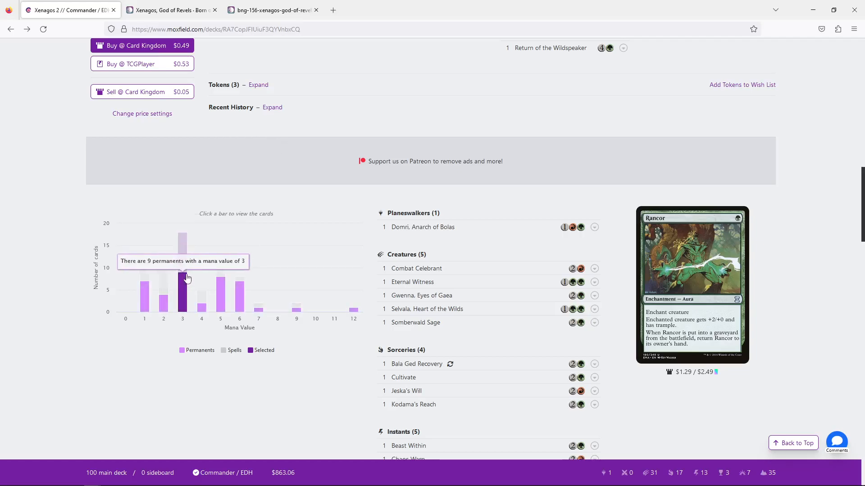
{"action": "mouse_move", "coordinate": [511, 114]}
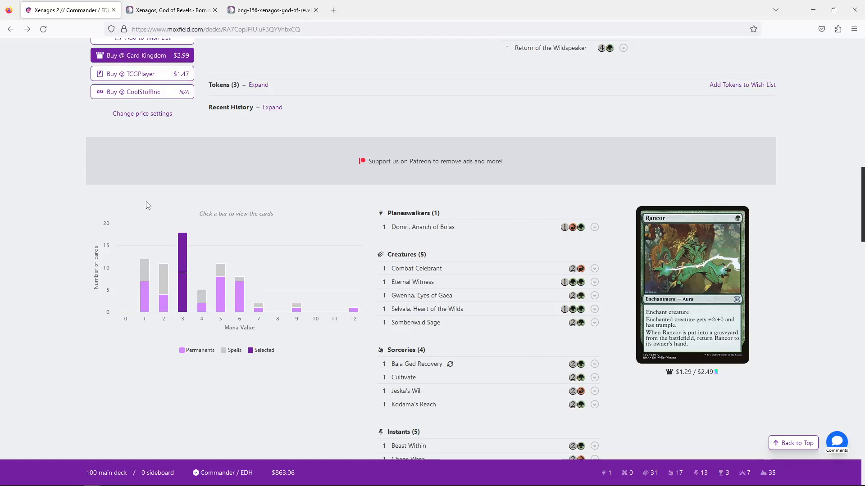
{"action": "mouse_move", "coordinate": [182, 259]}
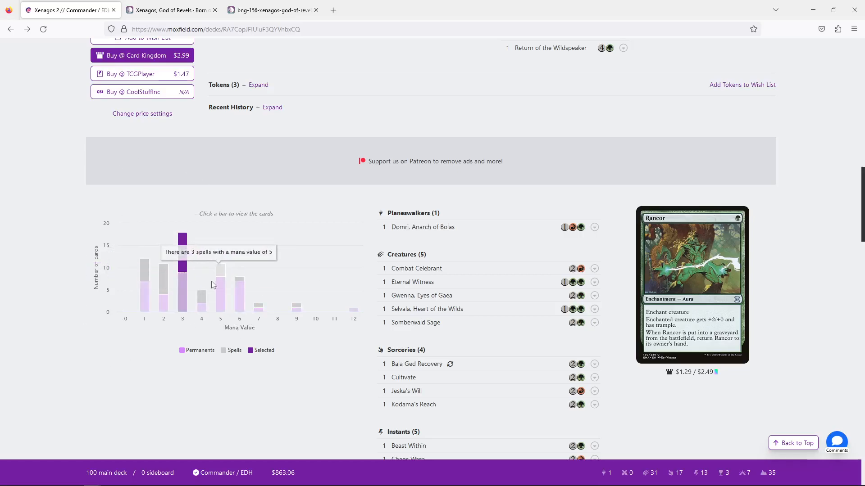
{"action": "left_click", "coordinate": [200, 301]}
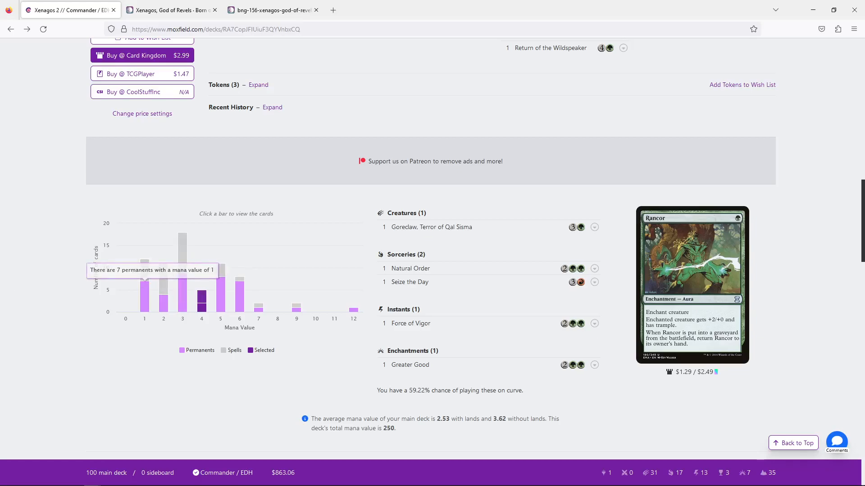
{"action": "mouse_move", "coordinate": [183, 283]}
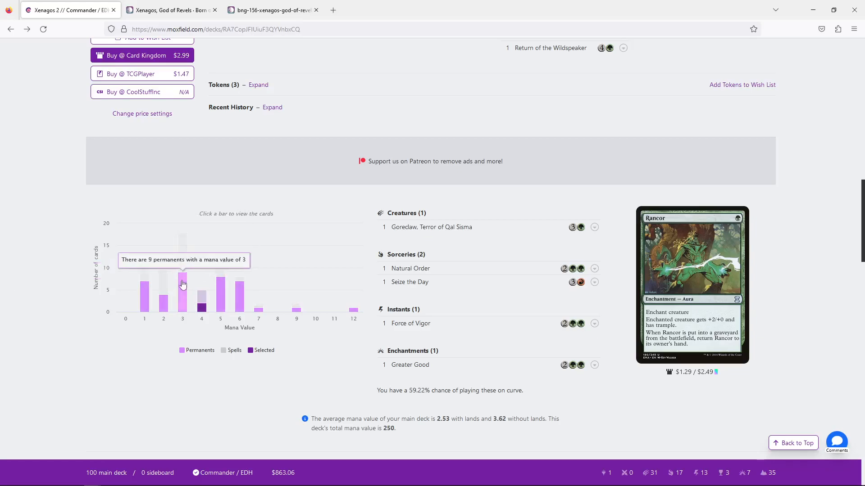
{"action": "left_click", "coordinate": [182, 278]}
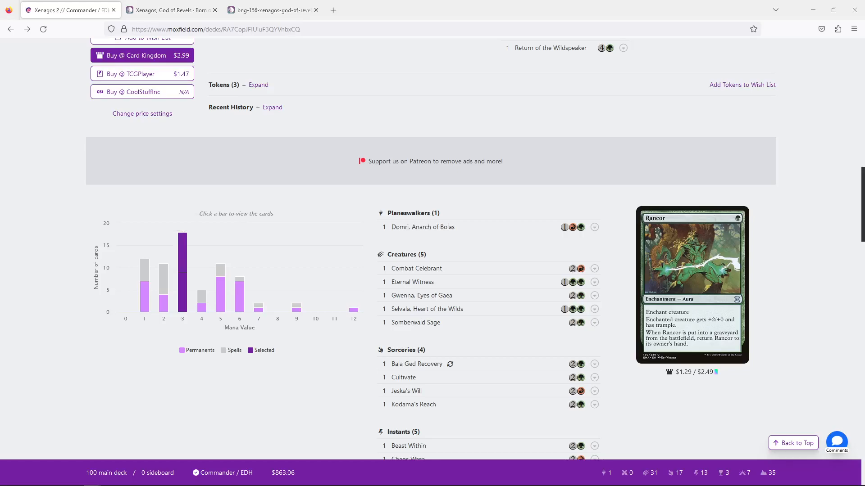
{"action": "mouse_move", "coordinate": [293, 235]}
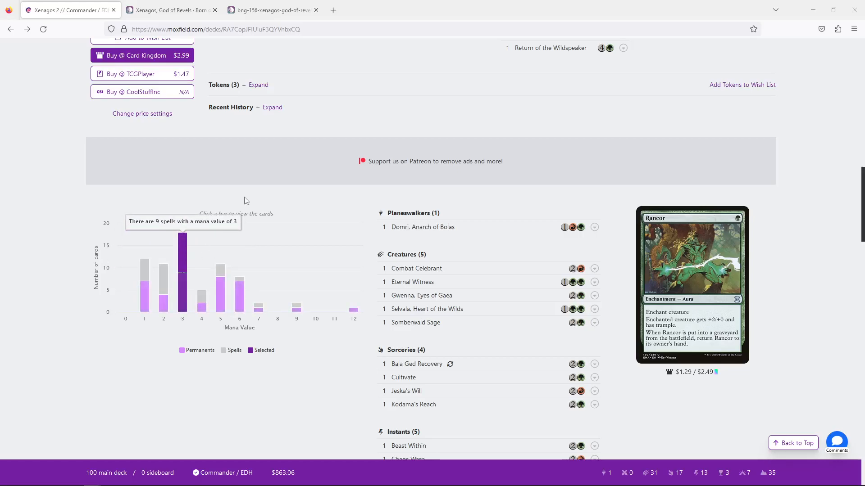
{"action": "scroll", "scroll_direction": "down", "scroll_amount": 3}
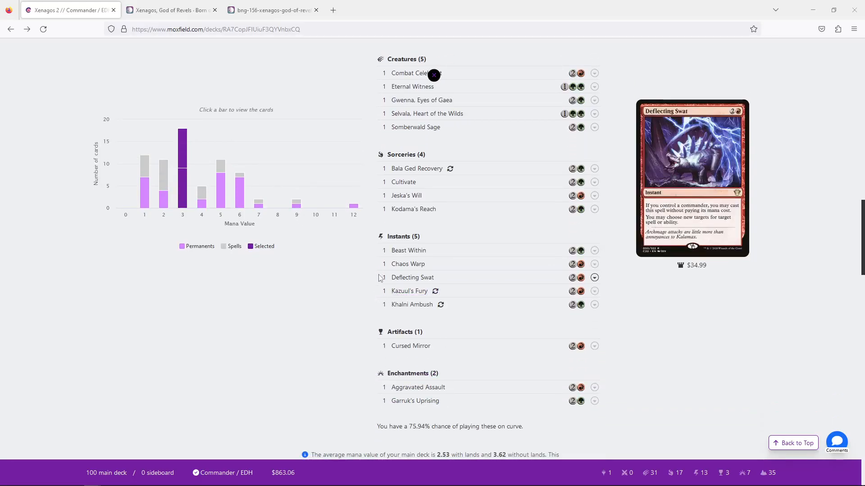
{"action": "mouse_move", "coordinate": [411, 304]}
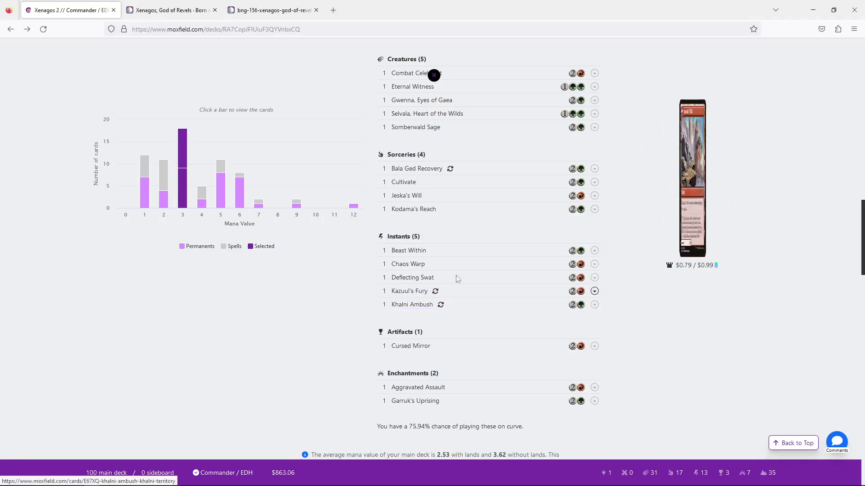
{"action": "mouse_move", "coordinate": [440, 305]}
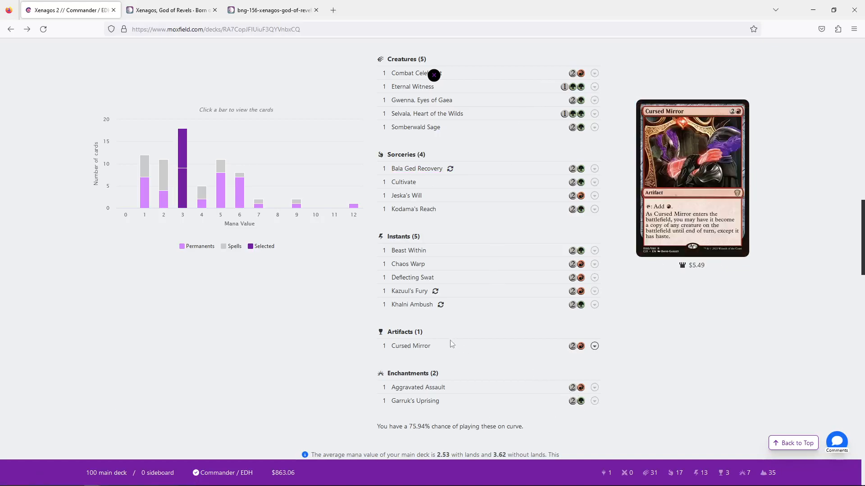
{"action": "mouse_move", "coordinate": [411, 277]}
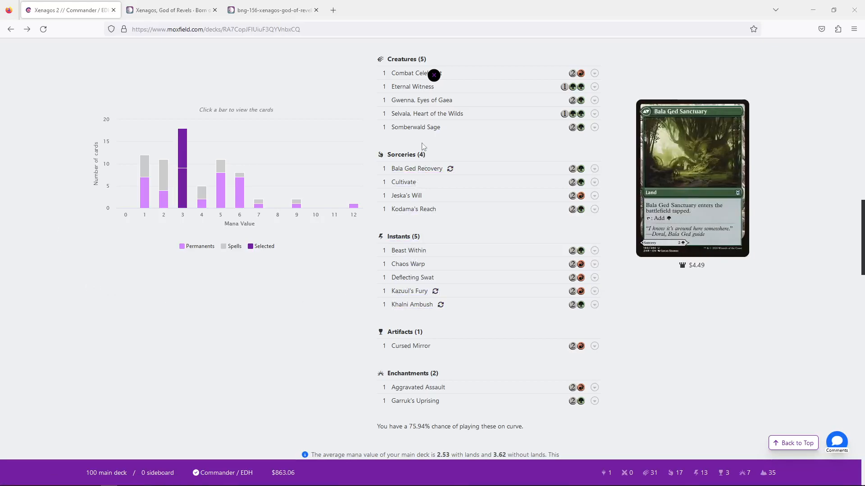
{"action": "mouse_move", "coordinate": [413, 209]}
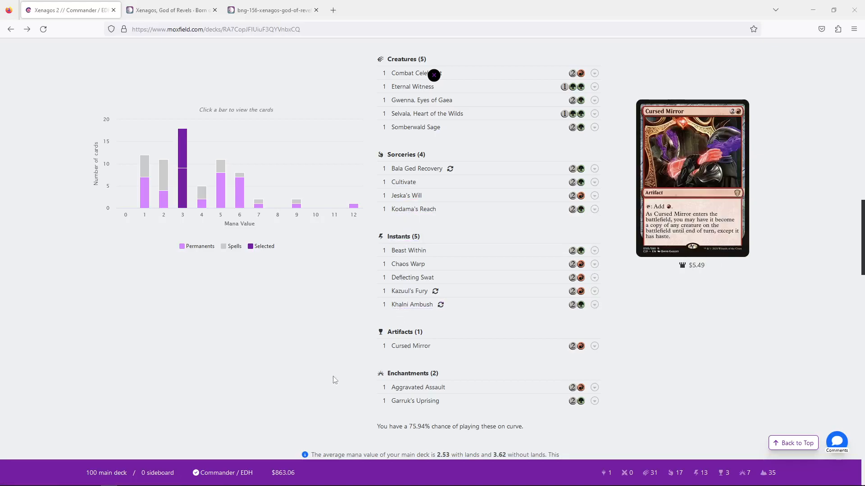
{"action": "mouse_move", "coordinate": [360, 367]}
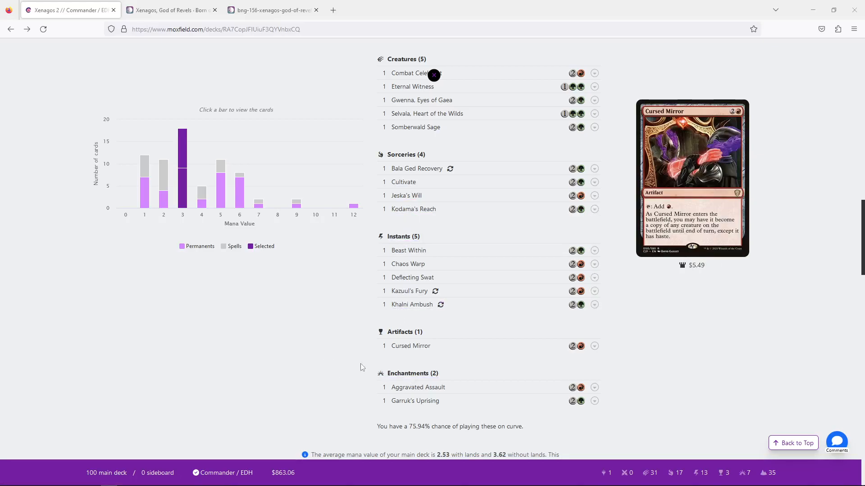
{"action": "mouse_move", "coordinate": [416, 387]}
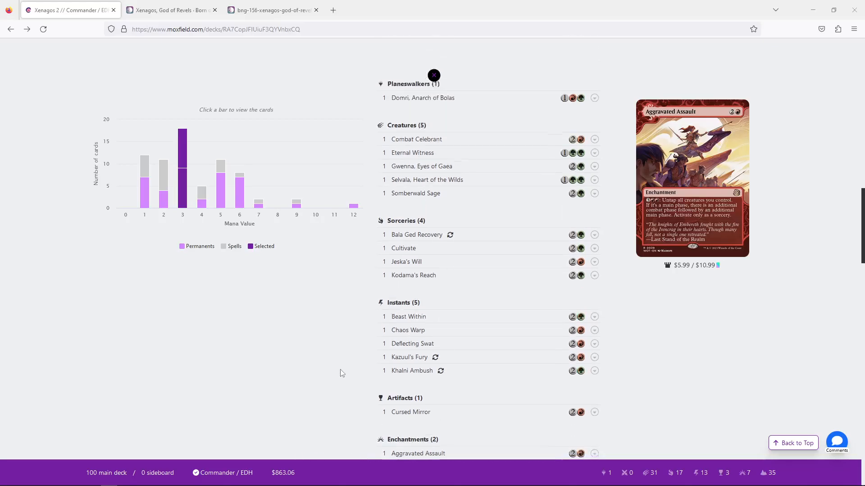
Step: View Gwenna, Eyes of Gaea's card details, then show Somberwald Sage's details instead
{"action": "scroll", "scroll_direction": "down", "scroll_amount": 3}
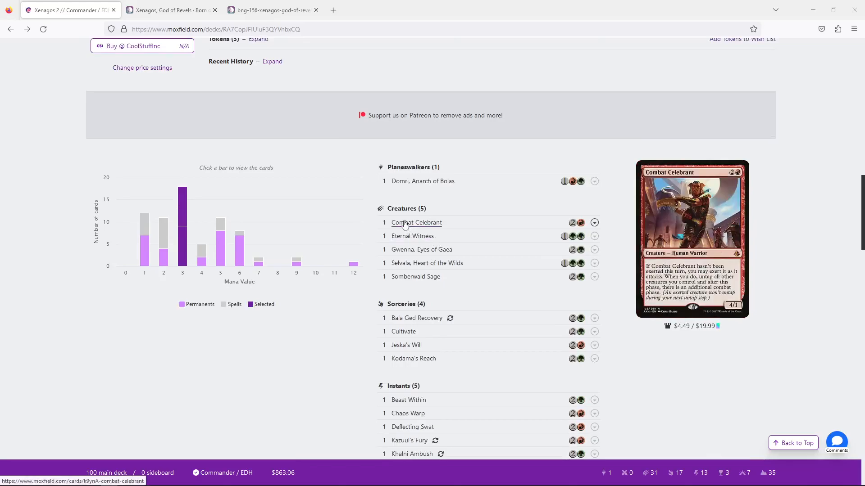
{"action": "left_click", "coordinate": [422, 250]}
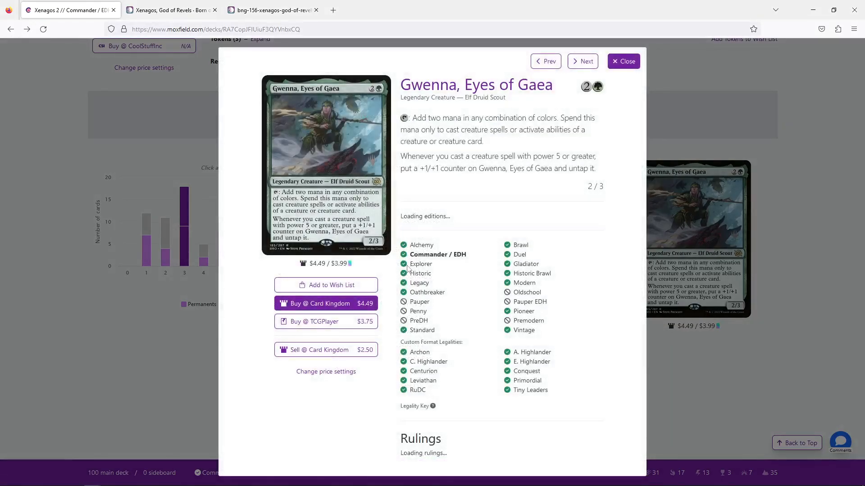
{"action": "left_click", "coordinate": [582, 62]}
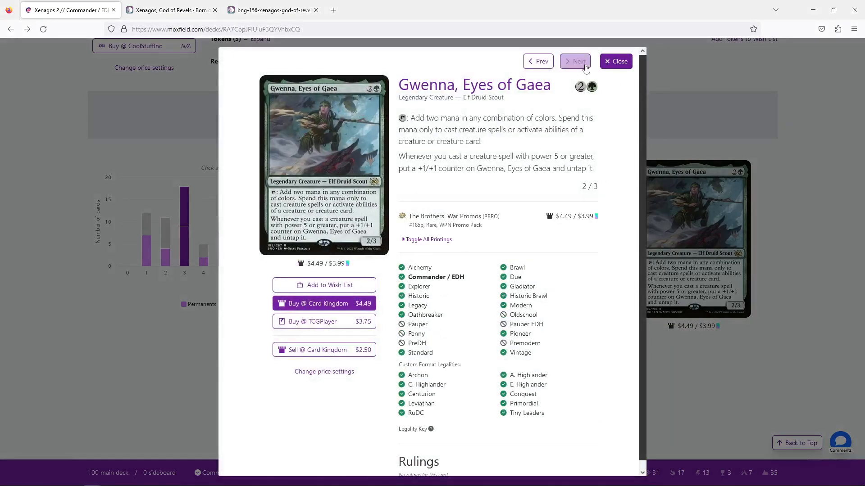
{"action": "left_click", "coordinate": [615, 61]}
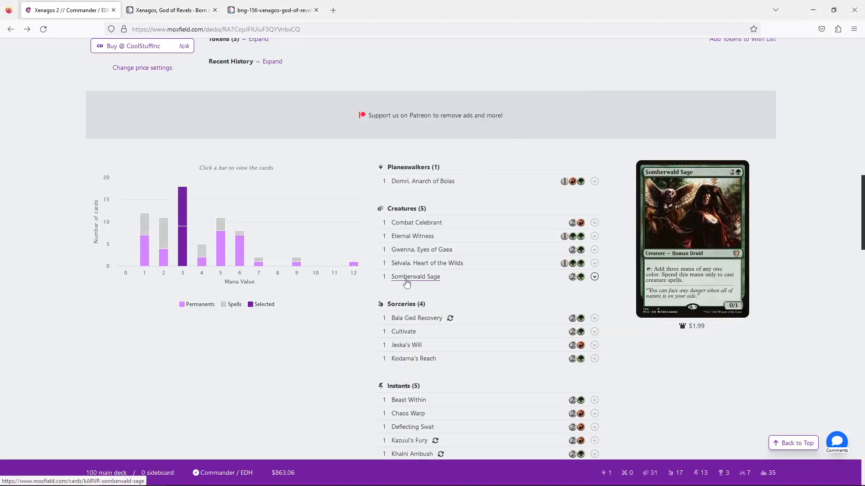
{"action": "left_click", "coordinate": [415, 276]}
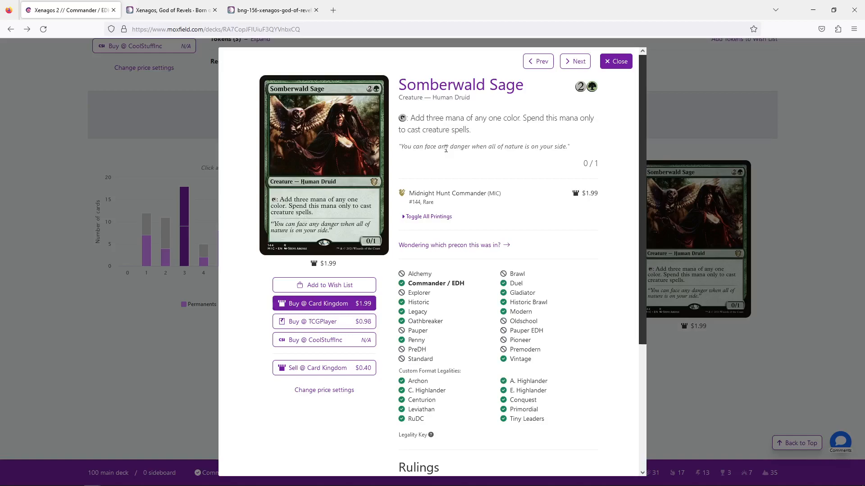
{"action": "mouse_move", "coordinate": [408, 112]}
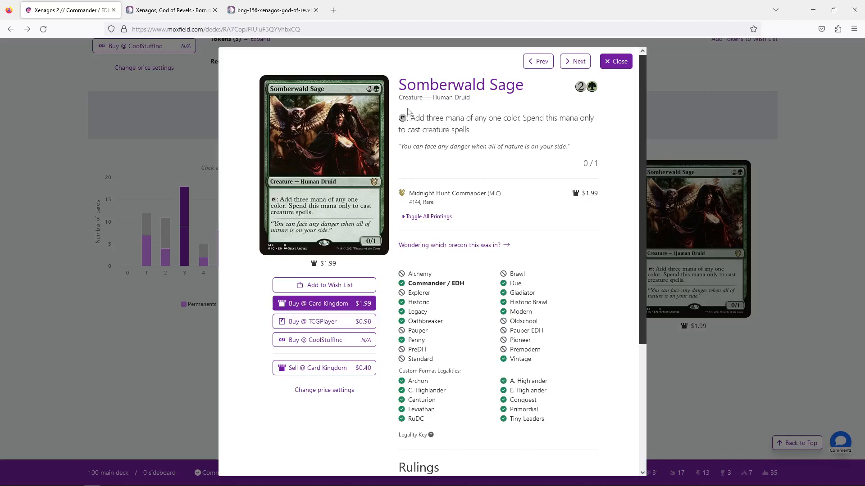
Step: Leave Somberwald Sage's details and show Pathbreaker Ibex's details from the Creatures section
{"action": "left_click", "coordinate": [615, 61]}
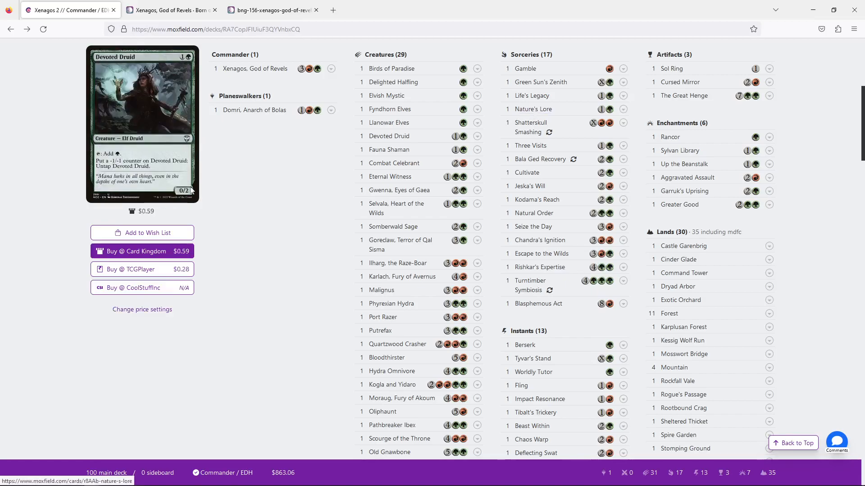
{"action": "scroll", "scroll_direction": "down", "scroll_amount": 3}
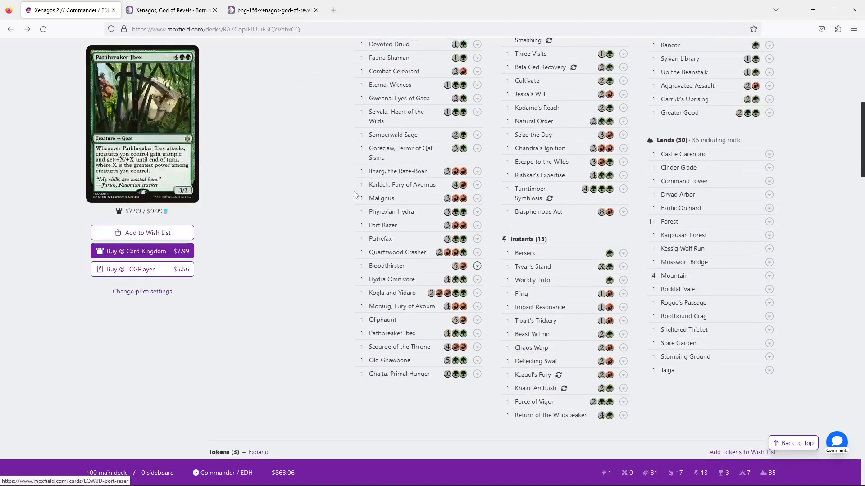
{"action": "scroll", "scroll_direction": "down", "scroll_amount": 3}
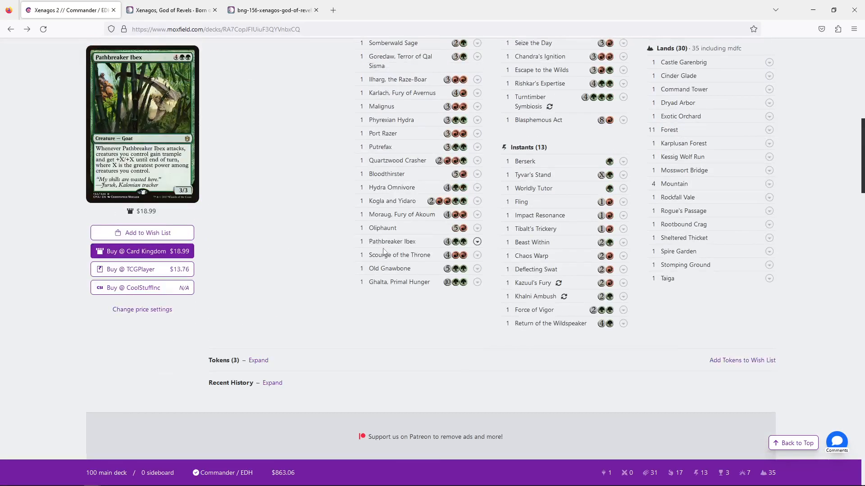
{"action": "left_click", "coordinate": [392, 242]}
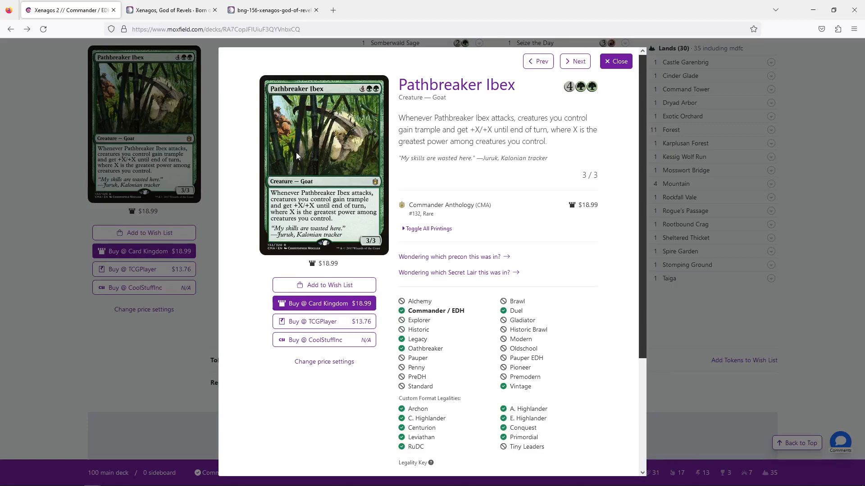
{"action": "mouse_move", "coordinate": [615, 61]}
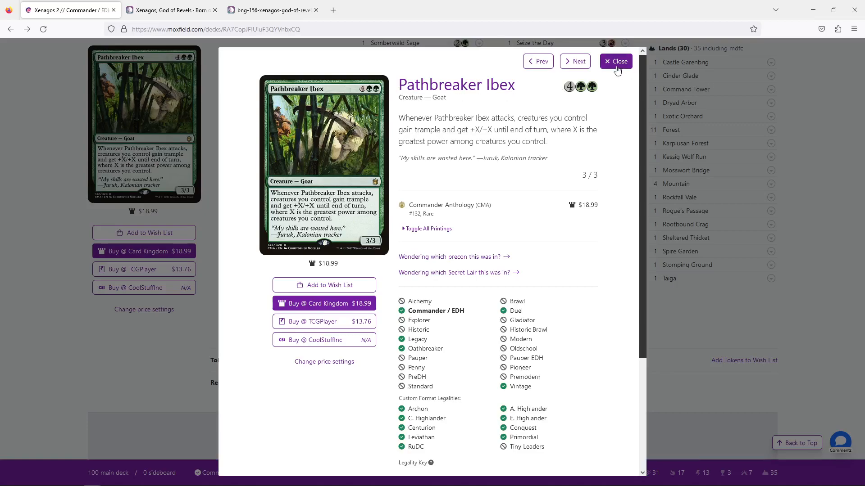
Step: Leave Pathbreaker Ibex's details and show Somberwald Sage's details from the mana curve list
{"action": "left_click", "coordinate": [615, 62]}
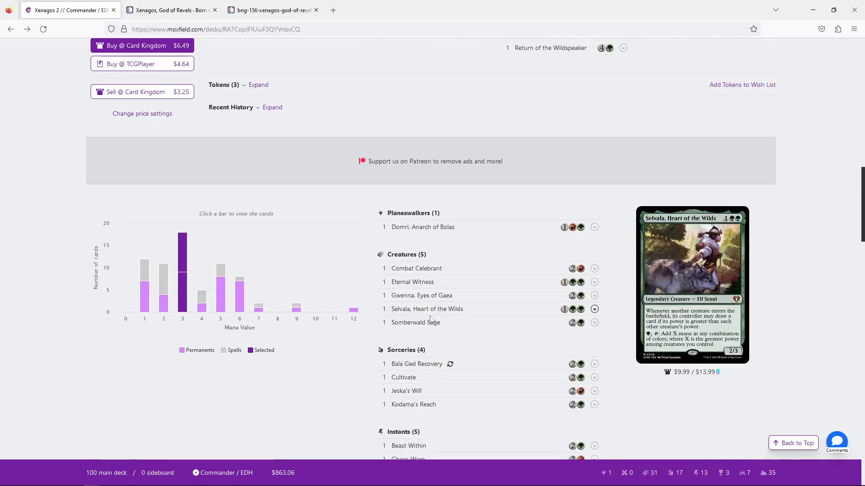
{"action": "left_click", "coordinate": [415, 323]}
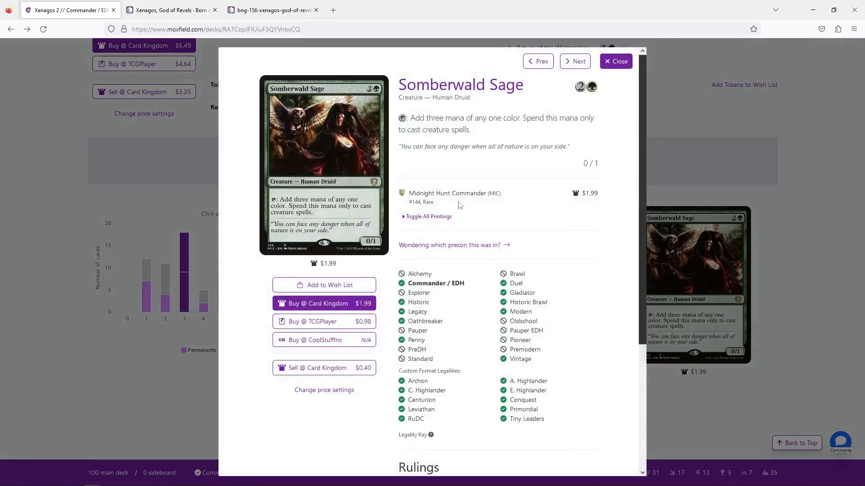
{"action": "mouse_move", "coordinate": [473, 158]}
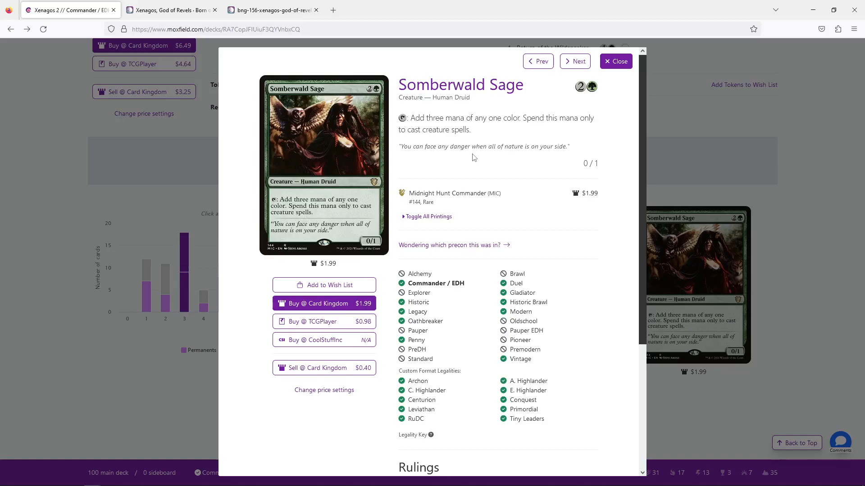
{"action": "mouse_move", "coordinate": [562, 39]}
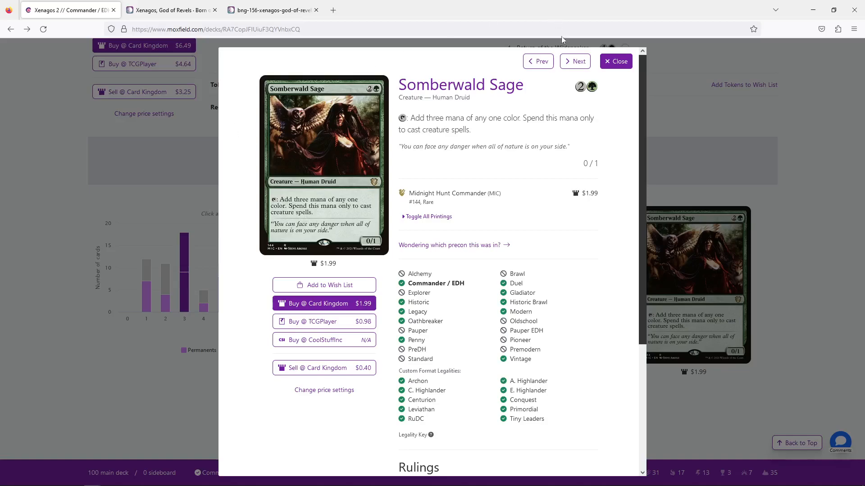
{"action": "mouse_move", "coordinate": [605, 149]}
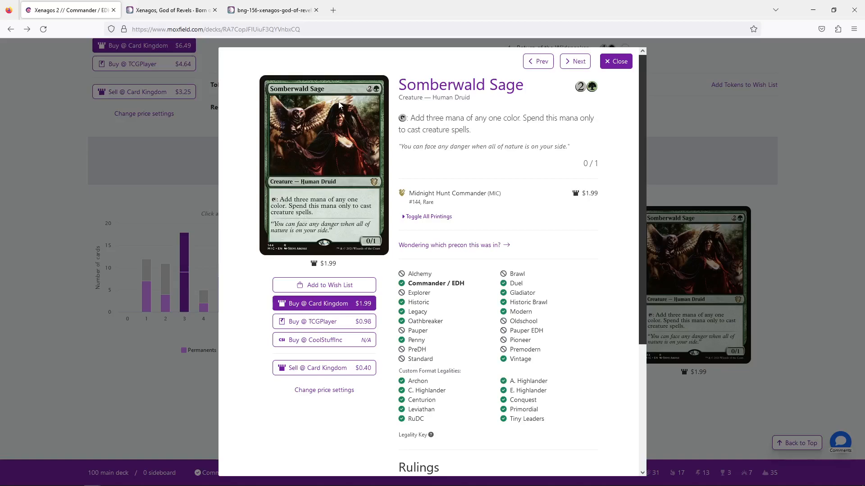
{"action": "mouse_move", "coordinate": [131, 189]}
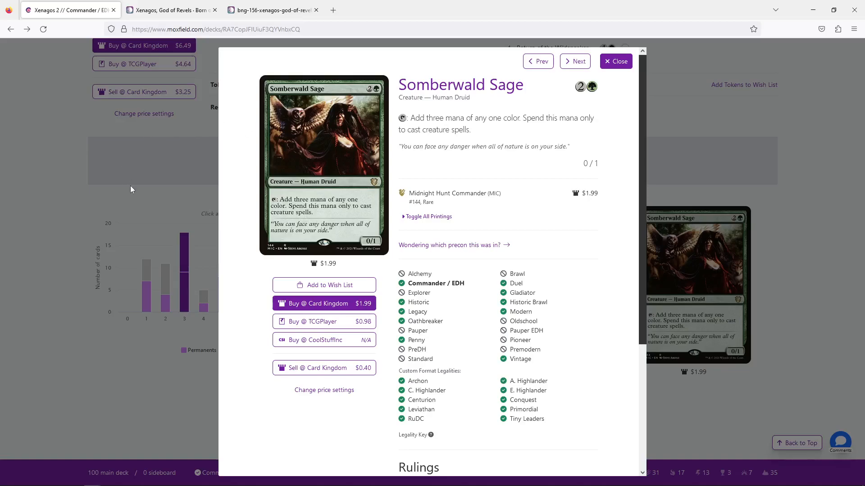
Step: Move to the previous card to show Gwenna, Eyes of Gaea's details
{"action": "left_click", "coordinate": [574, 61]}
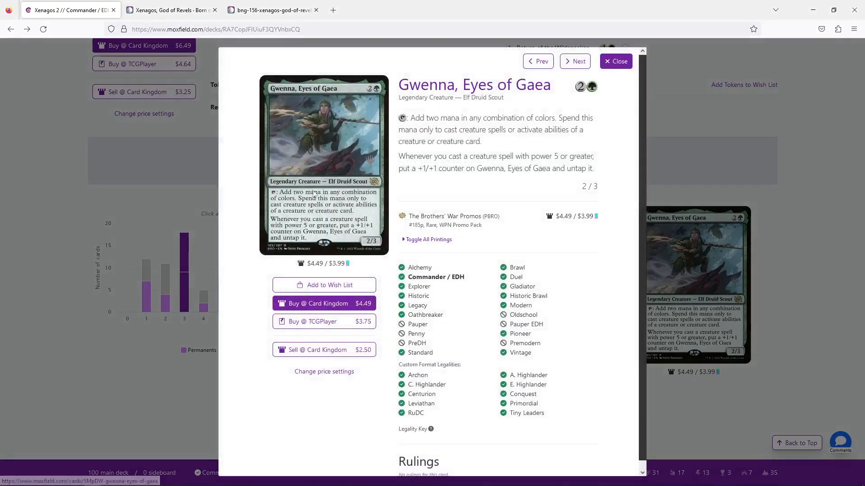
{"action": "mouse_move", "coordinate": [182, 167]}
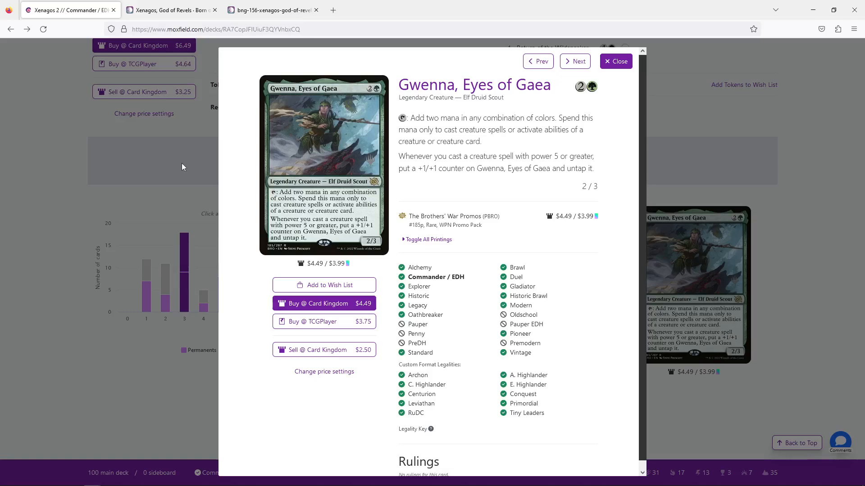
Step: Leave Gwenna's details and browse further down the deck list
{"action": "left_click", "coordinate": [616, 62]}
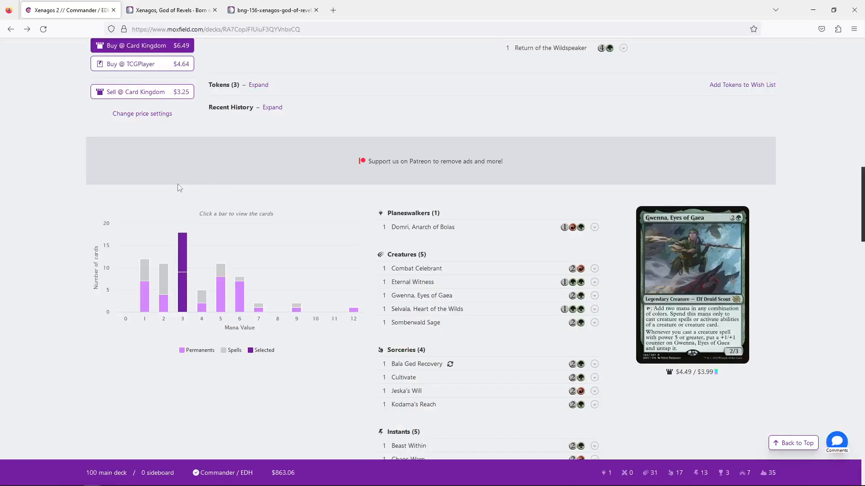
{"action": "mouse_move", "coordinate": [421, 296]}
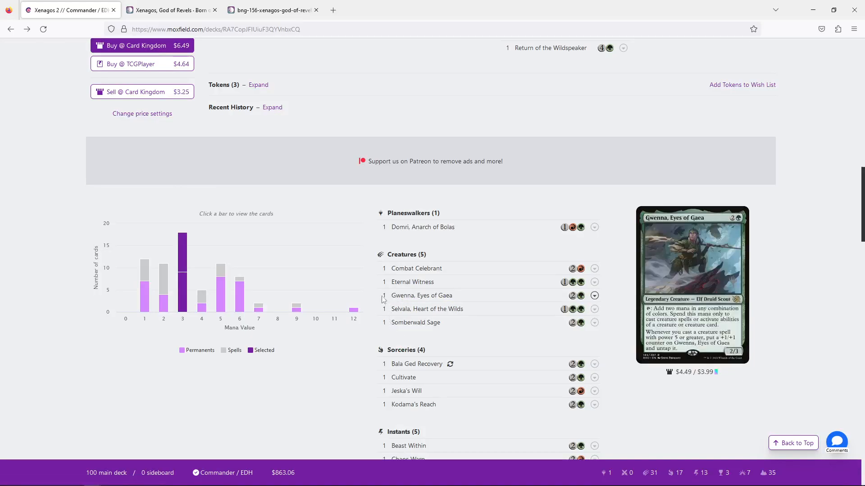
{"action": "mouse_move", "coordinate": [414, 322]}
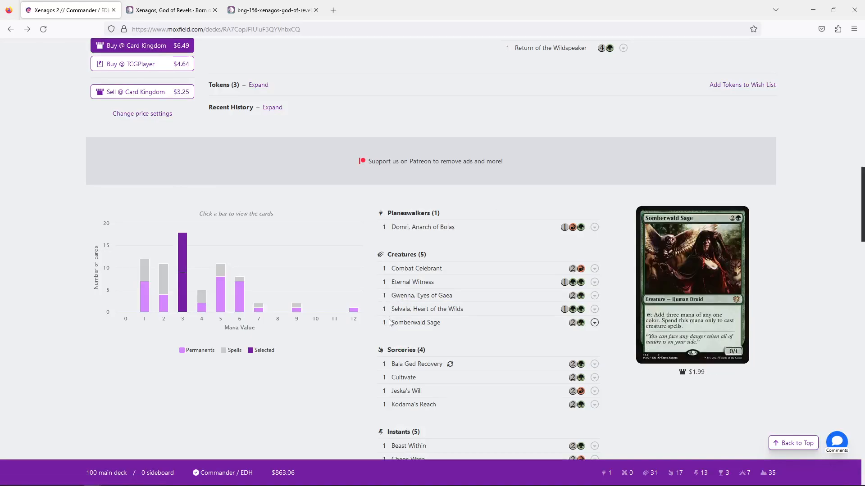
{"action": "scroll", "scroll_direction": "down", "scroll_amount": 3}
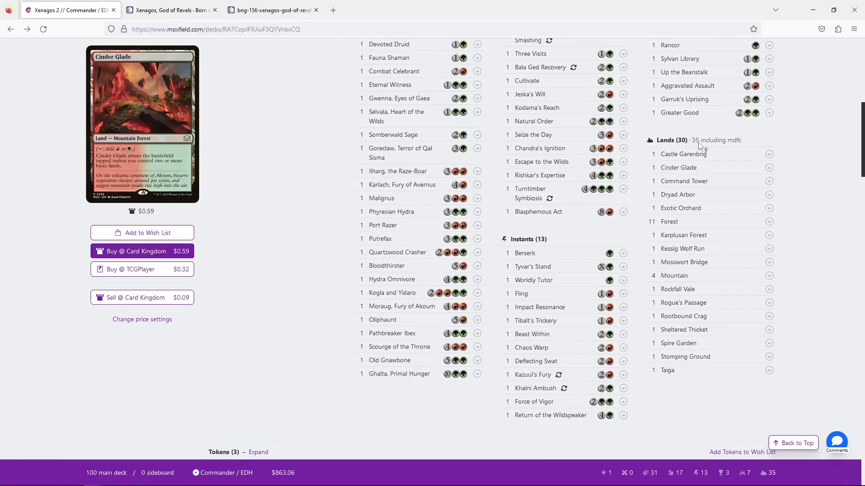
{"action": "scroll", "scroll_direction": "down", "scroll_amount": 3}
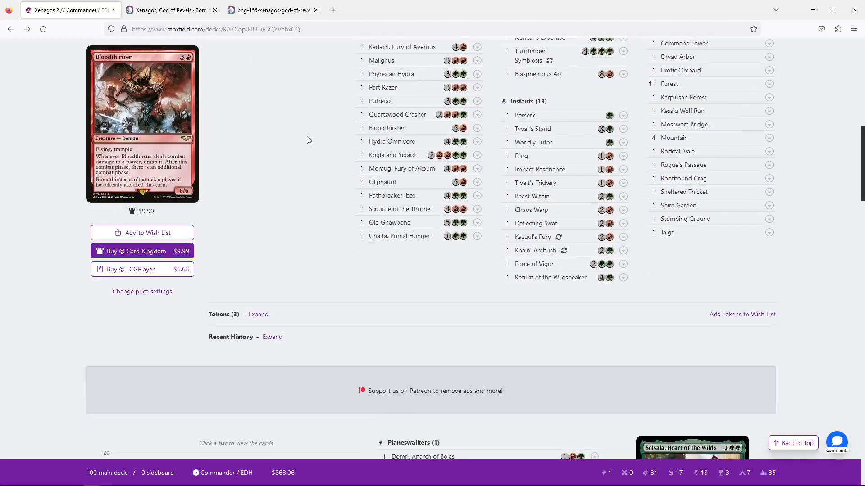
{"action": "scroll", "scroll_direction": "down", "scroll_amount": 3}
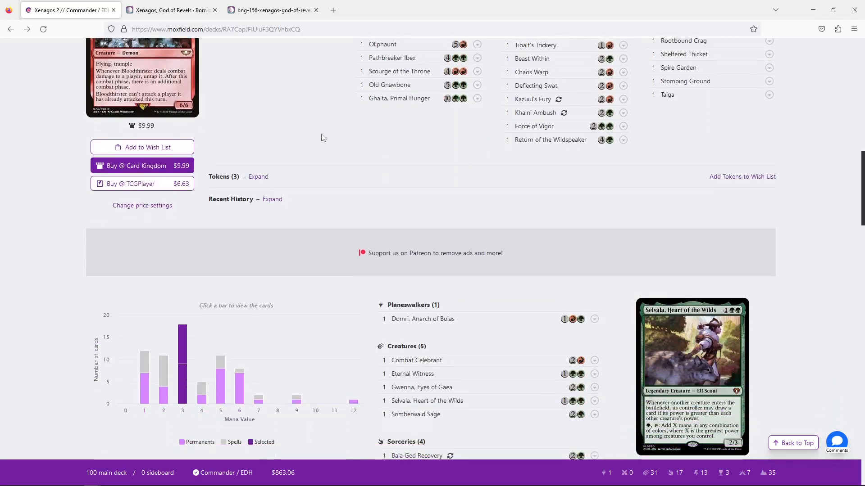
{"action": "scroll", "scroll_direction": "down", "scroll_amount": 3}
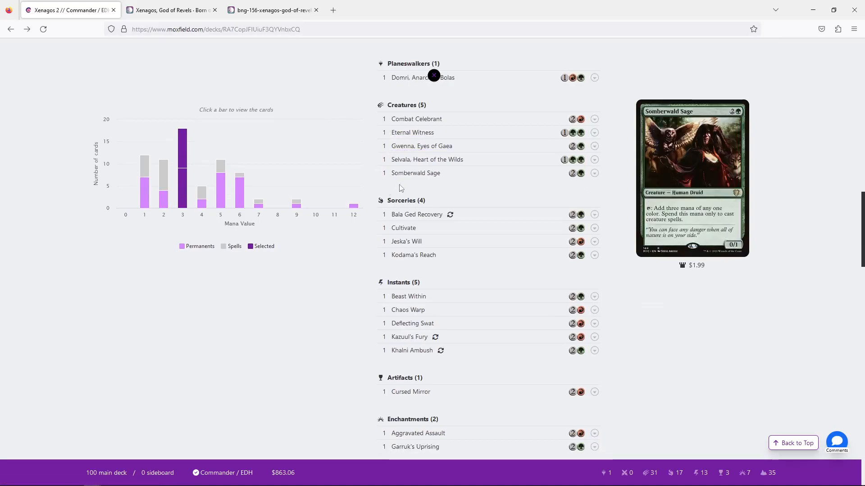
{"action": "mouse_move", "coordinate": [182, 160]}
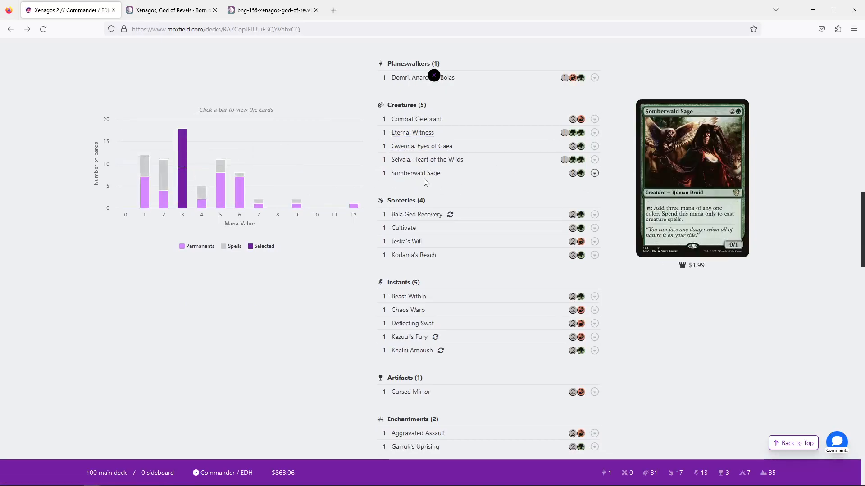
{"action": "mouse_move", "coordinate": [422, 146]}
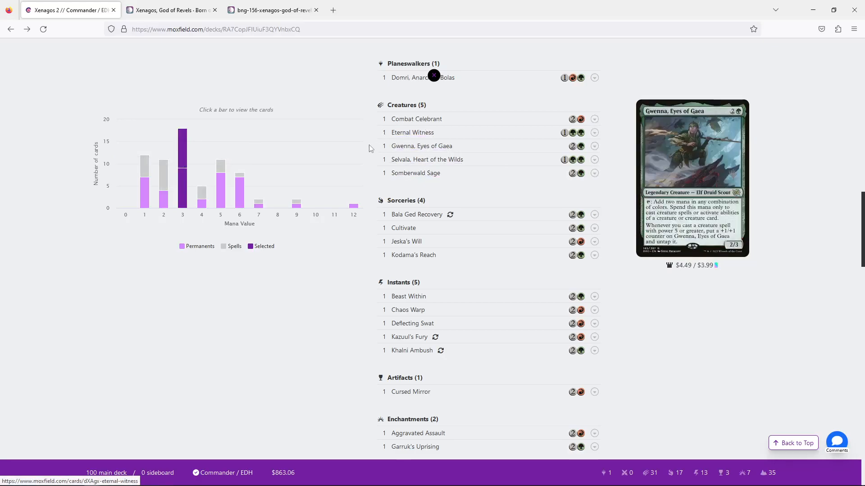
Step: View and dismiss Kodama's Reach's details, returning to the deck list
{"action": "scroll", "scroll_direction": "down", "scroll_amount": 3}
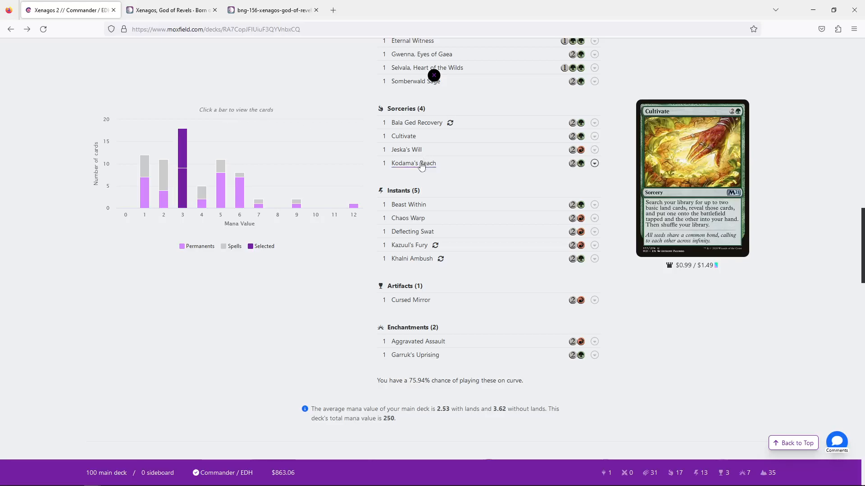
{"action": "left_click", "coordinate": [413, 163]}
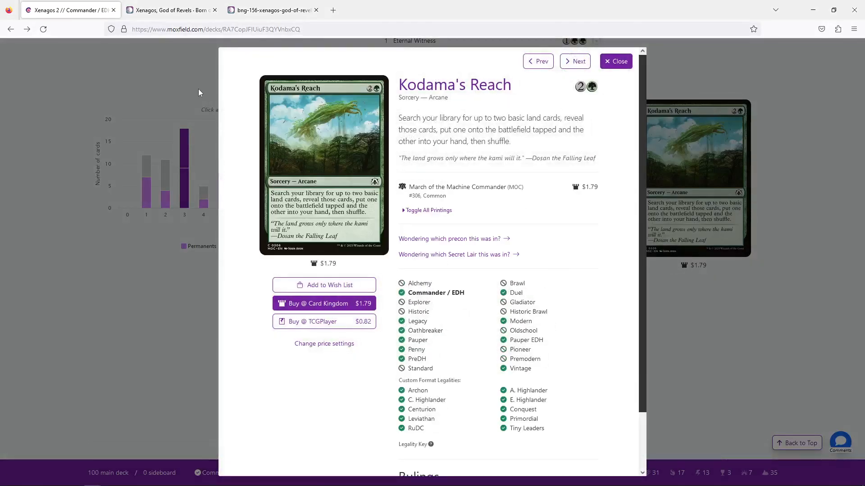
{"action": "left_click", "coordinate": [615, 61]}
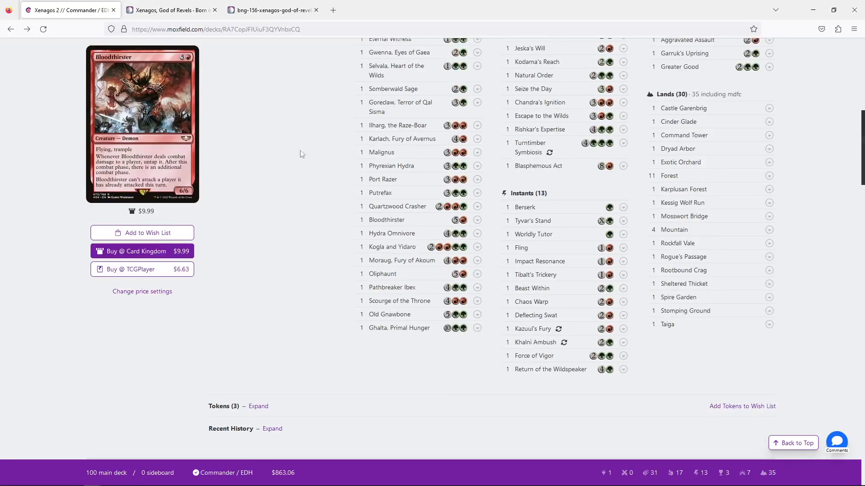
{"action": "scroll", "scroll_direction": "down", "scroll_amount": 3}
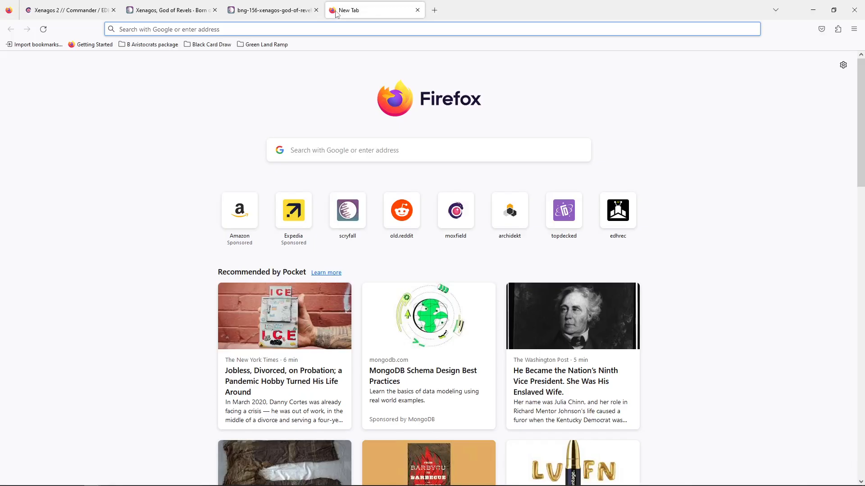
Step: Search Scryfall for 'inv' to find Invasion of Zendikar, then return to the Moxfield deck
{"action": "left_click", "coordinate": [347, 211]}
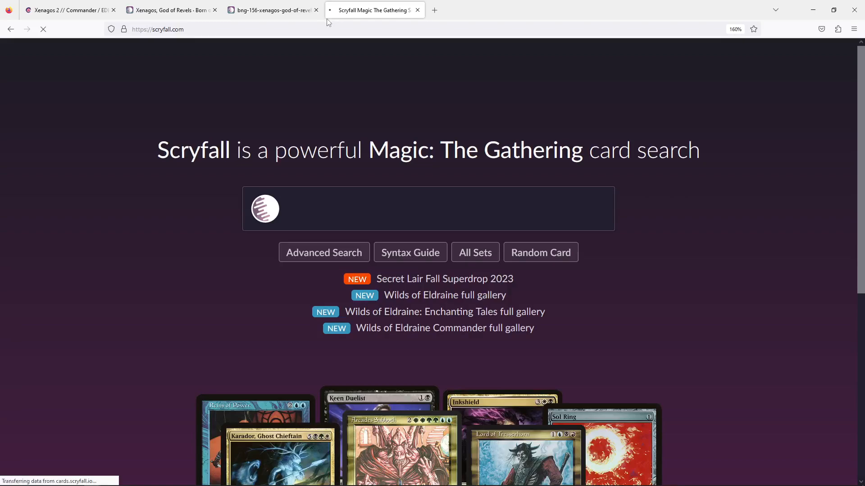
{"action": "type", "text": "inv"}
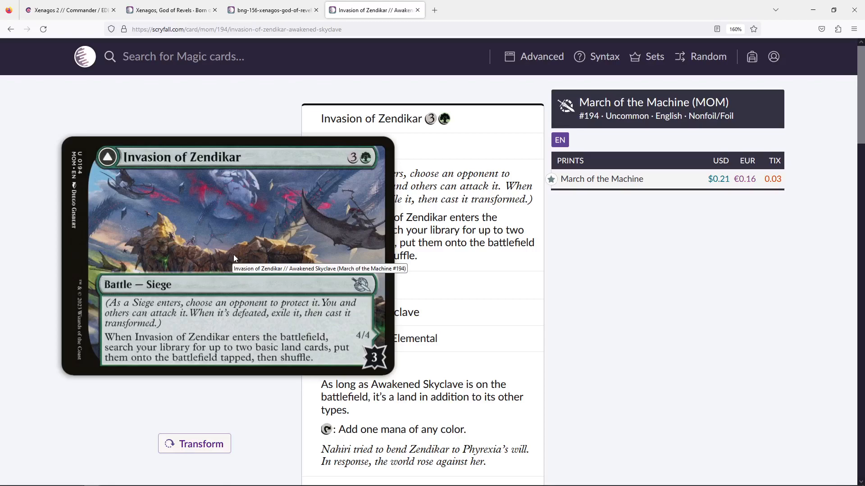
{"action": "mouse_move", "coordinate": [277, 251]}
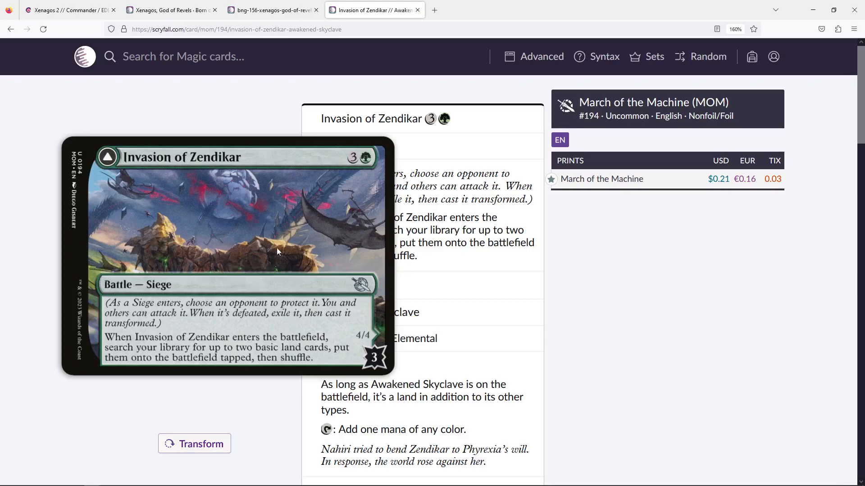
{"action": "left_click", "coordinate": [65, 10]}
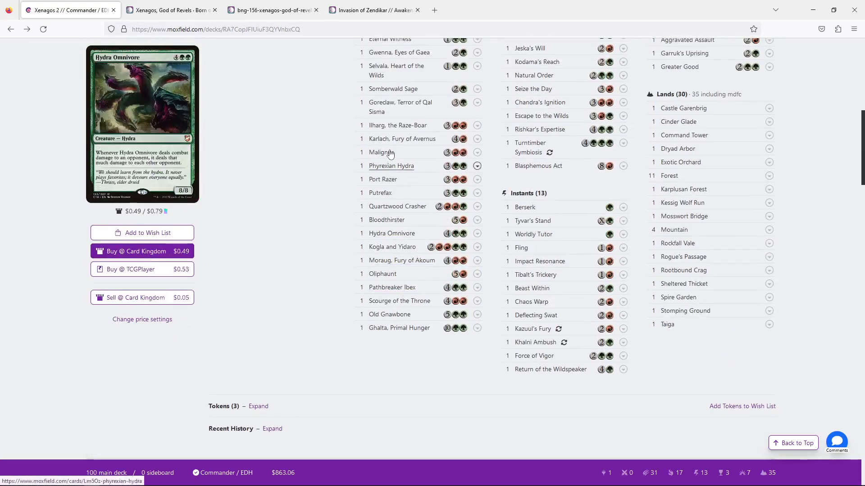
{"action": "scroll", "scroll_direction": "down", "scroll_amount": 3}
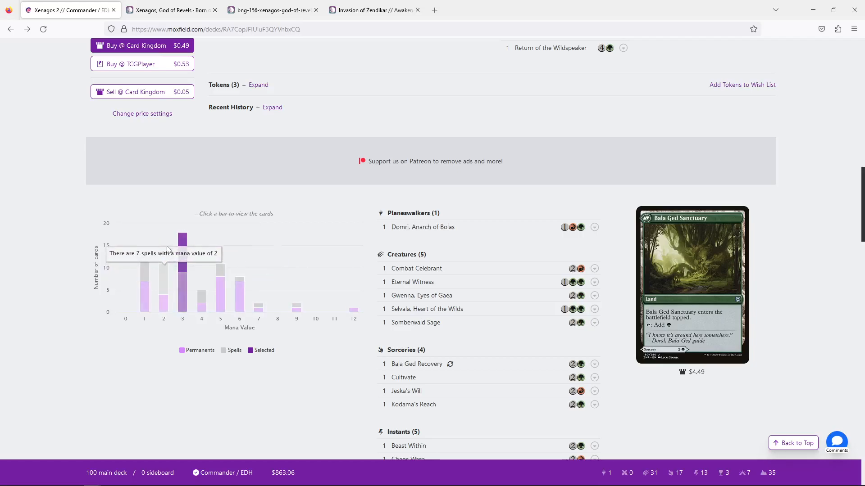
{"action": "scroll", "scroll_direction": "down", "scroll_amount": 3}
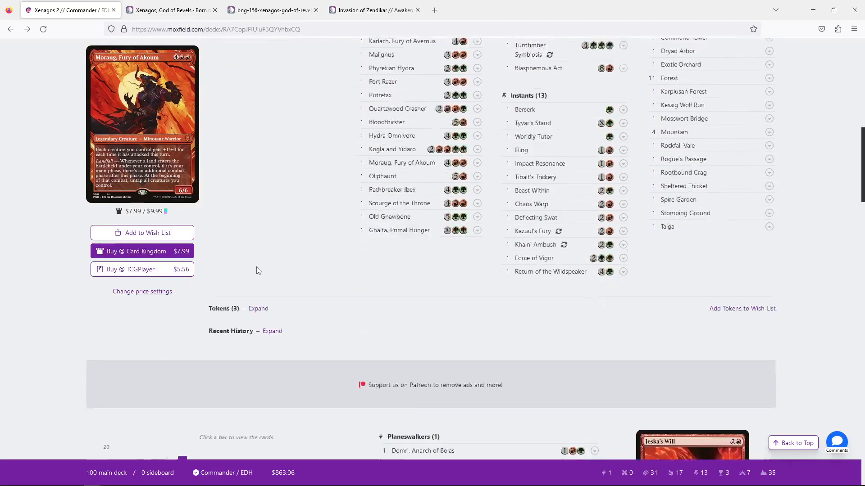
{"action": "scroll", "scroll_direction": "down", "scroll_amount": 3}
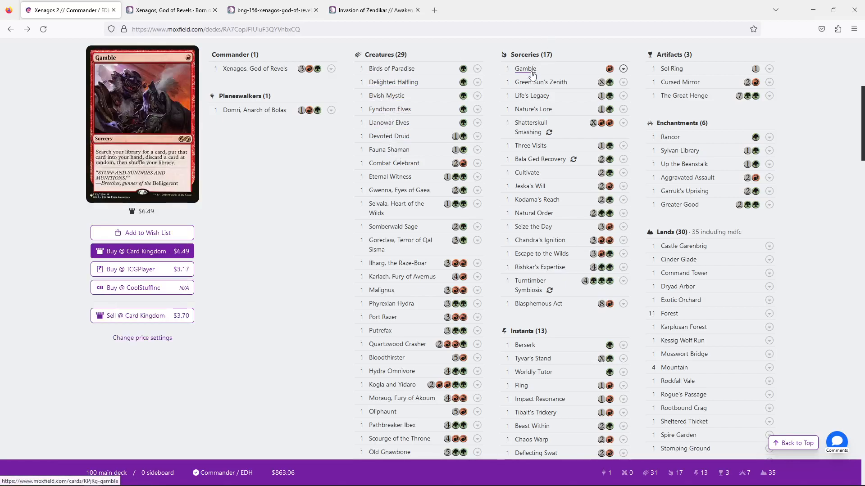
{"action": "mouse_move", "coordinate": [529, 123]}
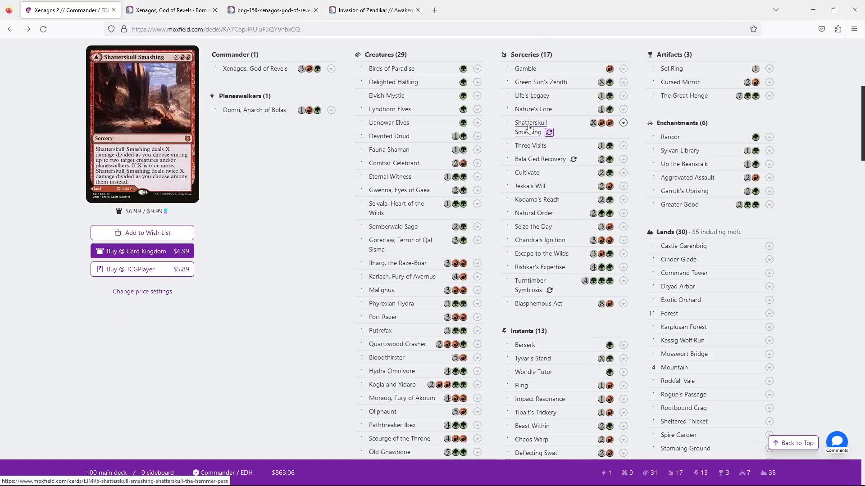
{"action": "mouse_move", "coordinate": [534, 213]}
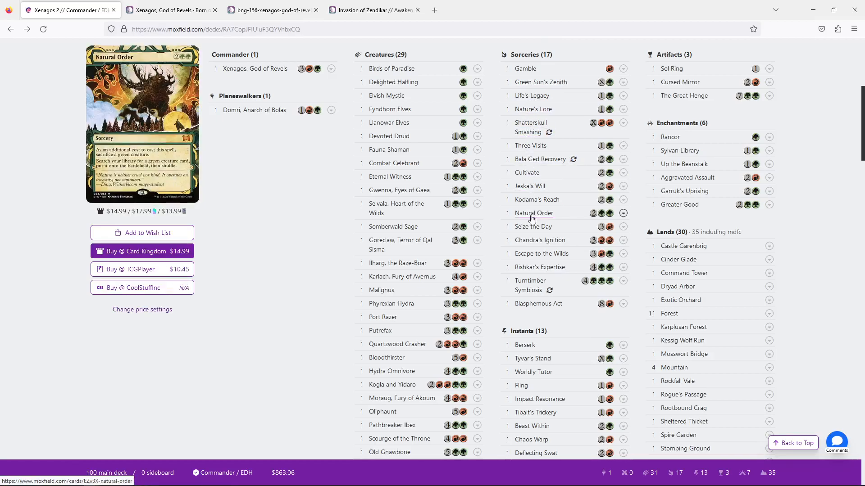
{"action": "mouse_move", "coordinate": [538, 304]}
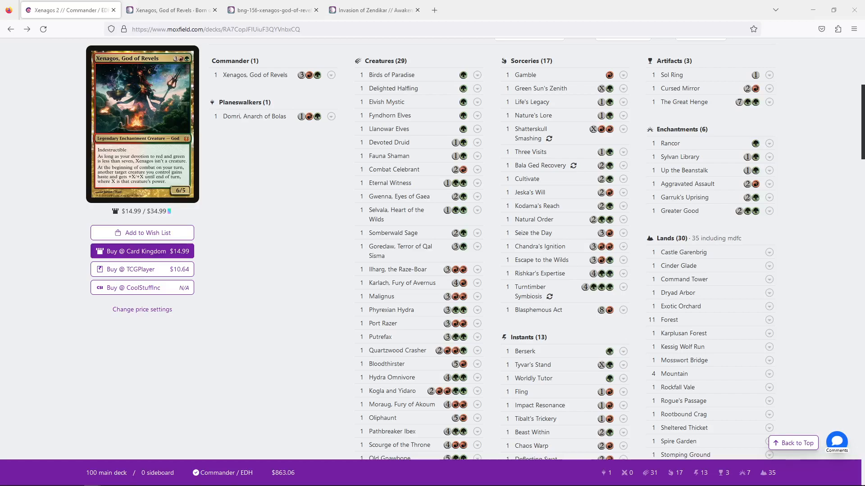
{"action": "scroll", "scroll_direction": "down", "scroll_amount": 3}
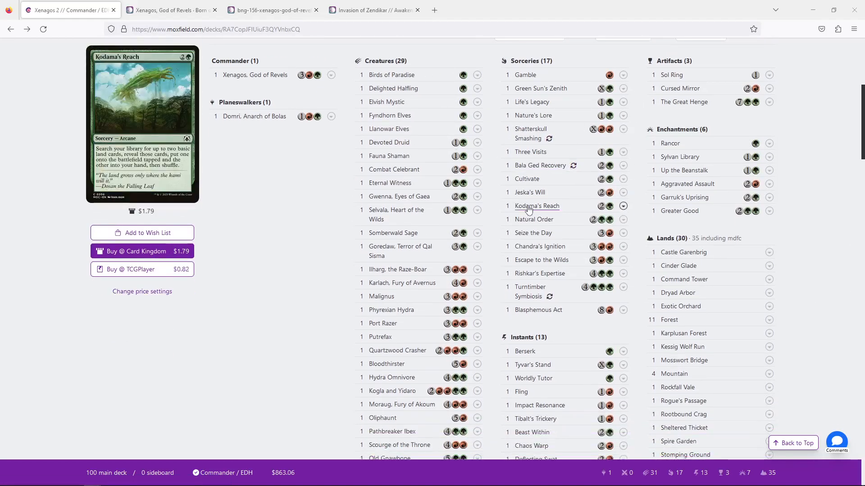
{"action": "scroll", "scroll_direction": "down", "scroll_amount": 3}
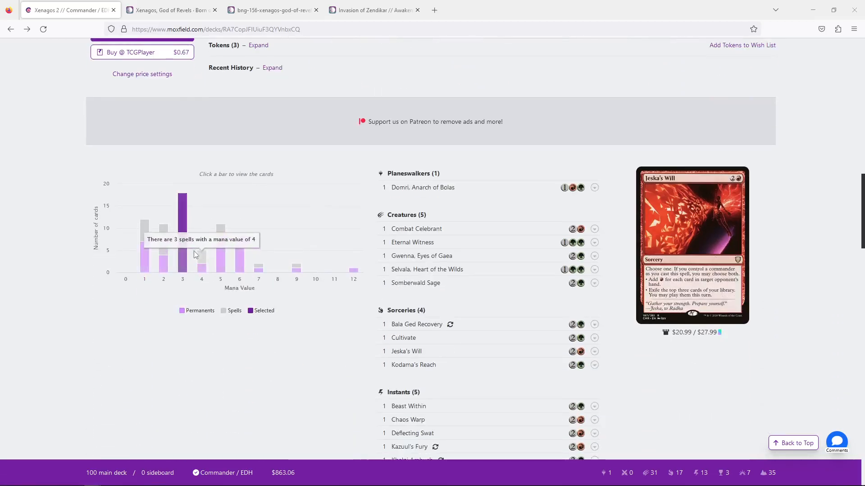
{"action": "scroll", "scroll_direction": "down", "scroll_amount": 3}
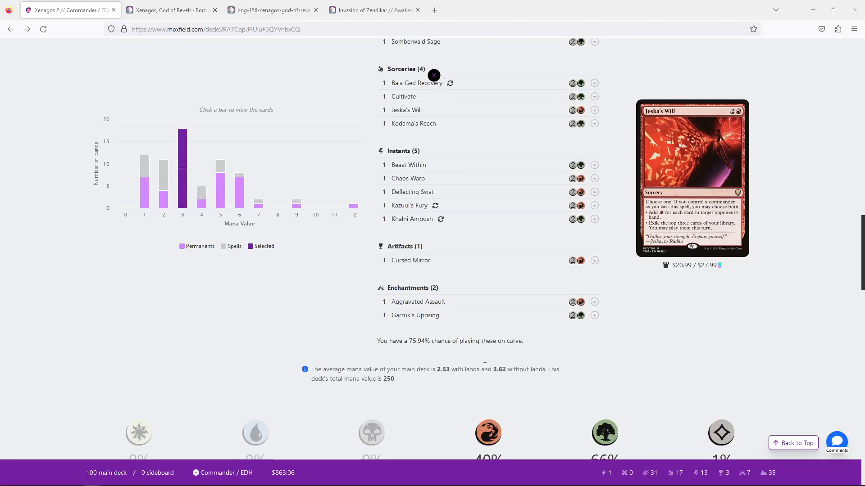
{"action": "scroll", "scroll_direction": "down", "scroll_amount": 3}
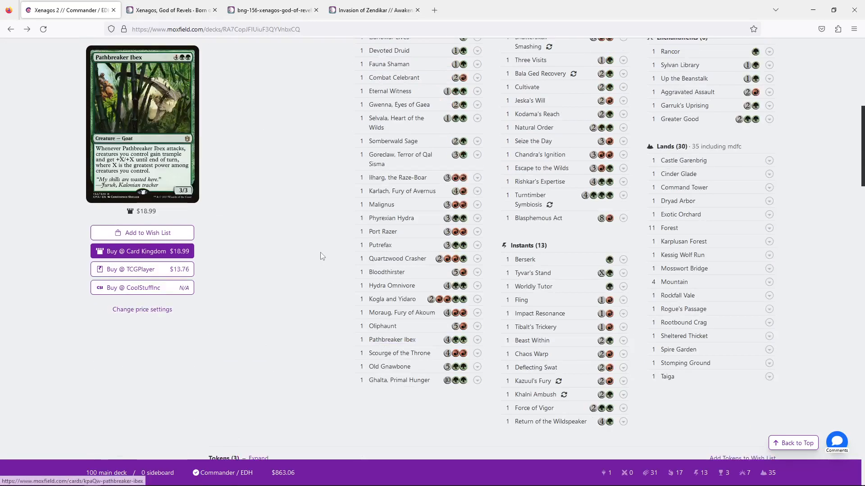
{"action": "scroll", "scroll_direction": "up", "scroll_amount": 3}
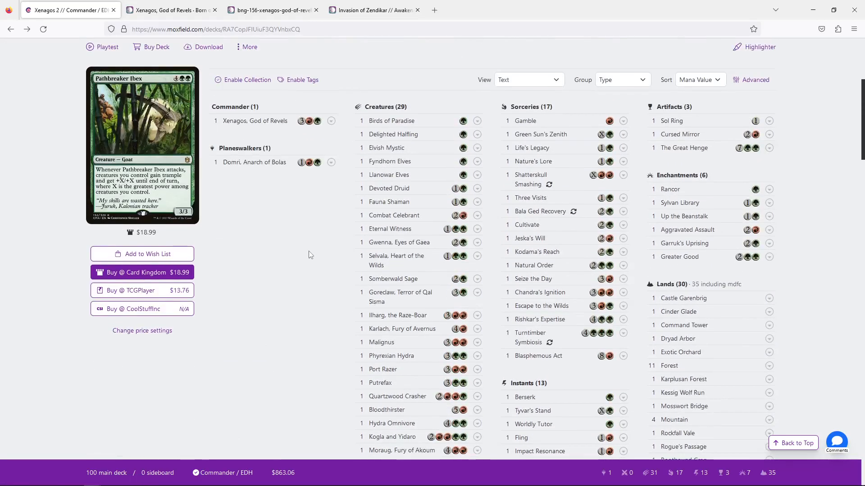
{"action": "scroll", "scroll_direction": "down", "scroll_amount": 3}
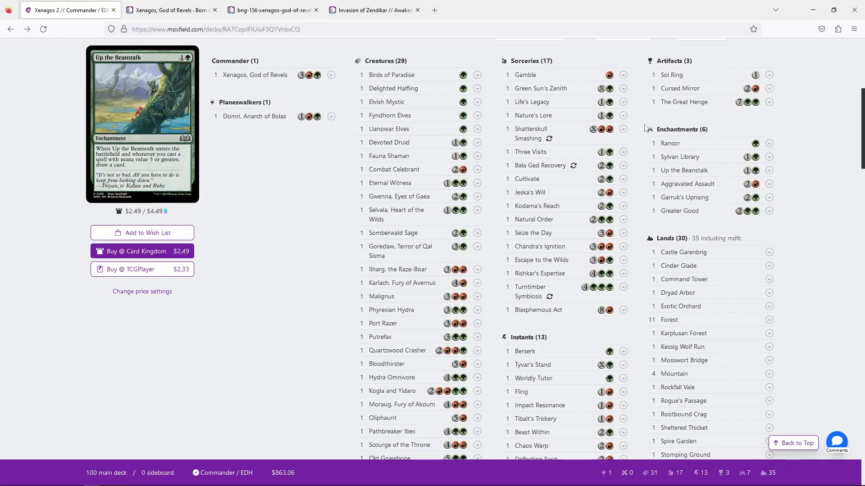
{"action": "mouse_move", "coordinate": [389, 156]}
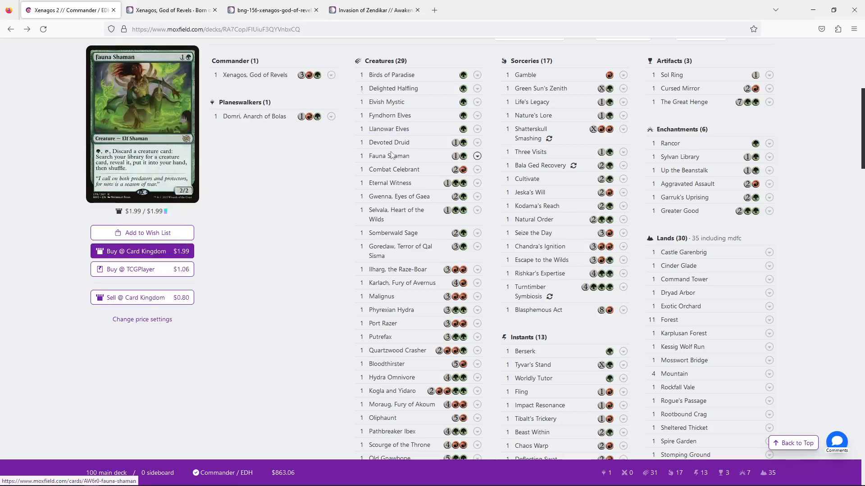
{"action": "mouse_move", "coordinate": [394, 88]}
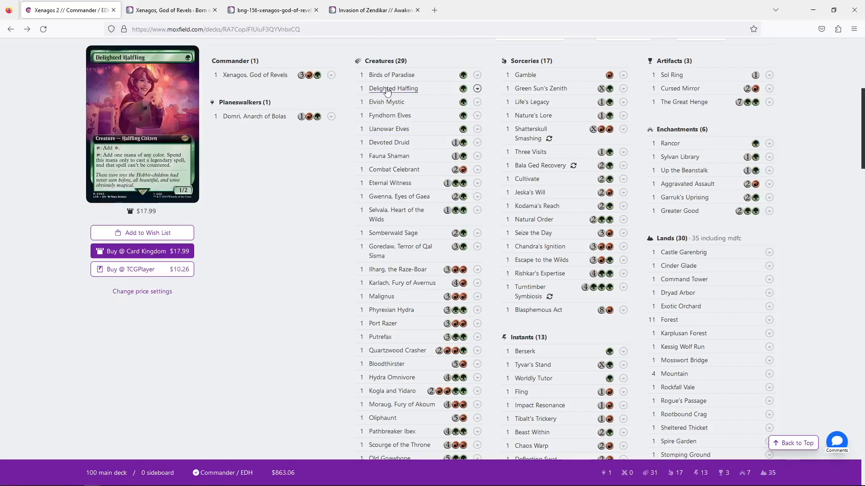
{"action": "mouse_move", "coordinate": [539, 88]}
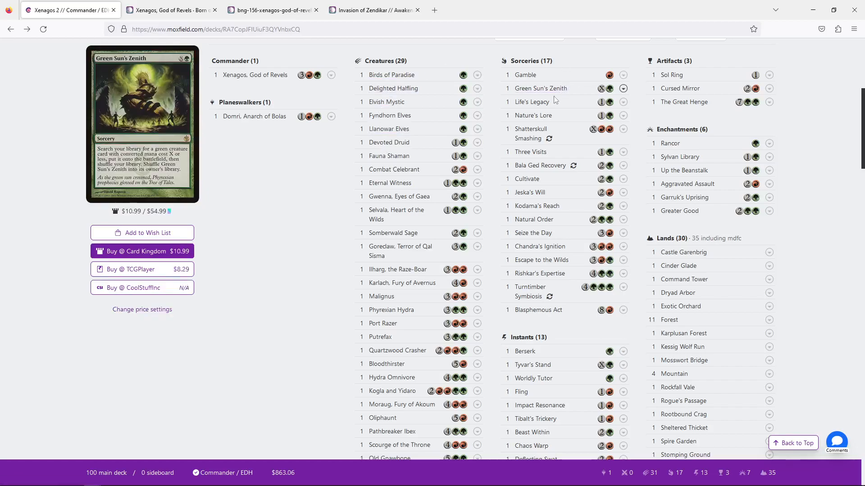
{"action": "mouse_move", "coordinate": [532, 116]}
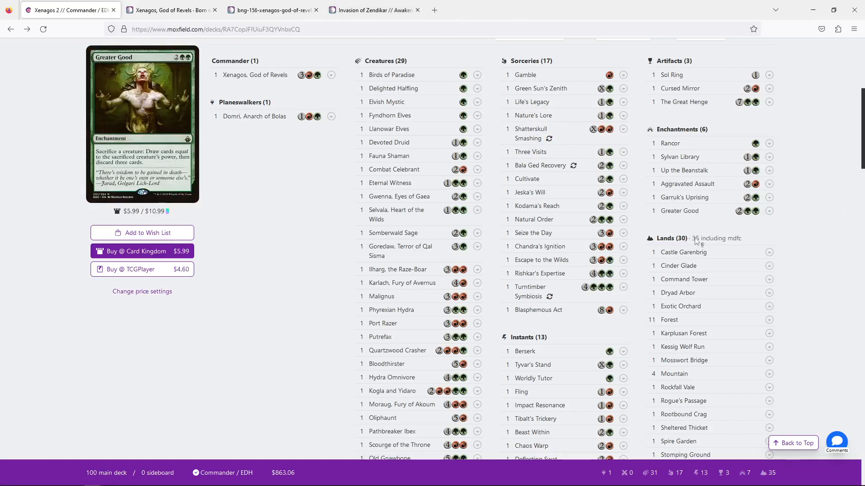
{"action": "mouse_move", "coordinate": [717, 238]}
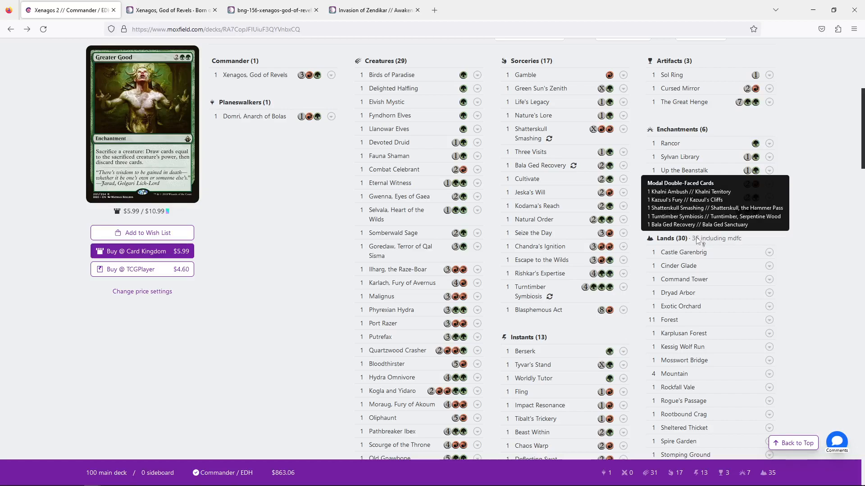
{"action": "scroll", "scroll_direction": "down", "scroll_amount": 3}
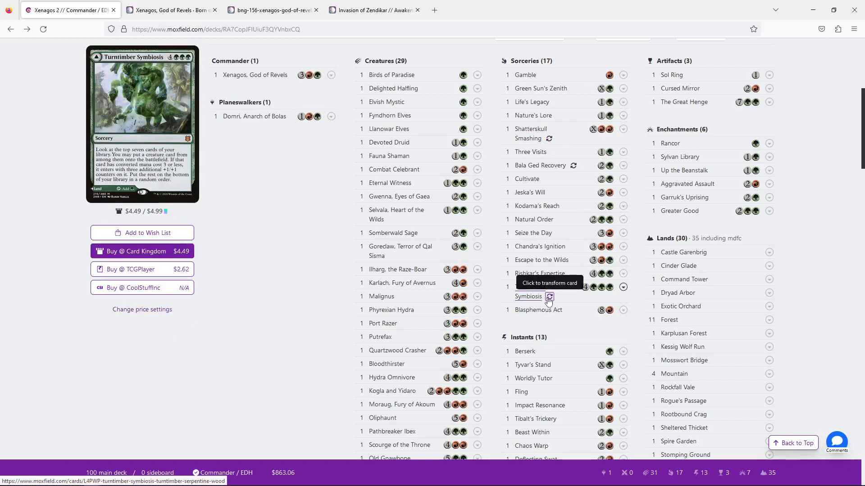
{"action": "left_click", "coordinate": [549, 299]}
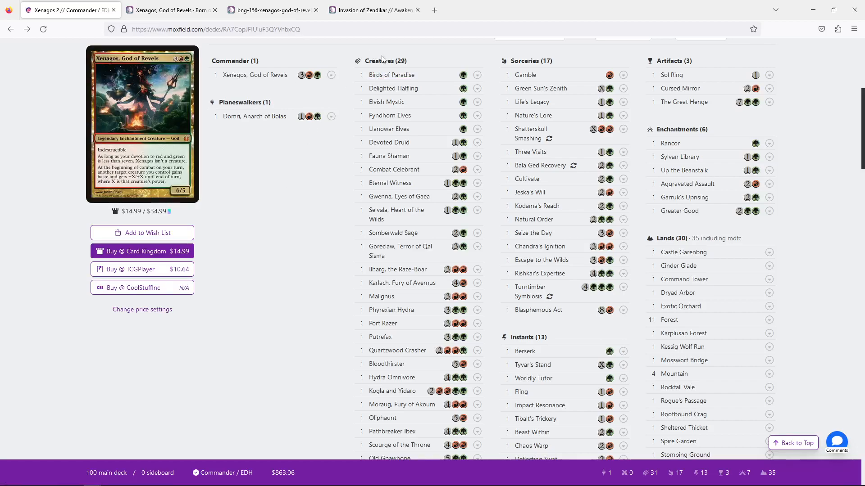
{"action": "mouse_move", "coordinate": [389, 129]}
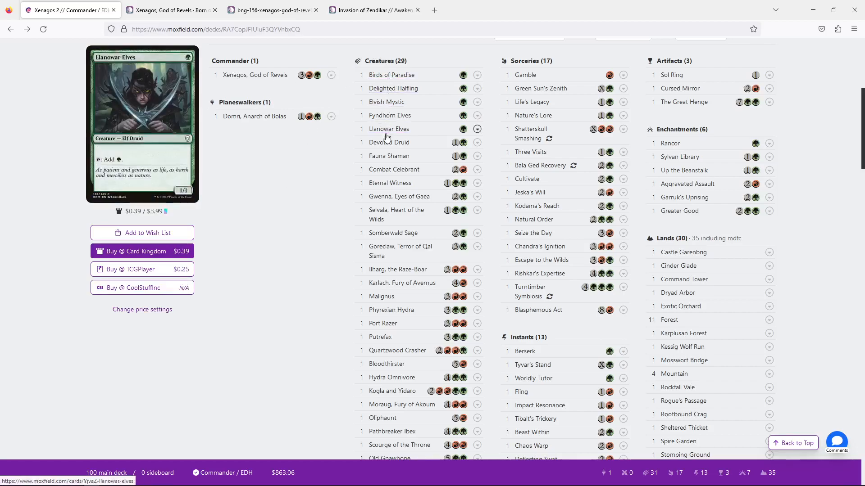
{"action": "mouse_move", "coordinate": [386, 102]}
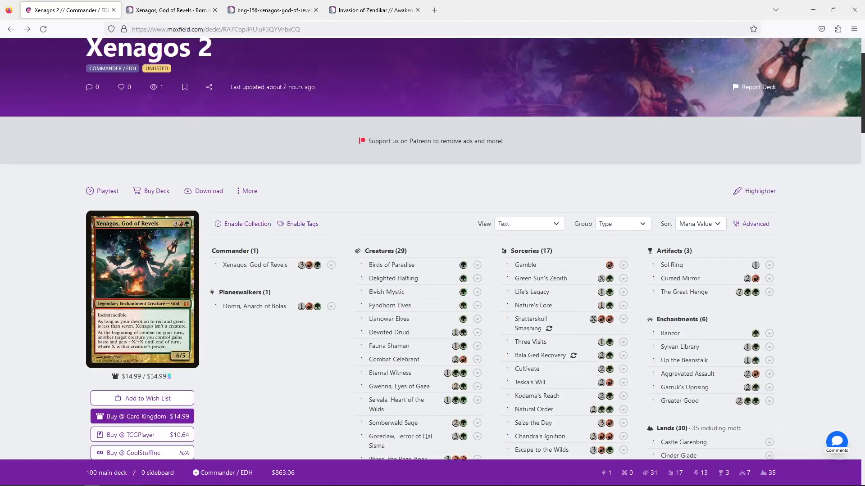
Step: Scroll down the Scryfall card page to review Fire-Lit Thicket's details
{"action": "scroll", "scroll_direction": "down", "scroll_amount": 3}
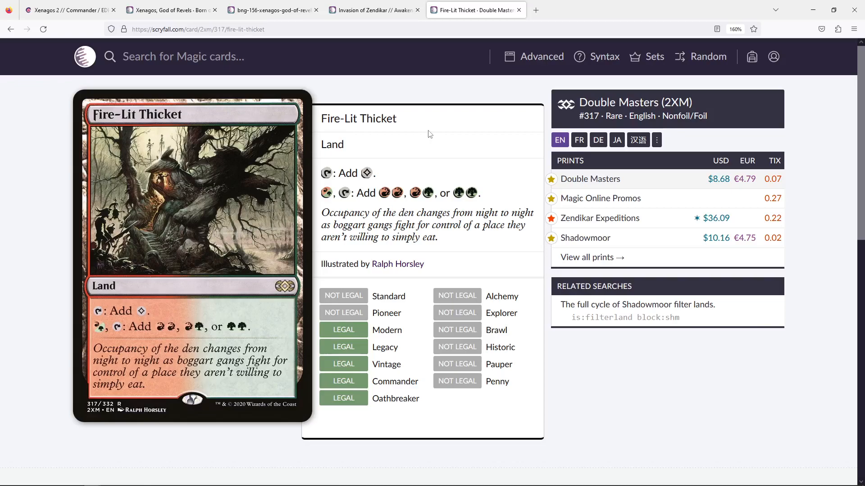
{"action": "mouse_move", "coordinate": [110, 325]}
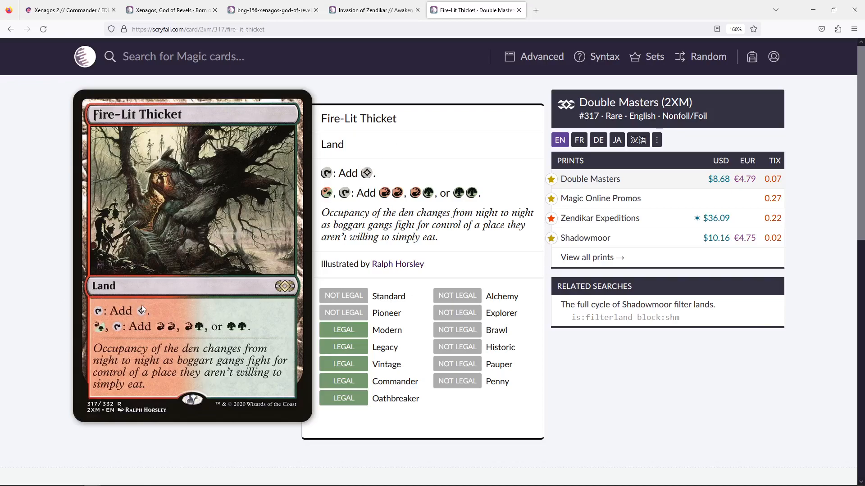
{"action": "mouse_move", "coordinate": [156, 296]}
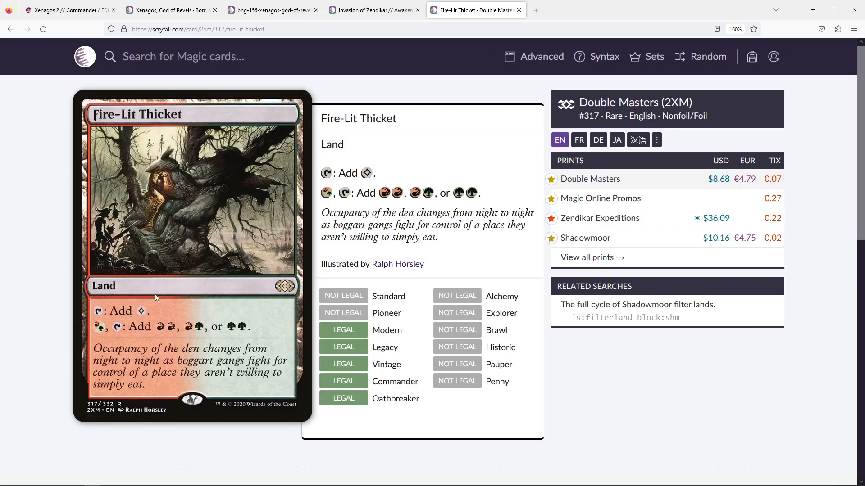
{"action": "mouse_move", "coordinate": [151, 326]}
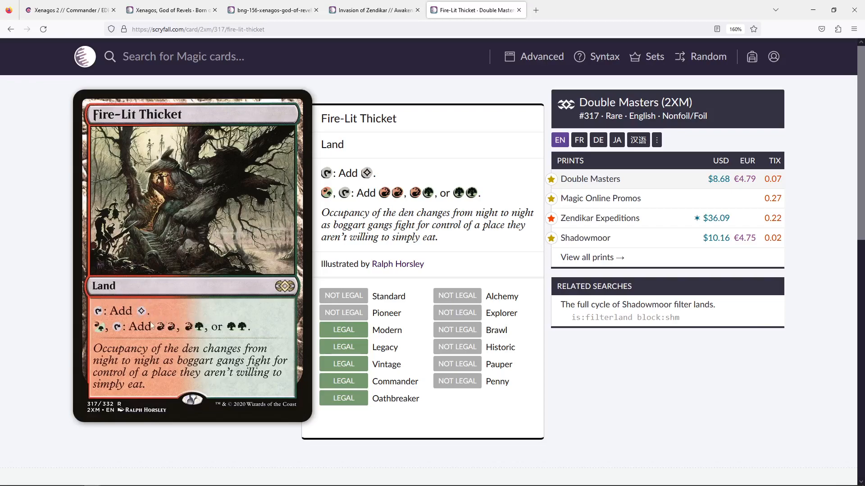
{"action": "mouse_move", "coordinate": [220, 275]}
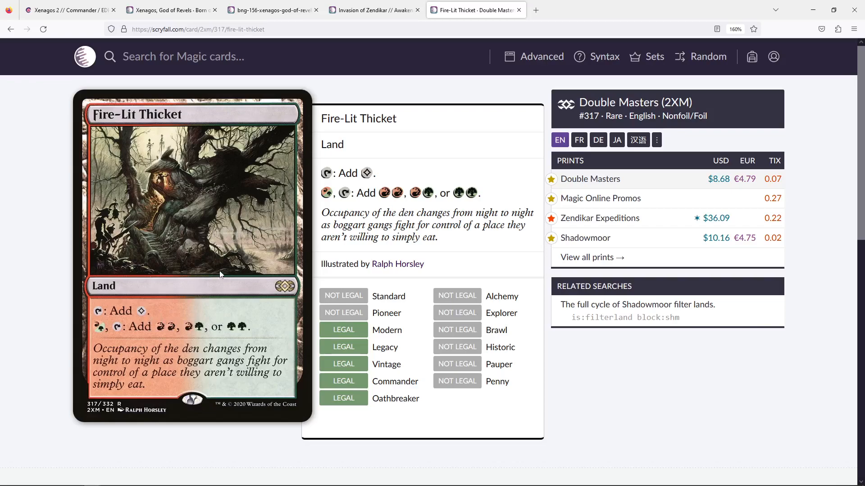
{"action": "mouse_move", "coordinate": [173, 265]}
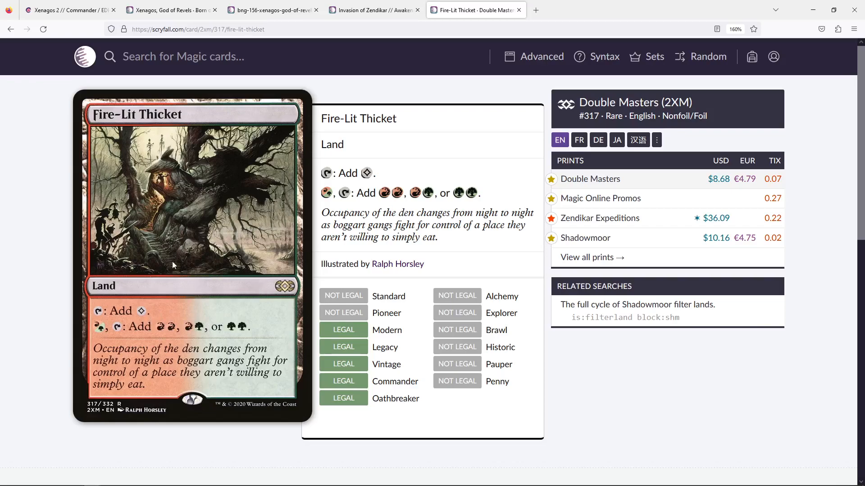
{"action": "mouse_move", "coordinate": [147, 314]}
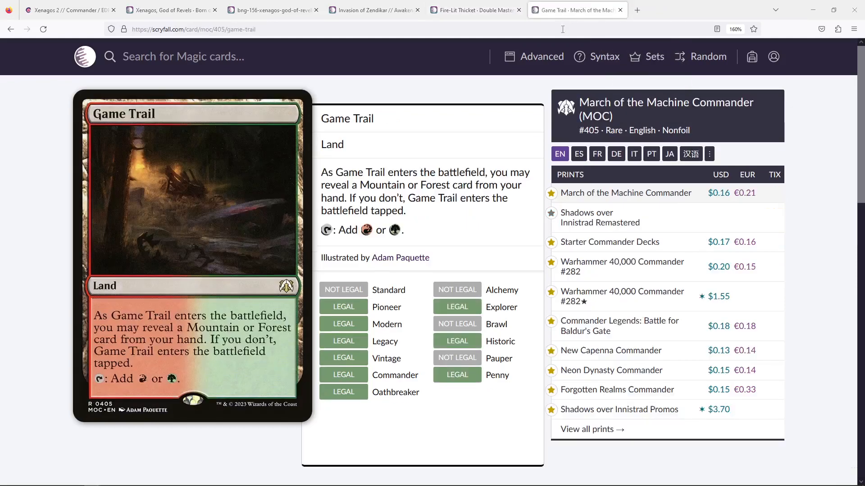
{"action": "left_click", "coordinate": [66, 10]}
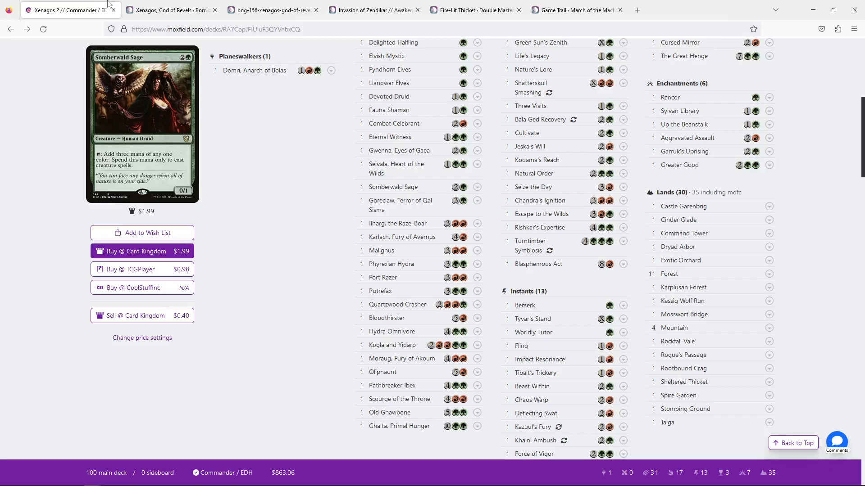
{"action": "mouse_move", "coordinate": [254, 70]}
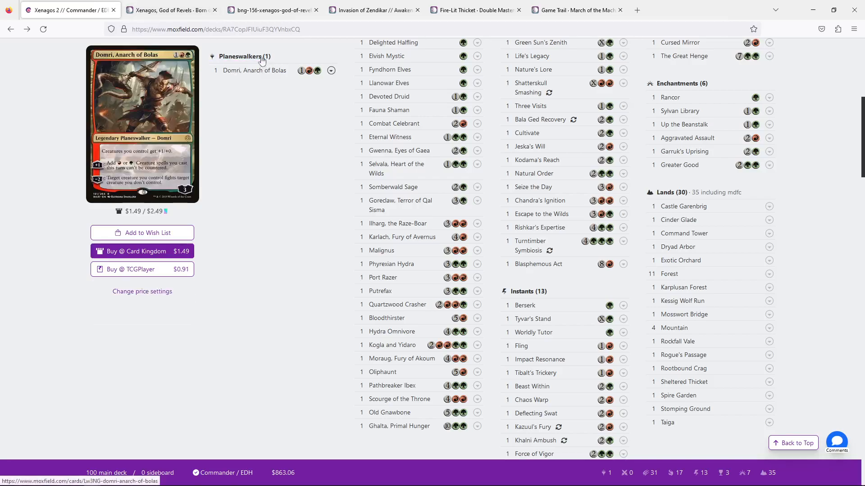
{"action": "left_click", "coordinate": [576, 9]}
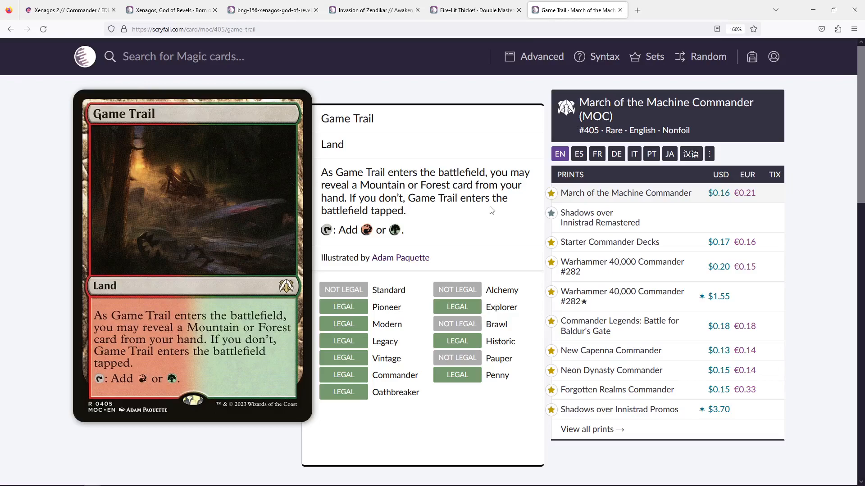
{"action": "mouse_move", "coordinate": [712, 330]}
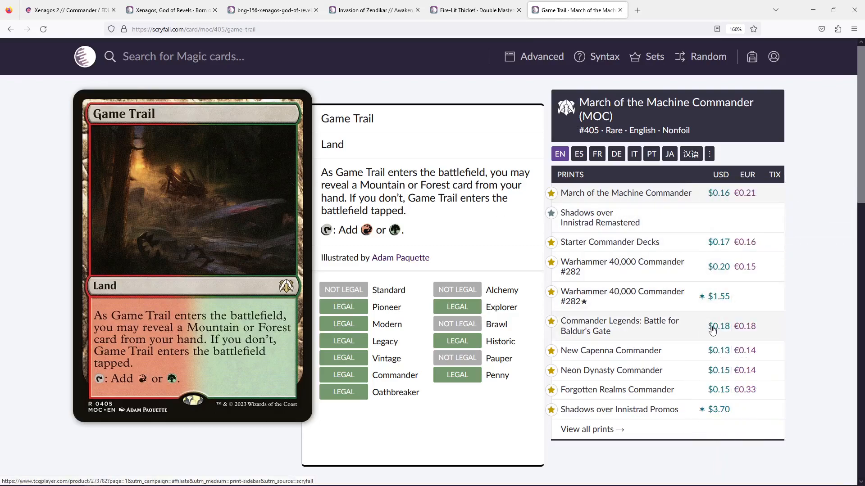
{"action": "mouse_move", "coordinate": [259, 190]}
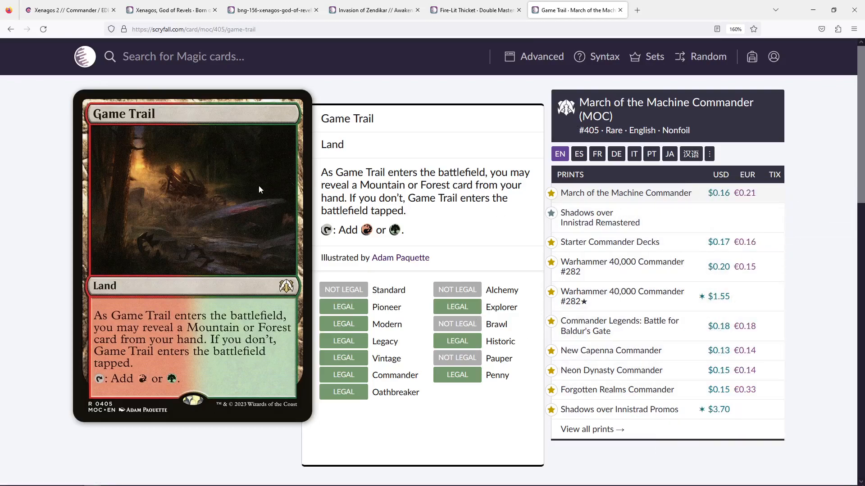
{"action": "mouse_move", "coordinate": [227, 191]}
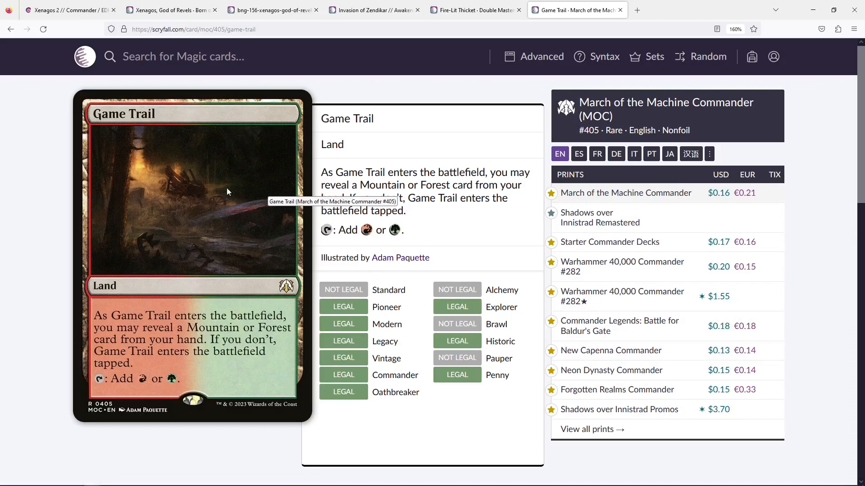
{"action": "mouse_move", "coordinate": [637, 10]}
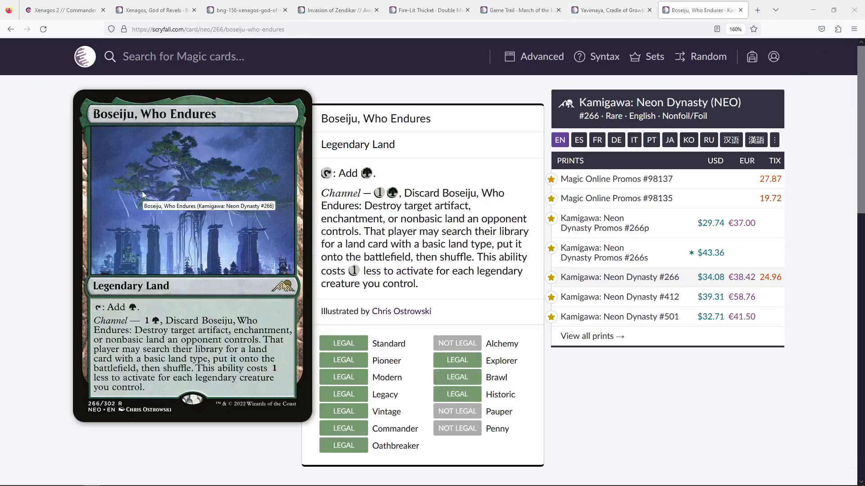
{"action": "mouse_move", "coordinate": [605, 223]}
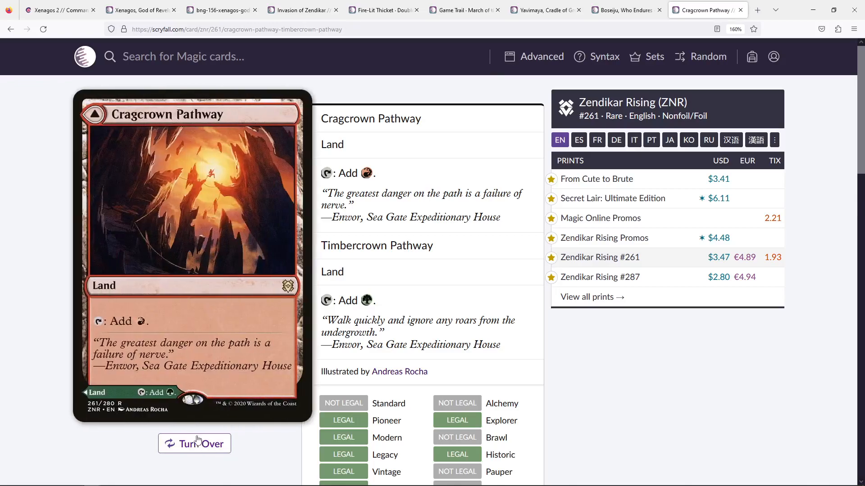
Step: Flip Cragcrown Pathway to its Timbercrown face and back twice, ending on Cragcrown
{"action": "left_click", "coordinate": [194, 443]}
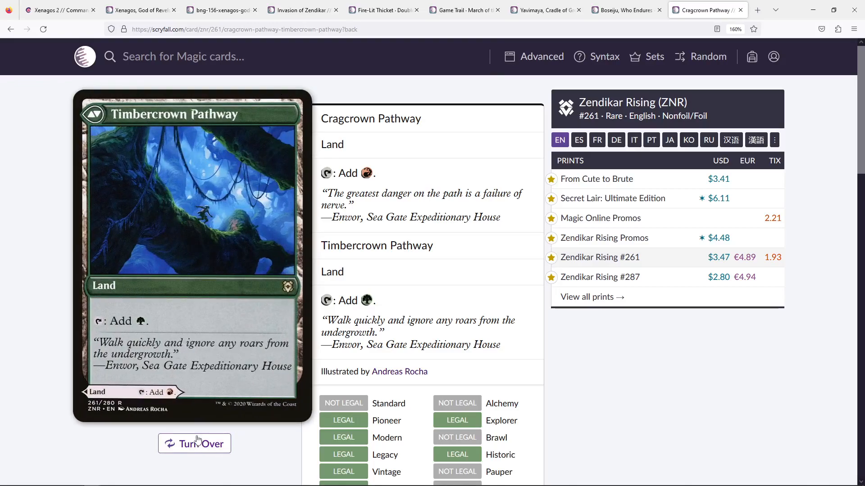
{"action": "left_click", "coordinate": [194, 443]}
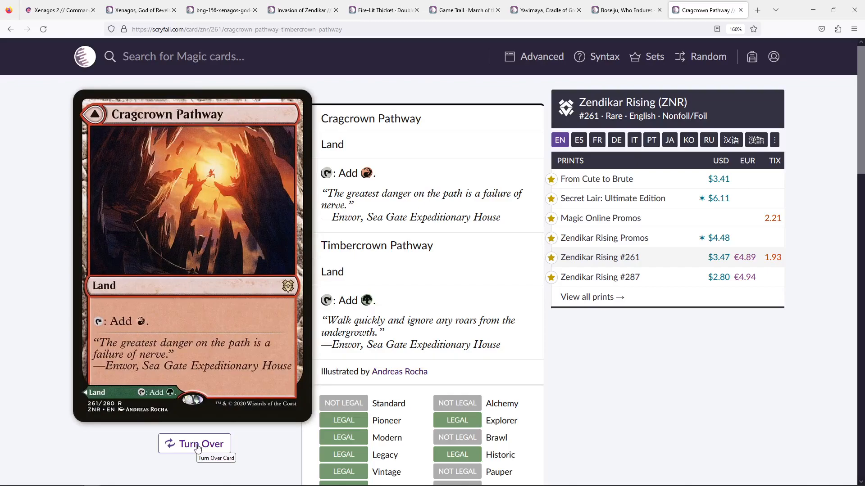
{"action": "left_click", "coordinate": [193, 444]}
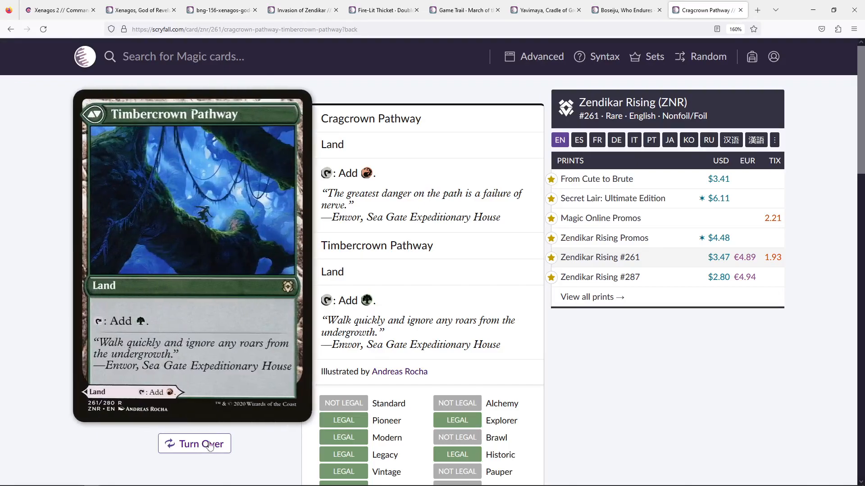
{"action": "mouse_move", "coordinate": [194, 444]}
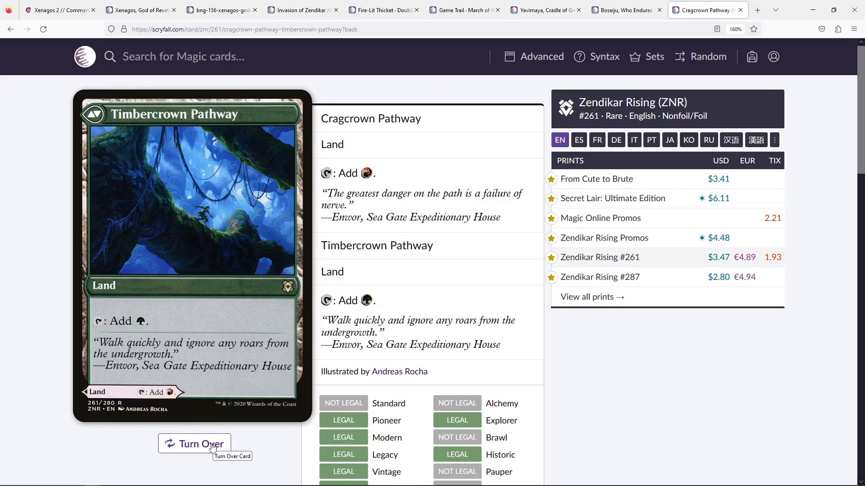
{"action": "left_click", "coordinate": [193, 444]}
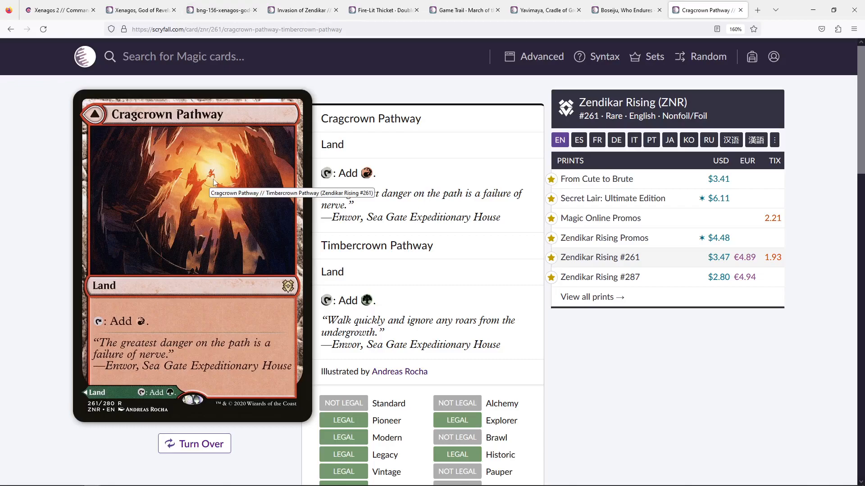
{"action": "mouse_move", "coordinate": [444, 216]}
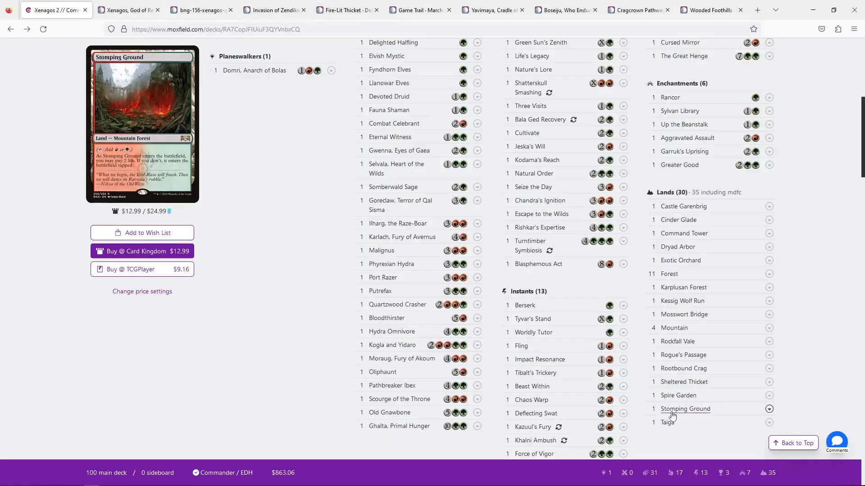
{"action": "mouse_move", "coordinate": [683, 382]}
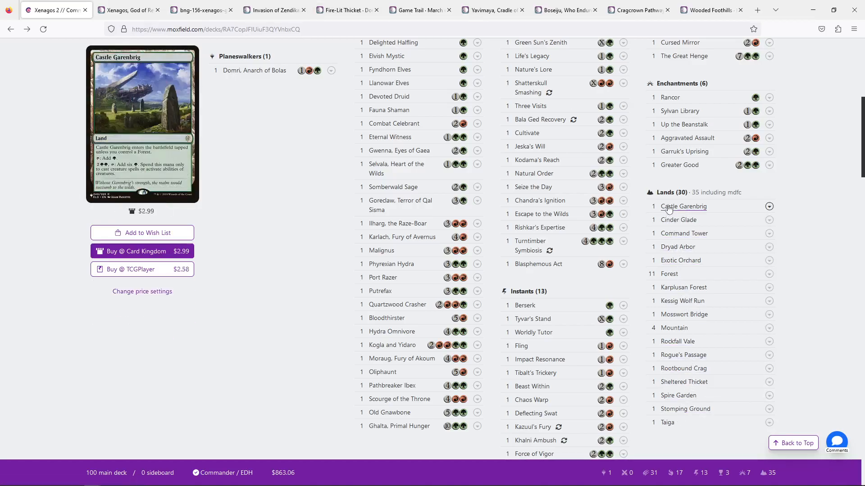
{"action": "mouse_move", "coordinate": [684, 233]}
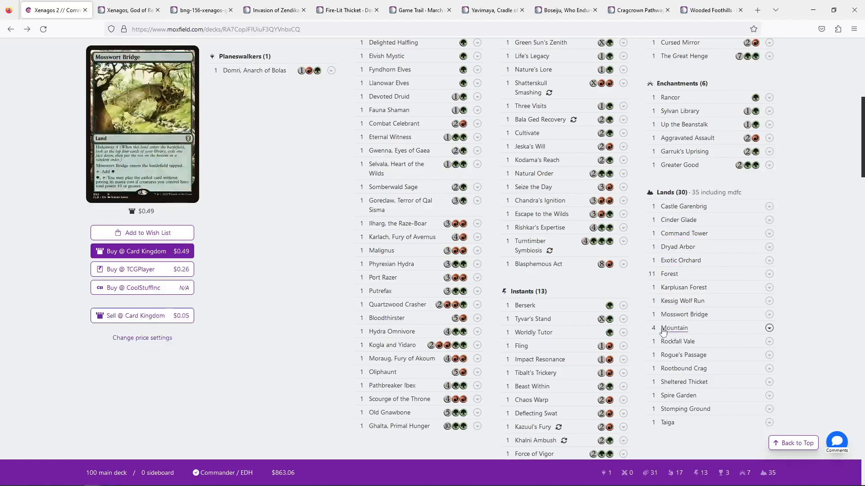
Step: View Wooded Foothills on Scryfall, then return to the Xenagos 2 deck list on Moxfield
{"action": "left_click", "coordinate": [711, 10]}
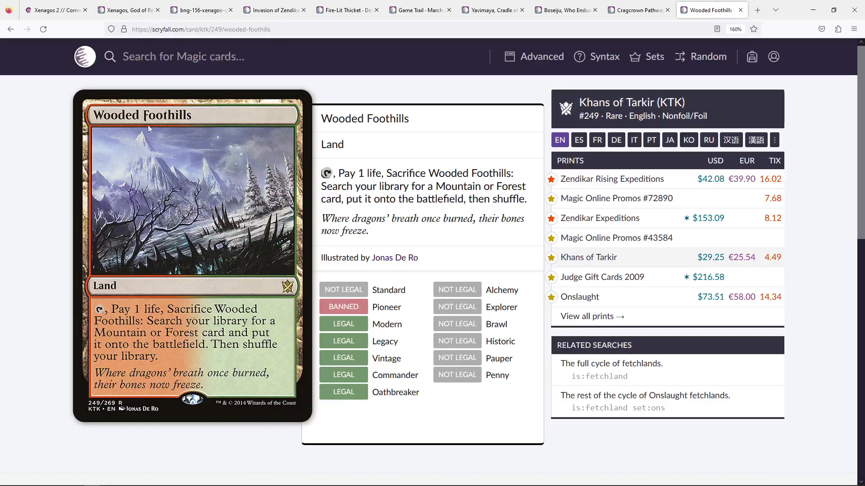
{"action": "mouse_move", "coordinate": [178, 140]}
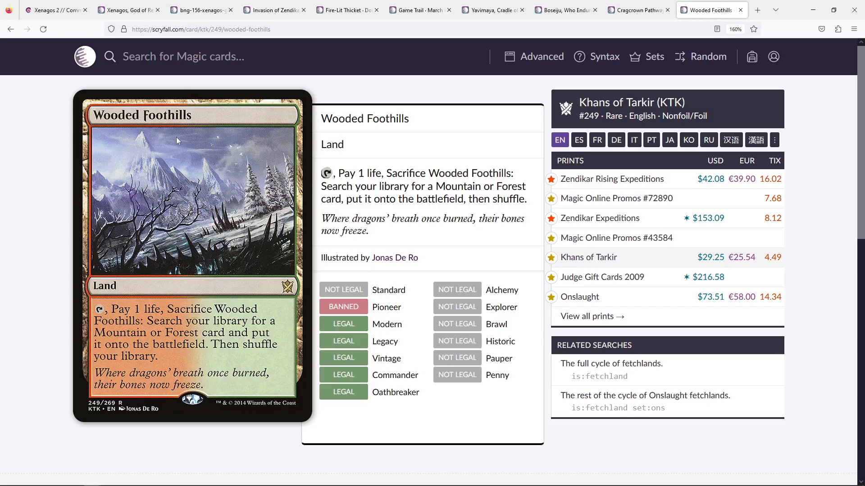
{"action": "left_click", "coordinate": [127, 9]}
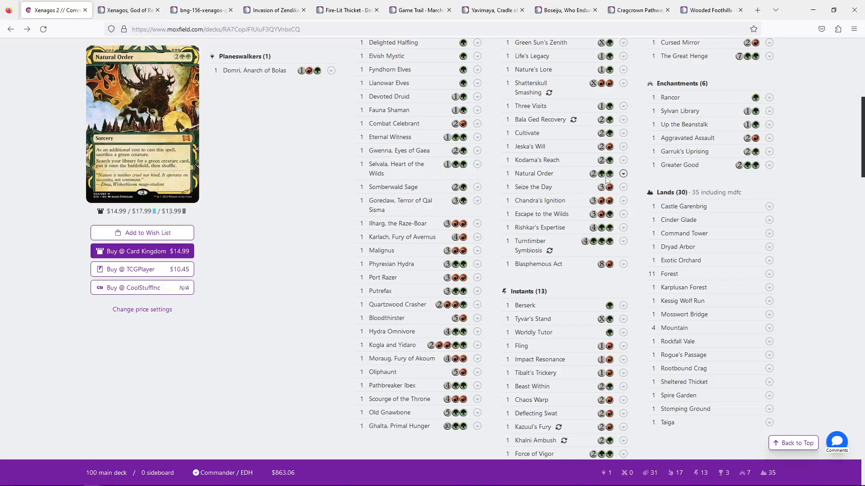
{"action": "mouse_move", "coordinate": [683, 233]}
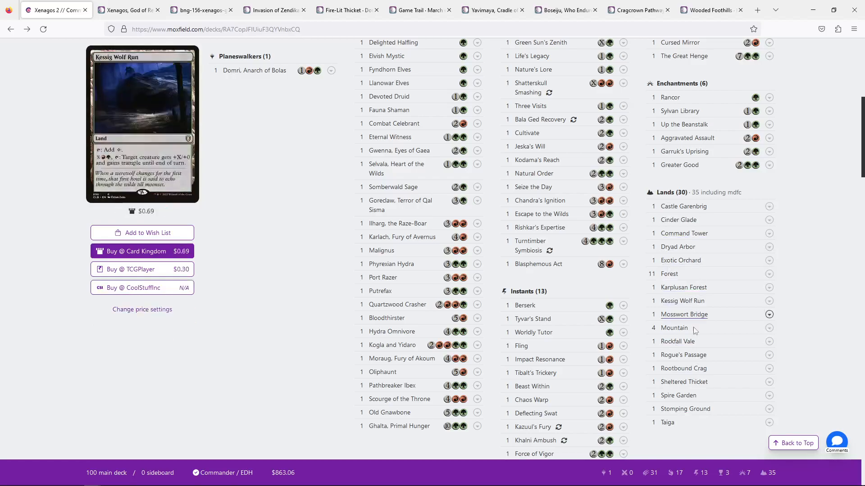
{"action": "mouse_move", "coordinate": [678, 395]}
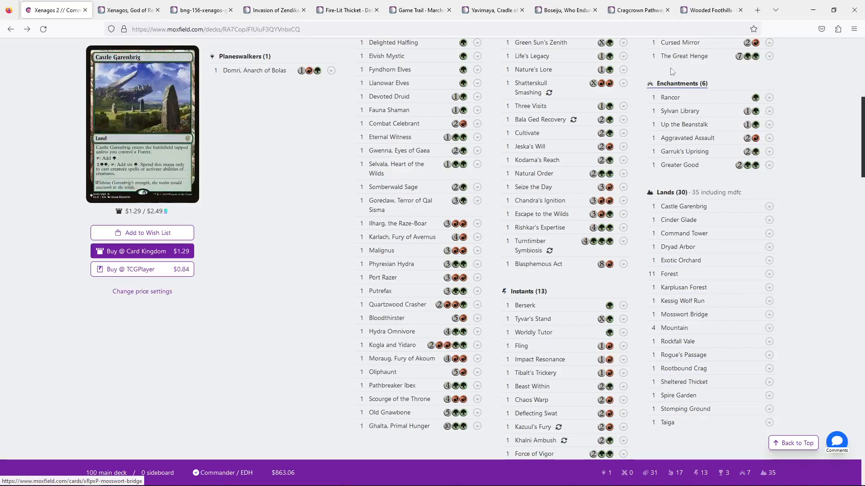
{"action": "left_click", "coordinate": [711, 10]}
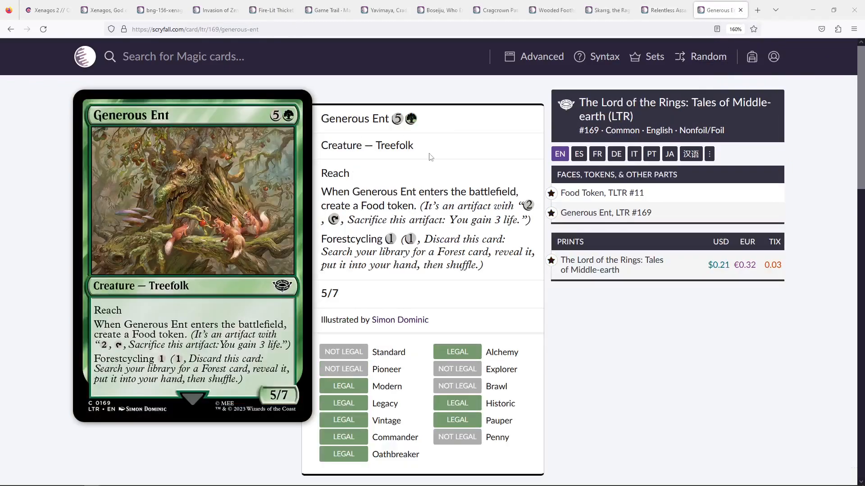
{"action": "mouse_move", "coordinate": [426, 173]}
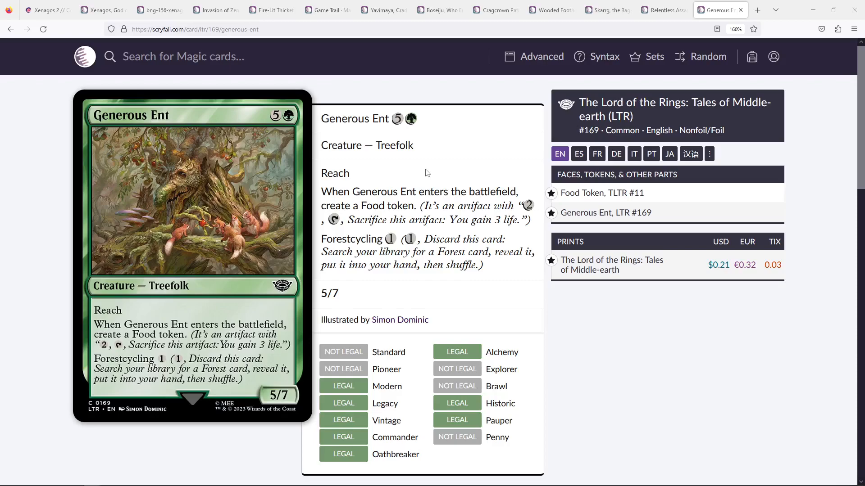
{"action": "left_click", "coordinate": [44, 10]}
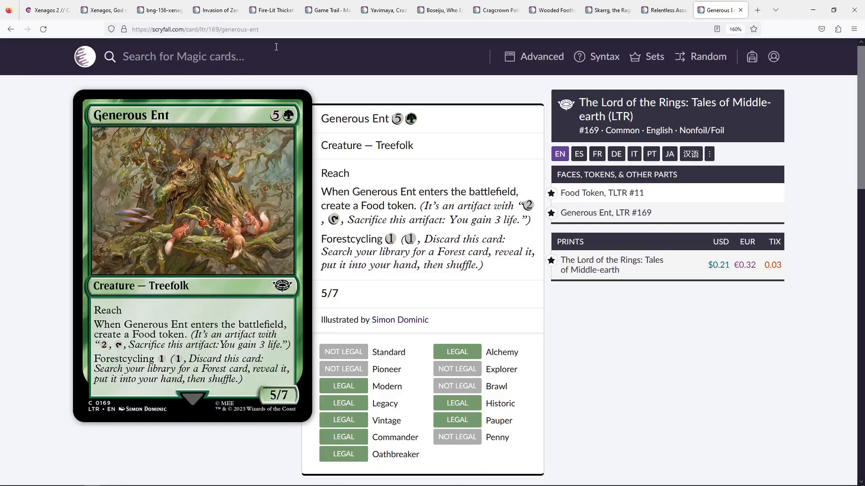
{"action": "mouse_move", "coordinate": [535, 102]}
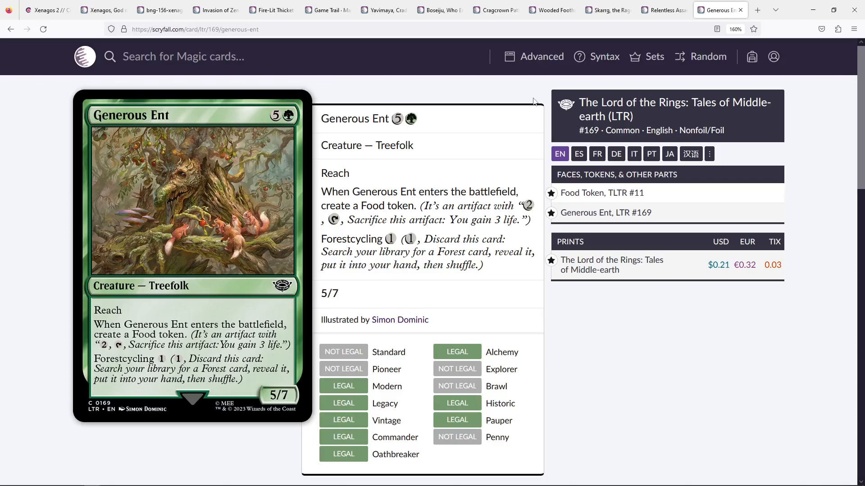
{"action": "mouse_move", "coordinate": [415, 131]}
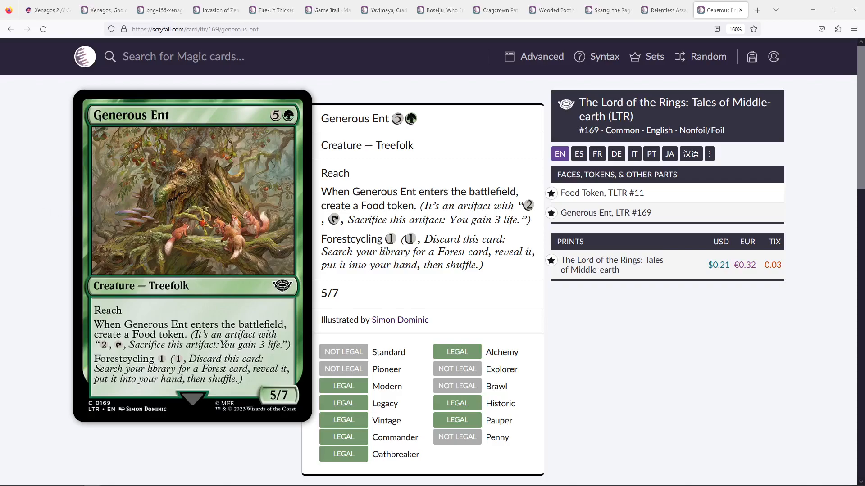
{"action": "mouse_move", "coordinate": [550, 10]}
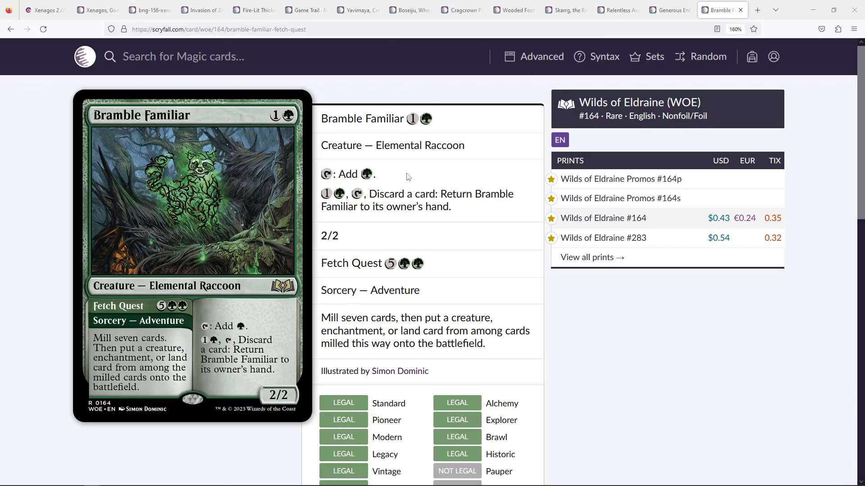
{"action": "mouse_move", "coordinate": [179, 324]}
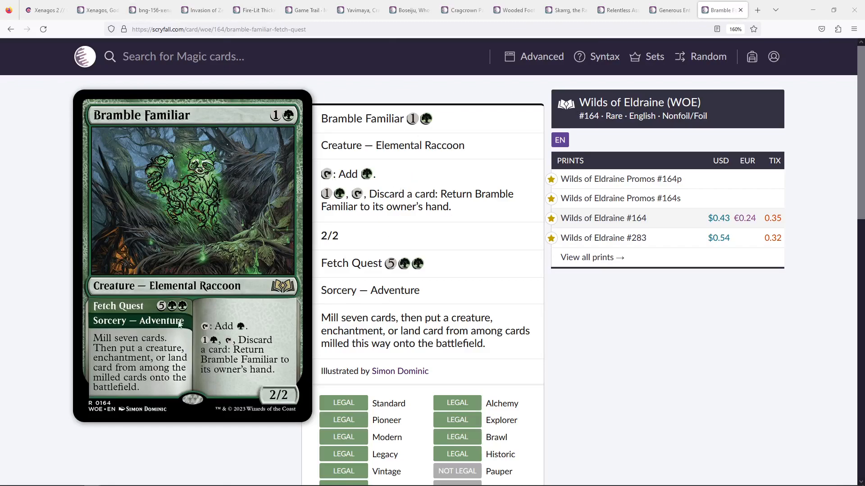
{"action": "mouse_move", "coordinate": [150, 359]}
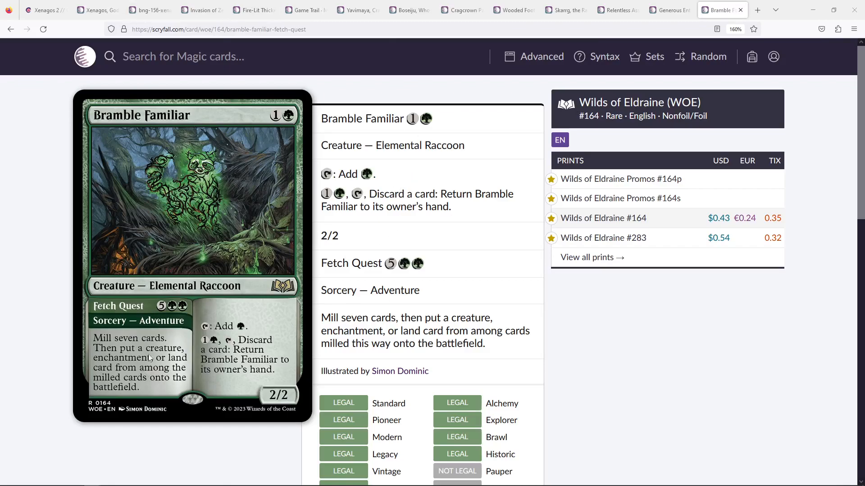
{"action": "mouse_move", "coordinate": [270, 200]}
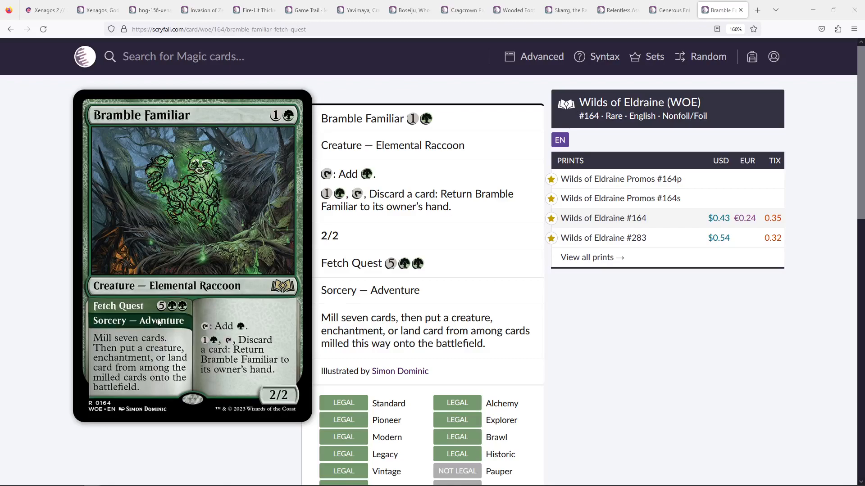
{"action": "mouse_move", "coordinate": [45, 186]}
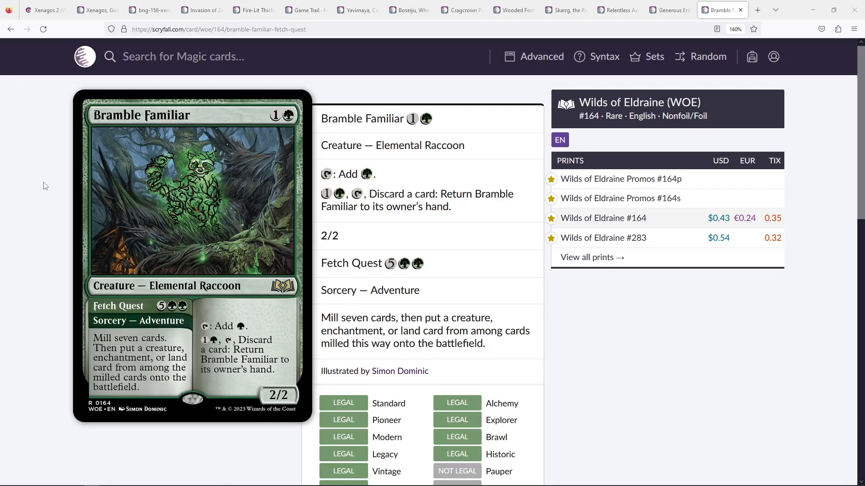
{"action": "mouse_move", "coordinate": [265, 122]}
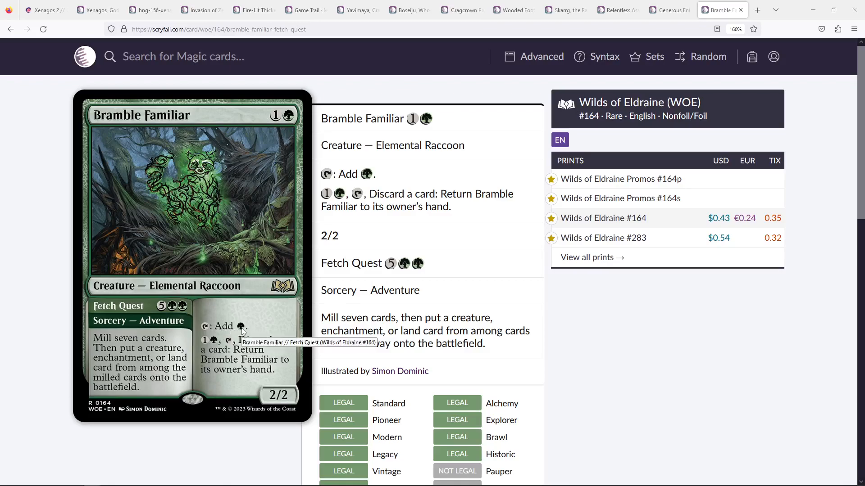
{"action": "mouse_move", "coordinate": [262, 334]}
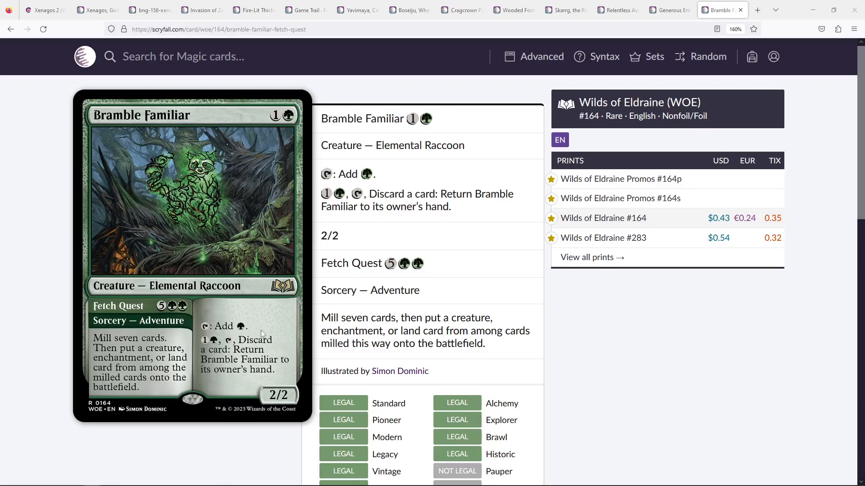
{"action": "mouse_move", "coordinate": [211, 336]}
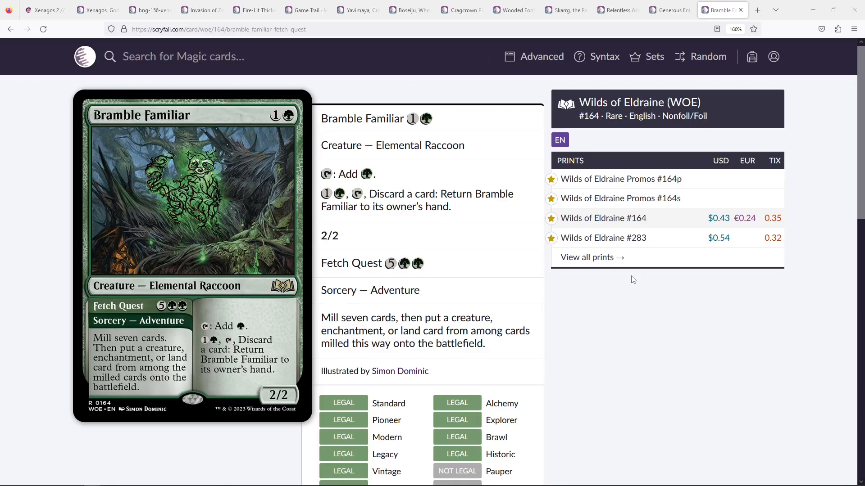
{"action": "mouse_move", "coordinate": [127, 432]}
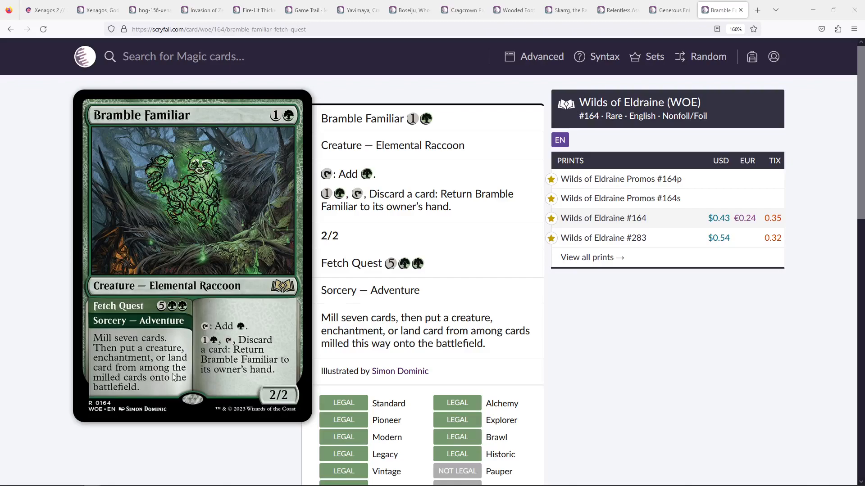
{"action": "mouse_move", "coordinate": [60, 215]}
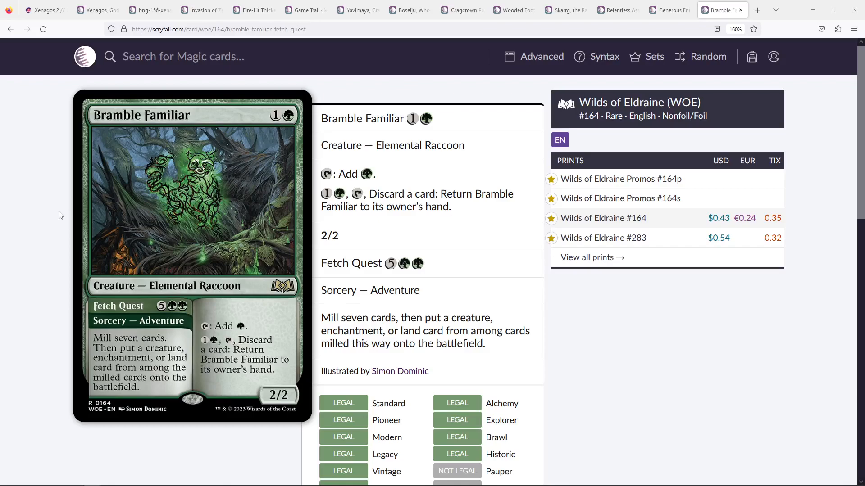
Step: Switch from Bramble Familiar back to the Moxfield Xenagos deck list
{"action": "left_click", "coordinate": [44, 10]}
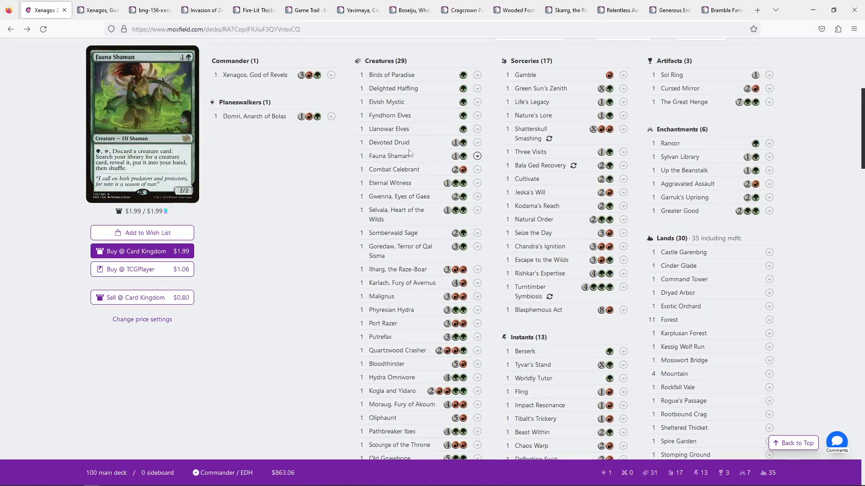
{"action": "scroll", "scroll_direction": "down", "scroll_amount": 3}
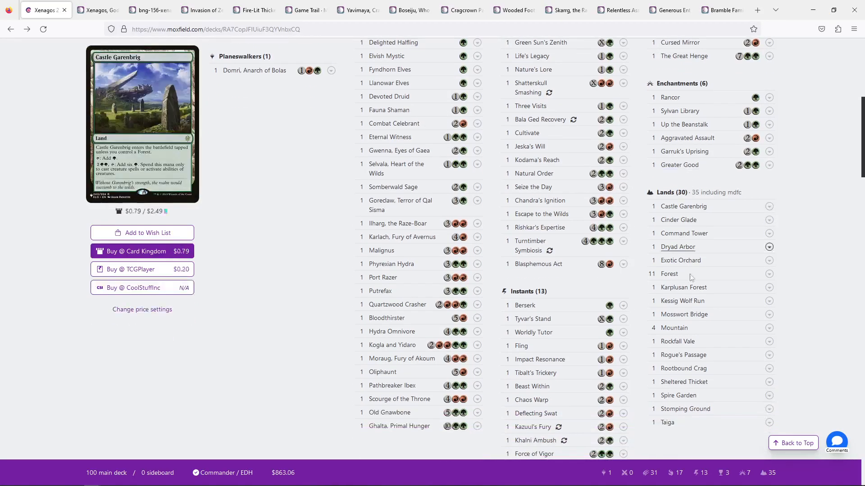
{"action": "mouse_move", "coordinate": [389, 413]}
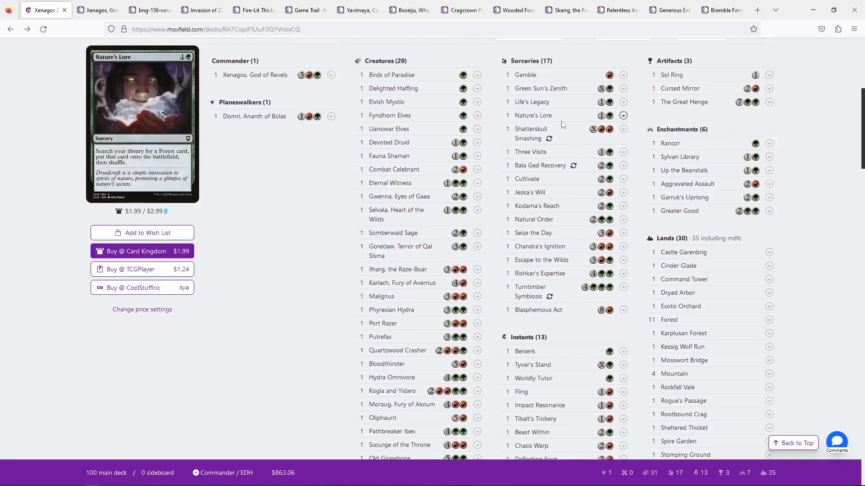
{"action": "left_click", "coordinate": [720, 10]}
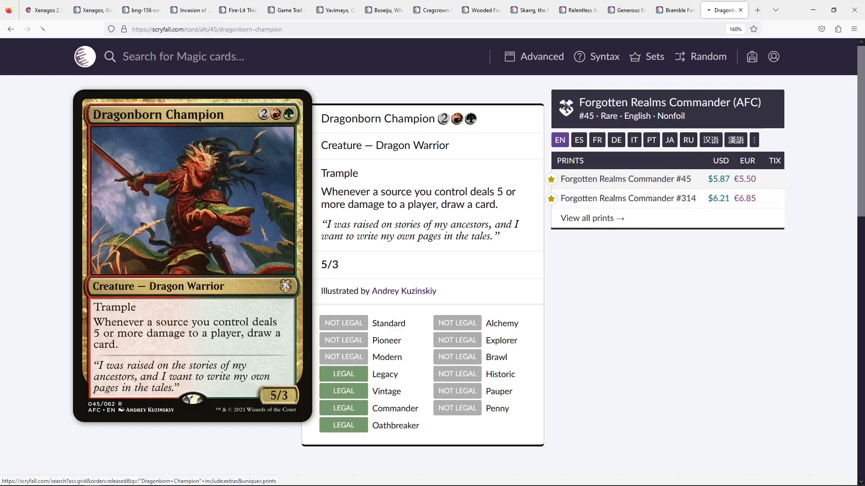
Step: View Dragonborn Champion's Forgotten Realms Commander #314 print, then show the Mass Hysteria page
{"action": "left_click", "coordinate": [628, 198]}
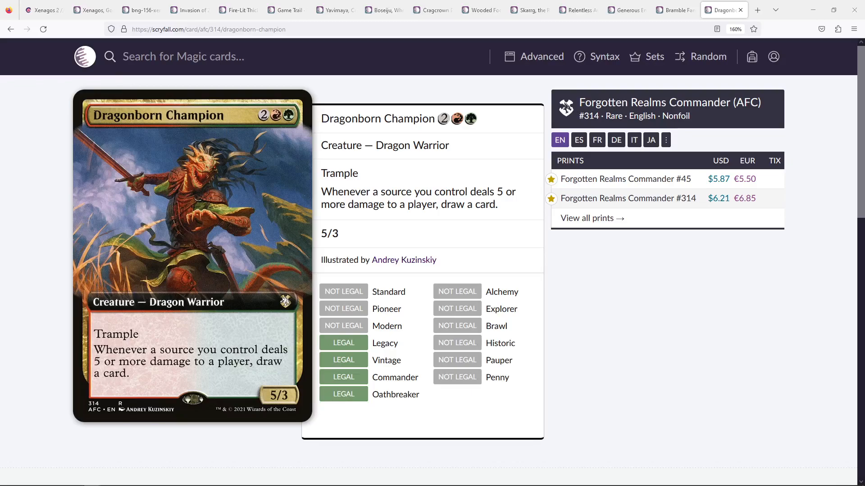
{"action": "left_click", "coordinate": [708, 56]}
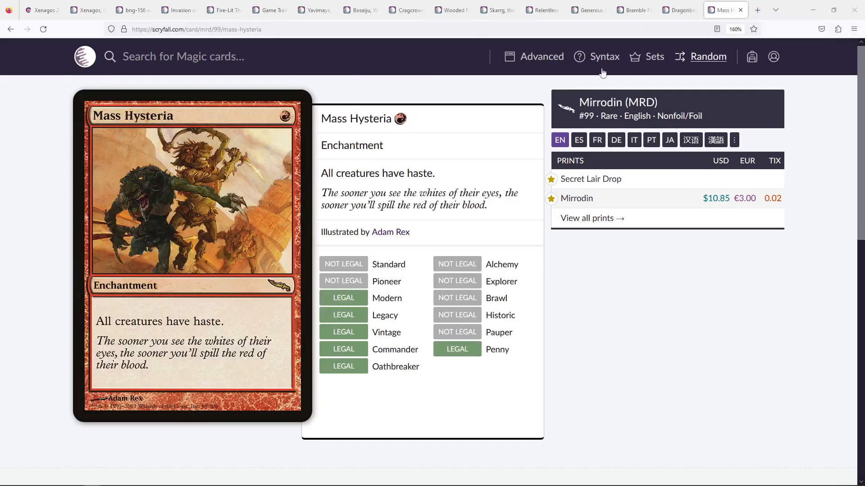
{"action": "mouse_move", "coordinate": [741, 10]}
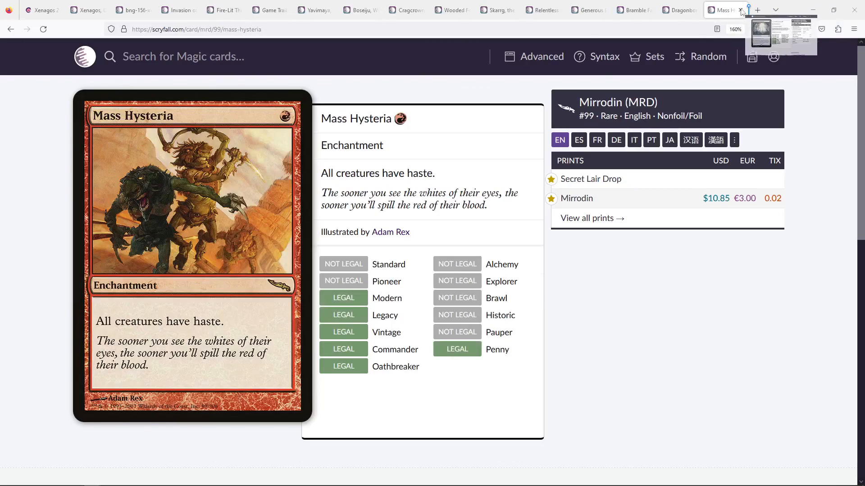
Step: Check the Xenagos deck list, view Mass Hysteria's Secret Lair Drop #1426 print, and start a new browser tab
{"action": "left_click", "coordinate": [756, 9]}
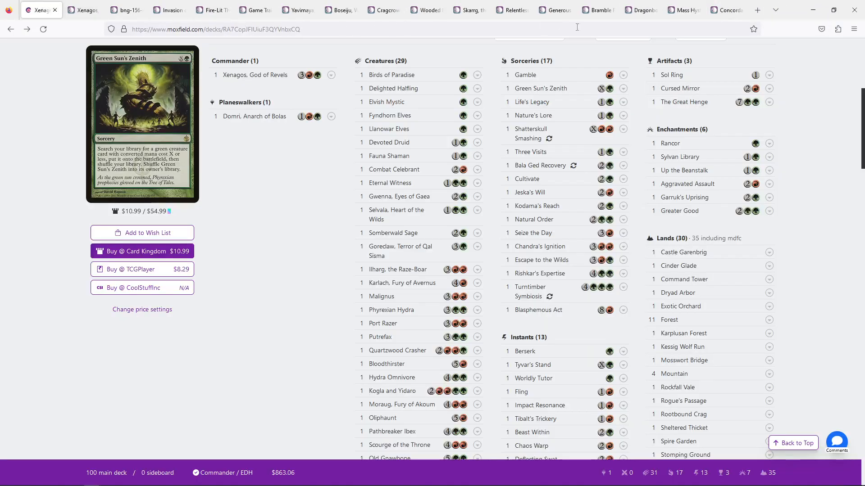
{"action": "mouse_move", "coordinate": [687, 183]}
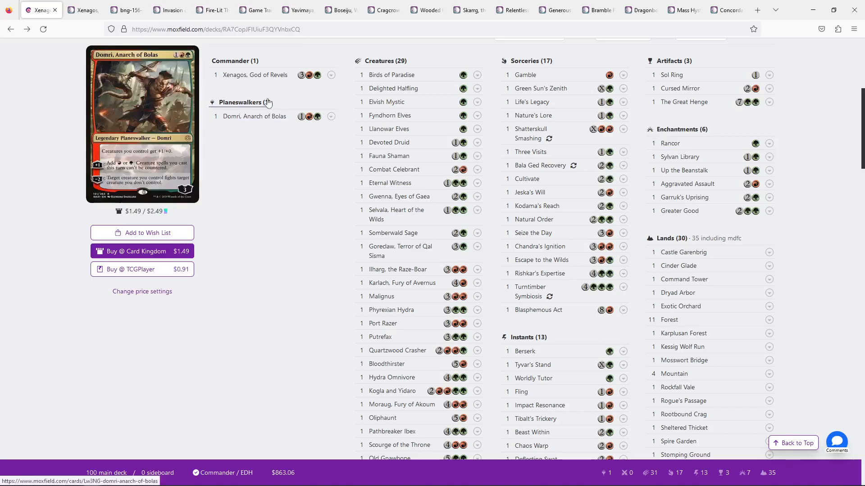
{"action": "scroll", "scroll_direction": "down", "scroll_amount": 3}
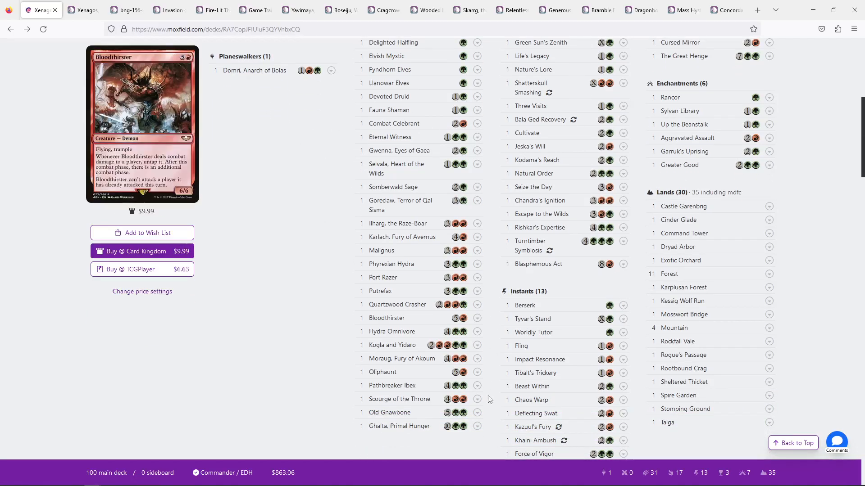
{"action": "scroll", "scroll_direction": "up", "scroll_amount": 3}
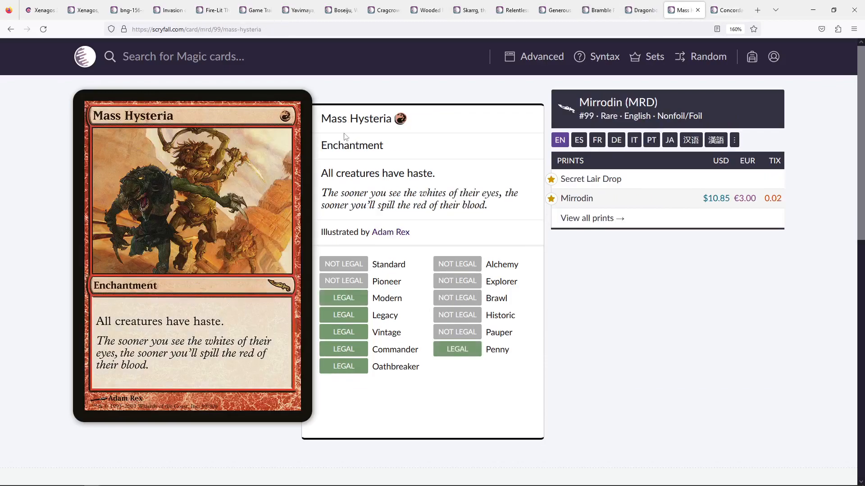
{"action": "mouse_move", "coordinate": [465, 109]}
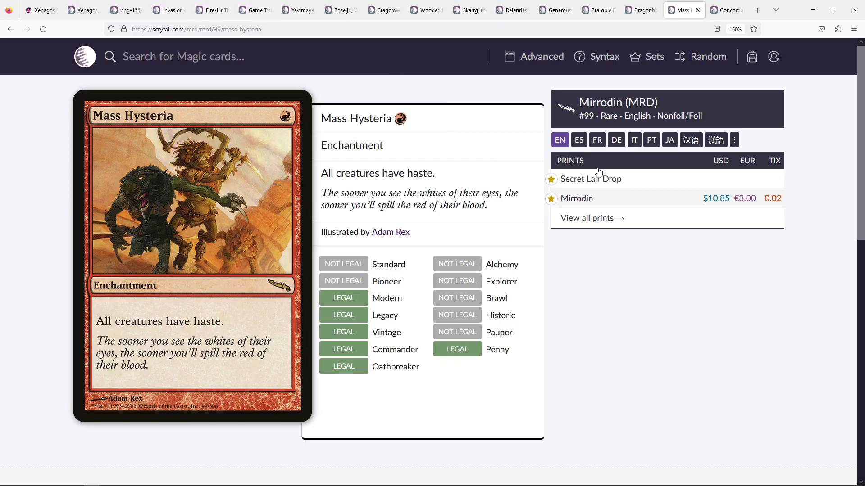
{"action": "left_click", "coordinate": [589, 178]}
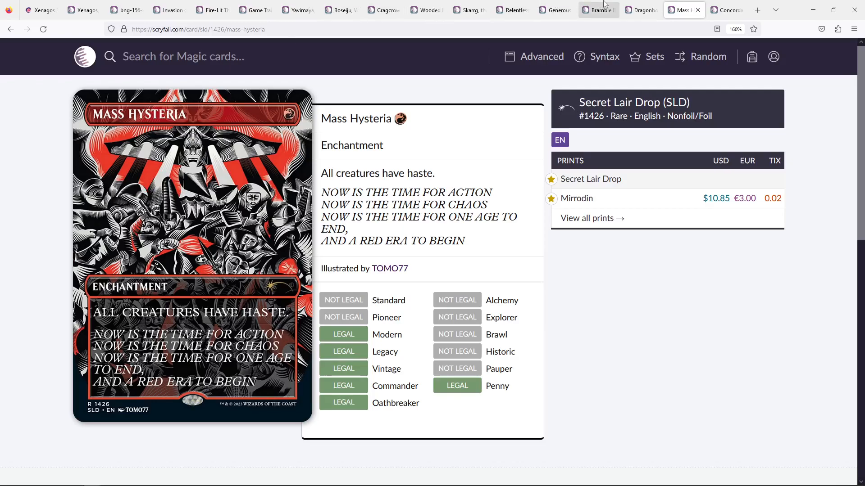
{"action": "left_click", "coordinate": [756, 10]}
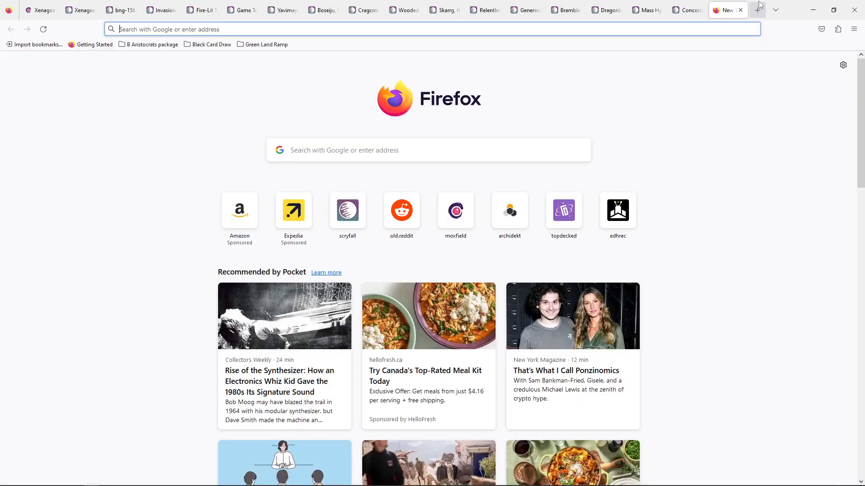
{"action": "mouse_move", "coordinate": [740, 10]}
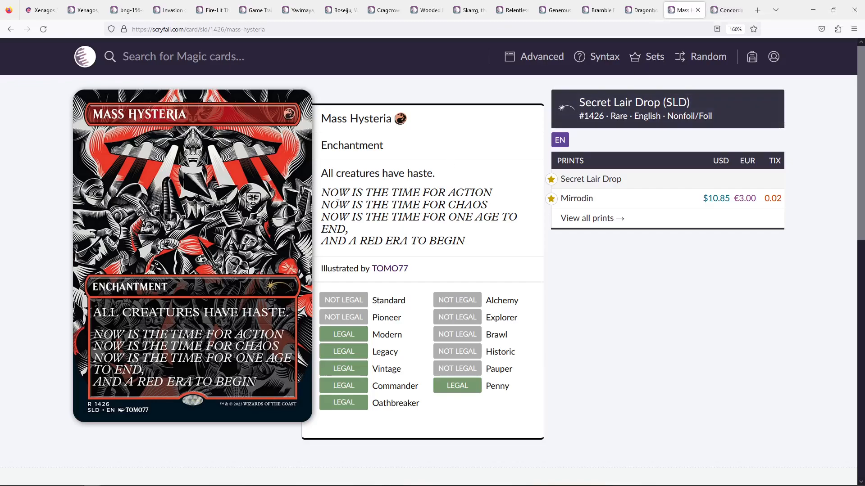
Step: Highlight Mass Hysteria's 'Now is the time for action' flavor text, then clear the selection
{"action": "left_click_drag", "start_coordinate": [322, 192], "coordinate": [465, 242]}
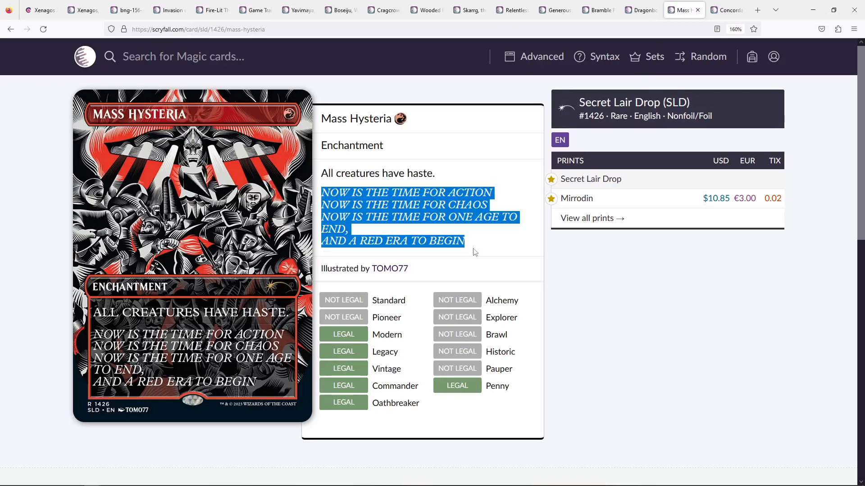
{"action": "left_click", "coordinate": [457, 240]}
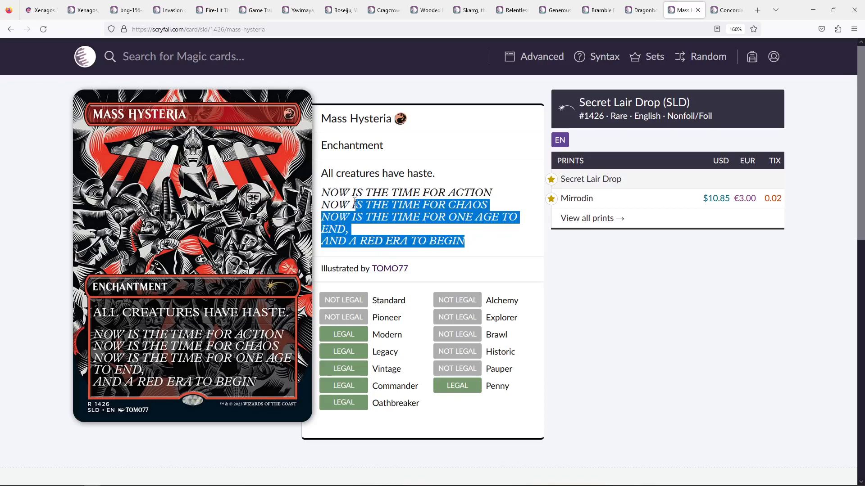
{"action": "left_click", "coordinate": [441, 237]}
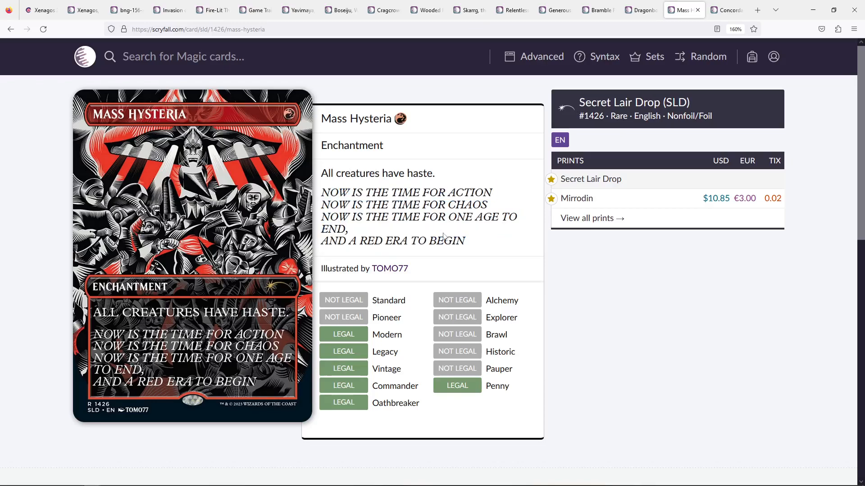
{"action": "mouse_move", "coordinate": [368, 227]}
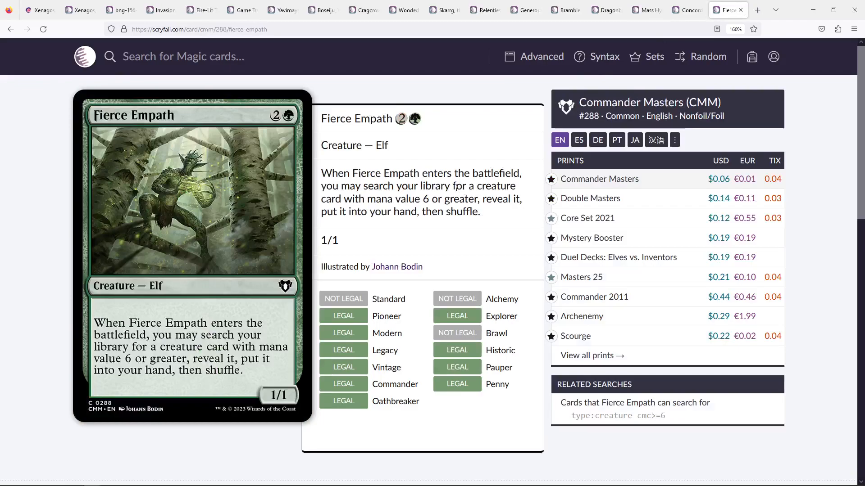
Step: Return to the Moxfield mana curve listing the deck's six-mana creatures
{"action": "left_click", "coordinate": [38, 9]}
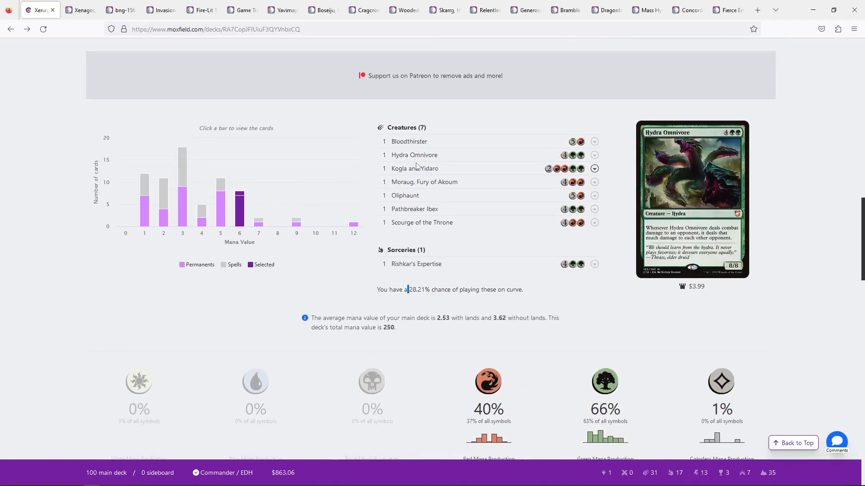
{"action": "mouse_move", "coordinate": [422, 223]}
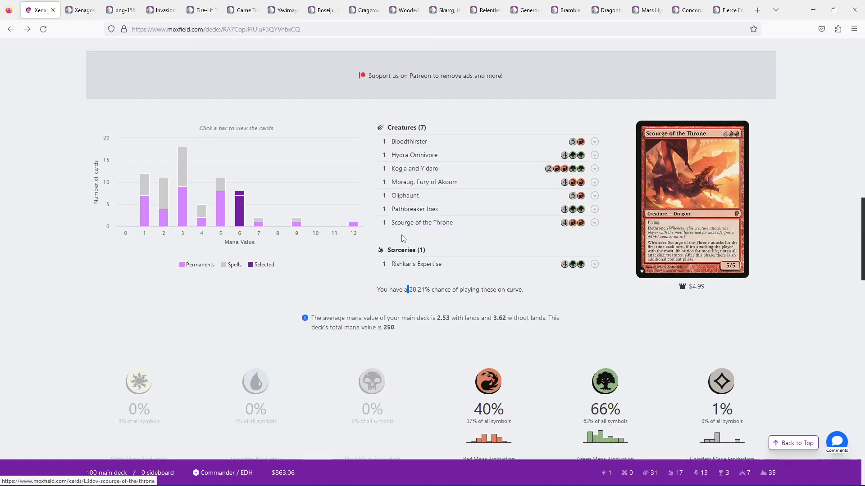
Step: Show the lone twelve-mana card Ghalta, Primal Hunger on the curve, then return to Fierce Empath on Scryfall
{"action": "left_click", "coordinate": [259, 225]}
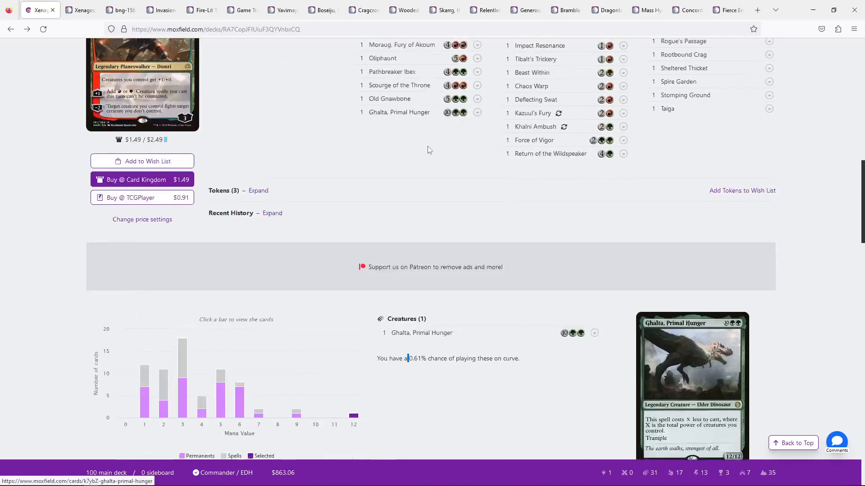
{"action": "left_click", "coordinate": [725, 10]}
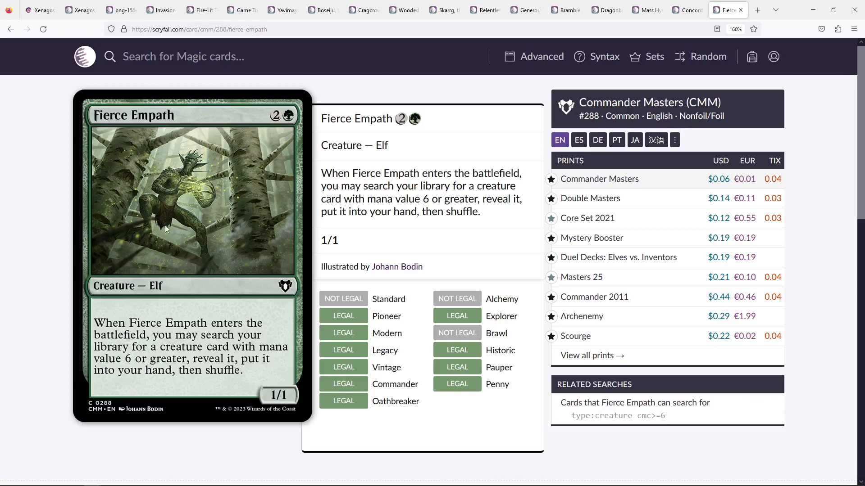
Step: Bring up Xenagos, God of Revels' large card image on Moxfield, then return to the Halana and Alena page
{"action": "left_click", "coordinate": [39, 10]}
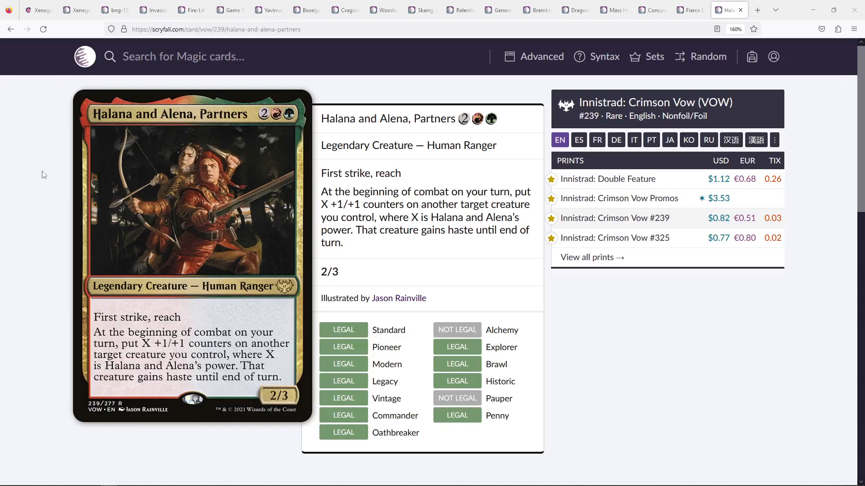
{"action": "mouse_move", "coordinate": [519, 120]}
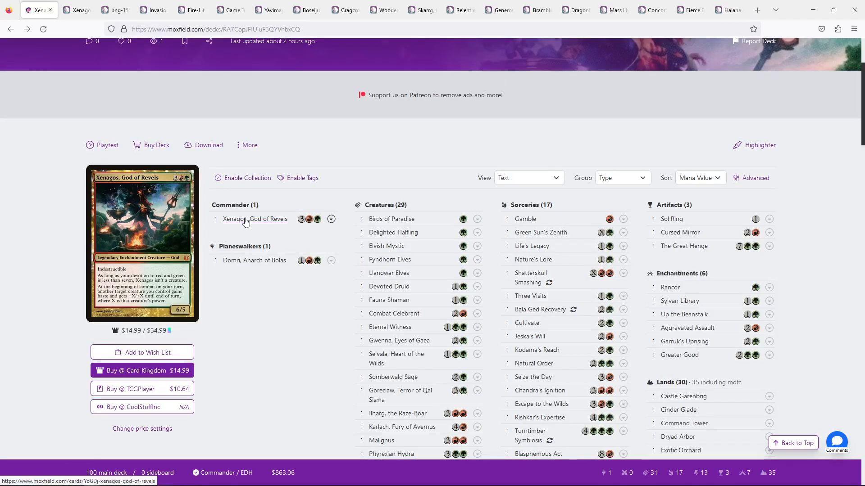
{"action": "left_click", "coordinate": [254, 219]}
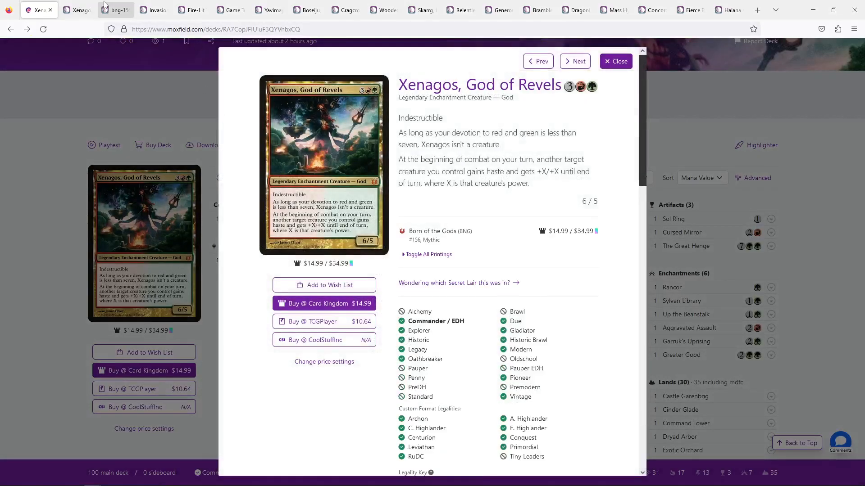
{"action": "left_click", "coordinate": [323, 166]}
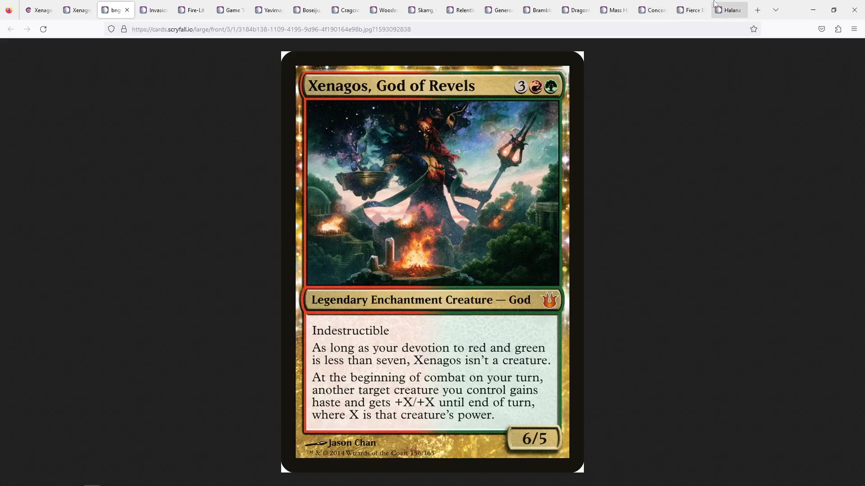
{"action": "left_click", "coordinate": [728, 9]}
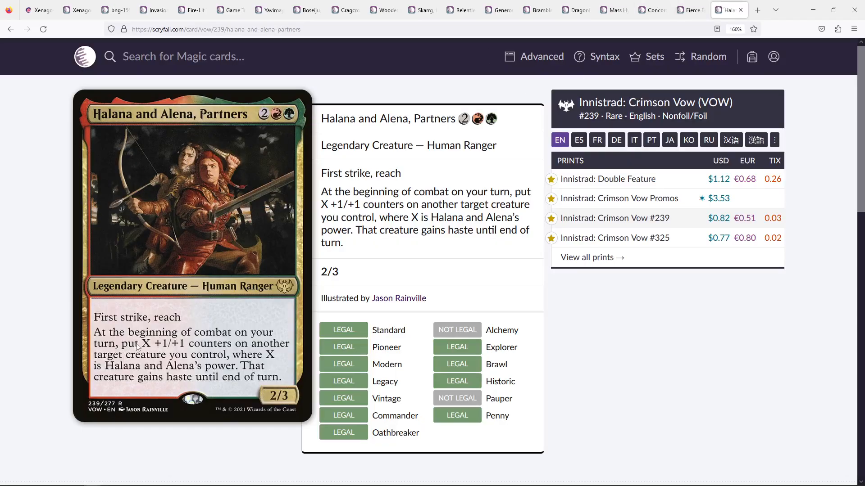
{"action": "mouse_move", "coordinate": [221, 348]}
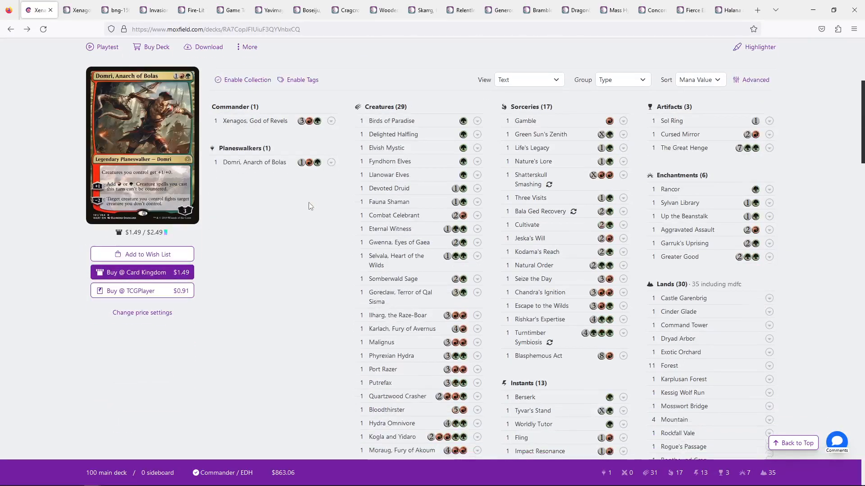
{"action": "scroll", "scroll_direction": "down", "scroll_amount": 3}
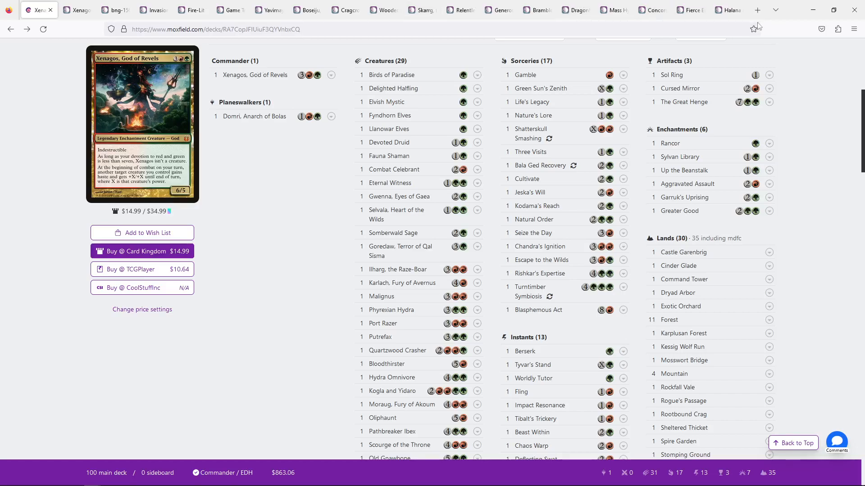
{"action": "left_click", "coordinate": [723, 10]}
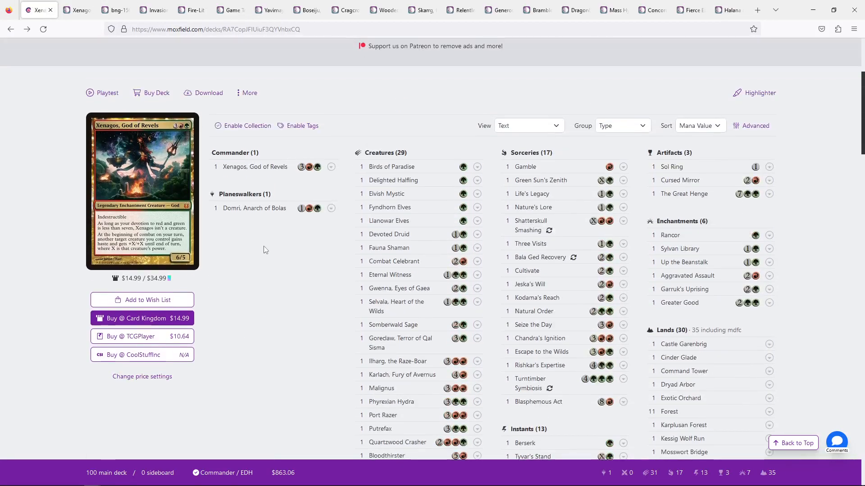
{"action": "scroll", "scroll_direction": "down", "scroll_amount": 3}
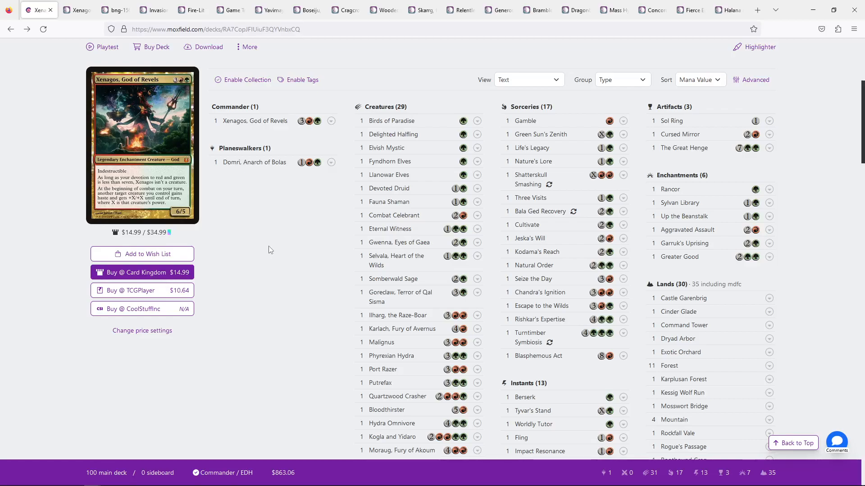
{"action": "scroll", "scroll_direction": "down", "scroll_amount": 3}
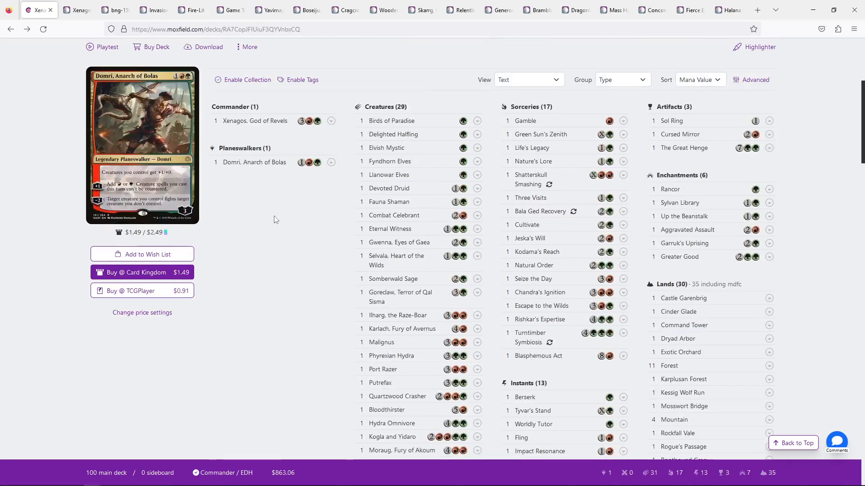
{"action": "scroll", "scroll_direction": "down", "scroll_amount": 3}
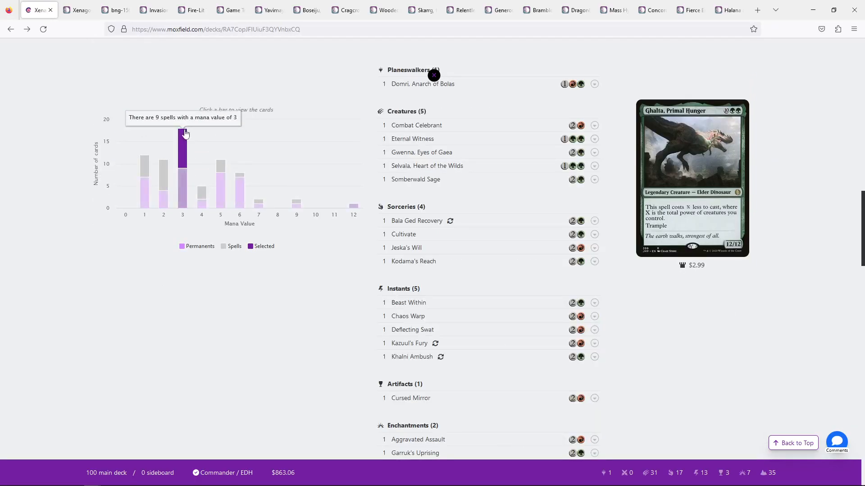
Step: Preview Kodama's Reach from the Sorceries list beside the deck
{"action": "scroll", "scroll_direction": "down", "scroll_amount": 3}
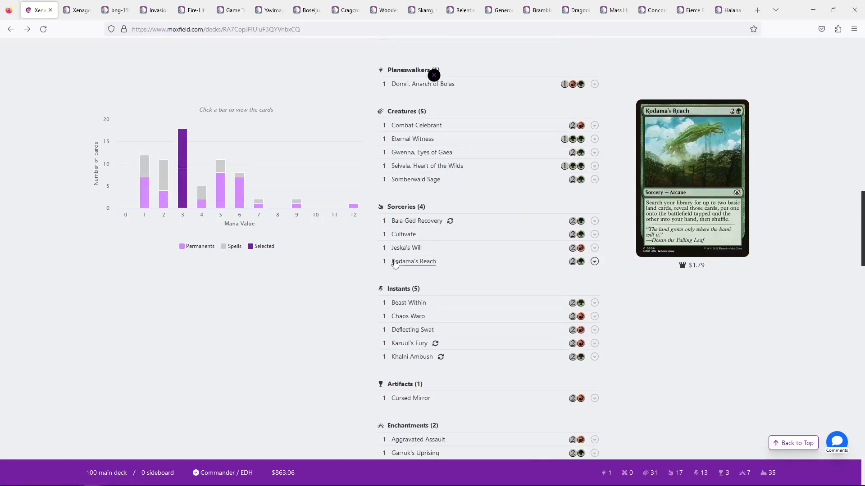
{"action": "left_click", "coordinate": [201, 192]}
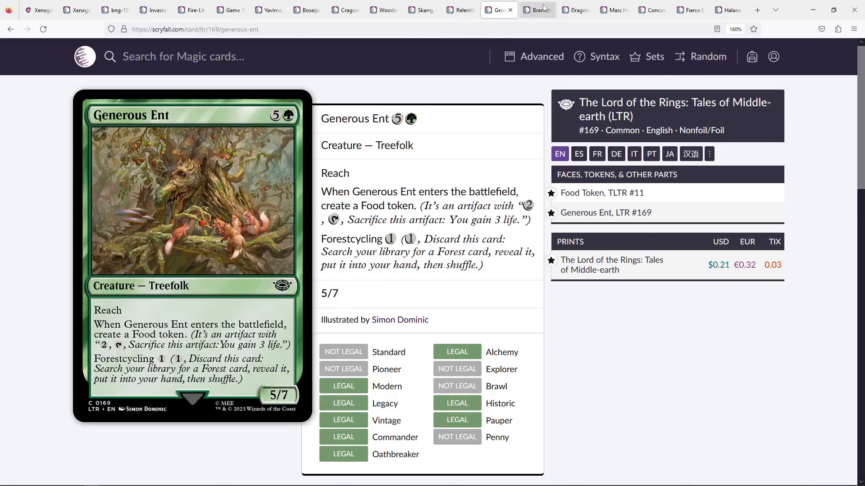
Step: Move through the Bramble Familiar tab to land on Halana and Alena, Partners' Crimson Vow page
{"action": "left_click", "coordinate": [537, 10]}
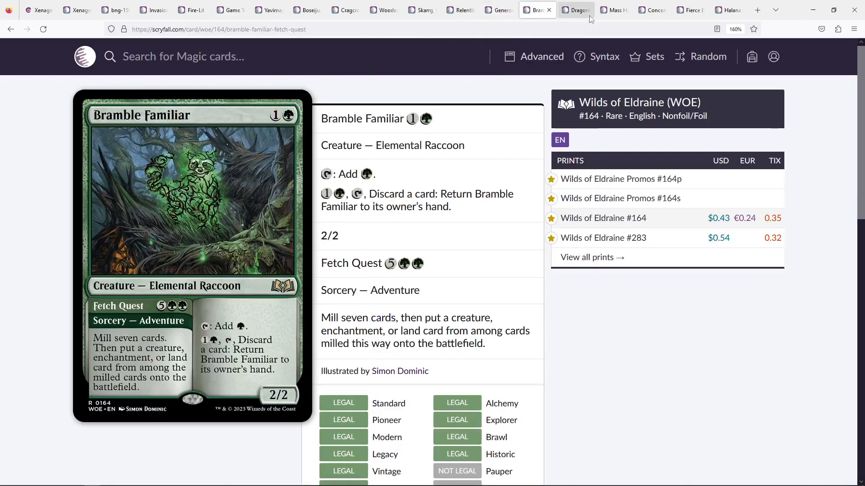
{"action": "left_click", "coordinate": [576, 9]}
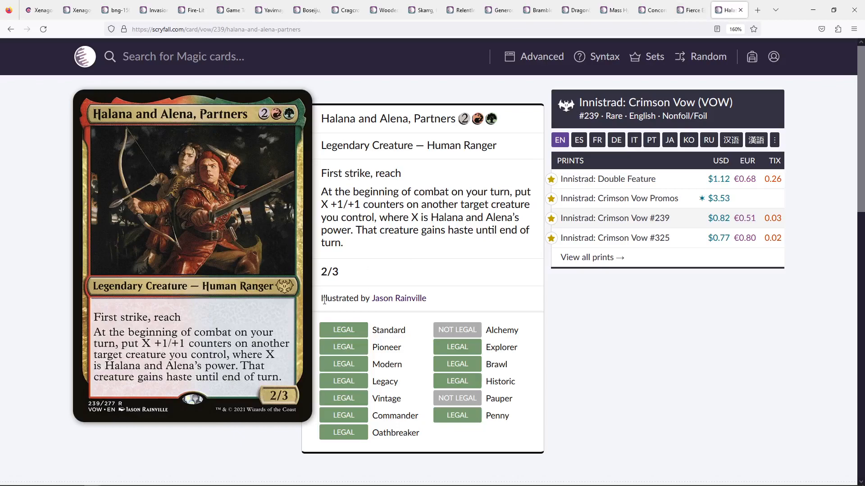
{"action": "mouse_move", "coordinate": [287, 114]}
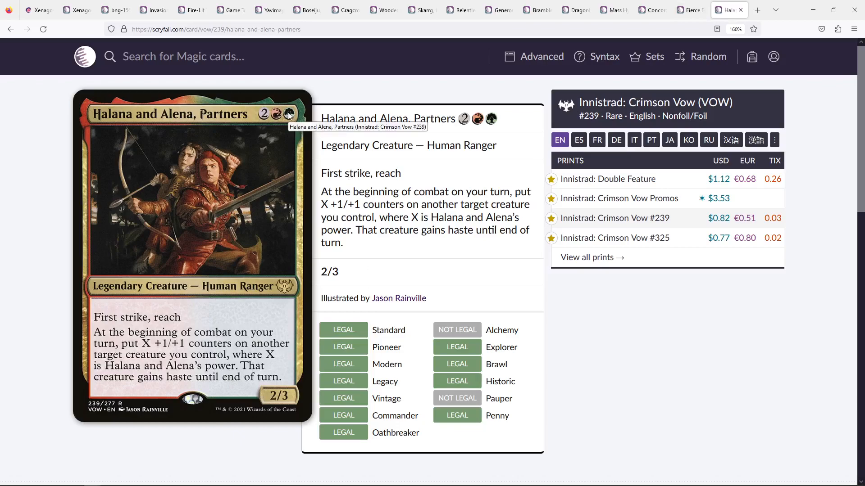